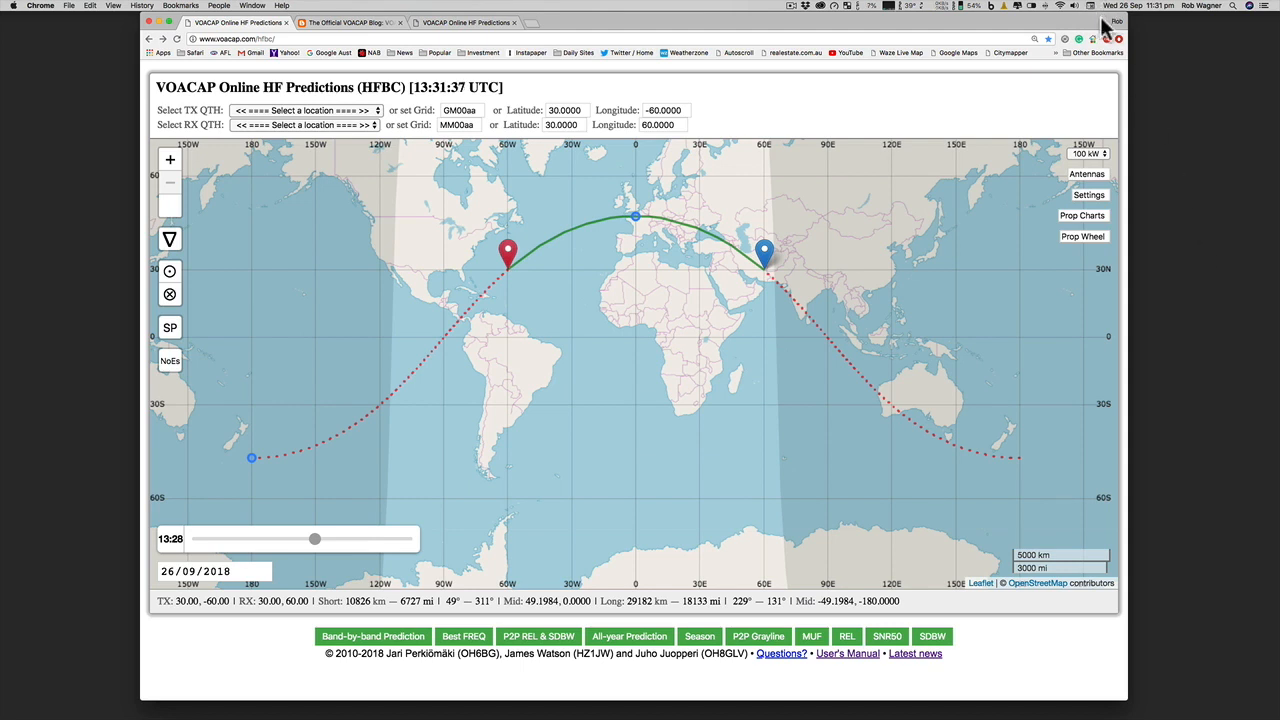
mouse_move(490, 280)
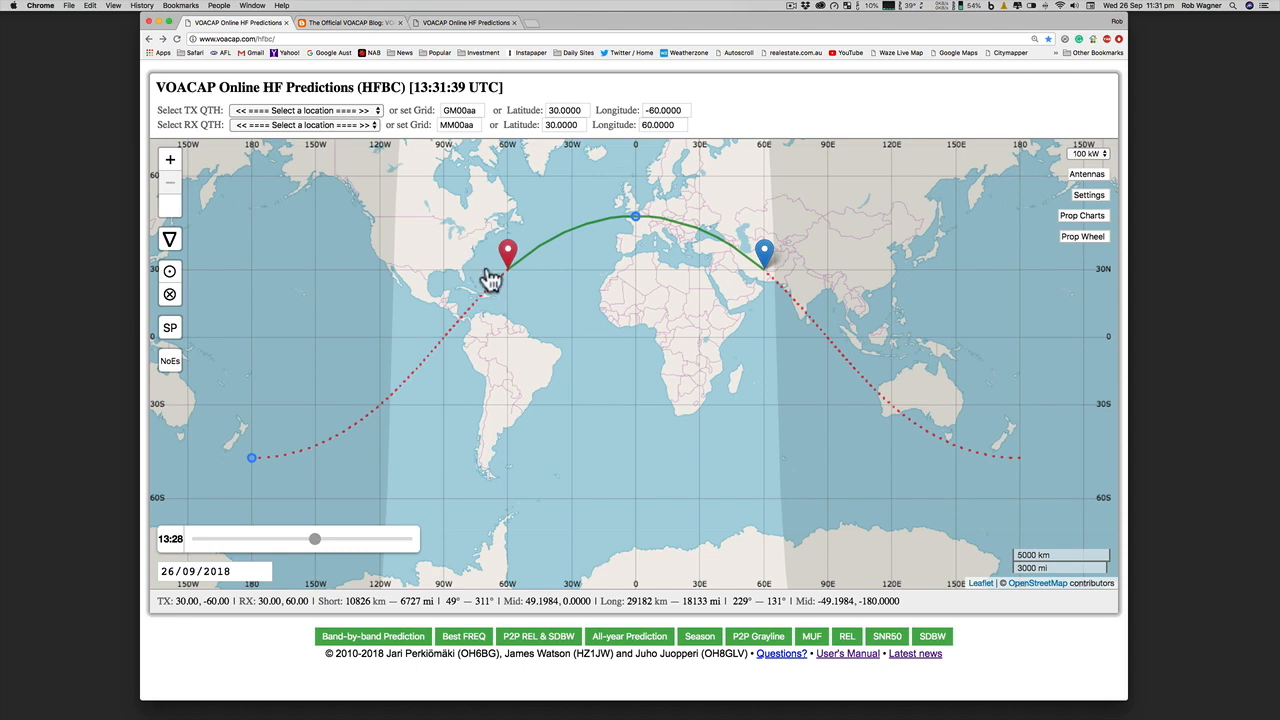
mouse_move(570, 278)
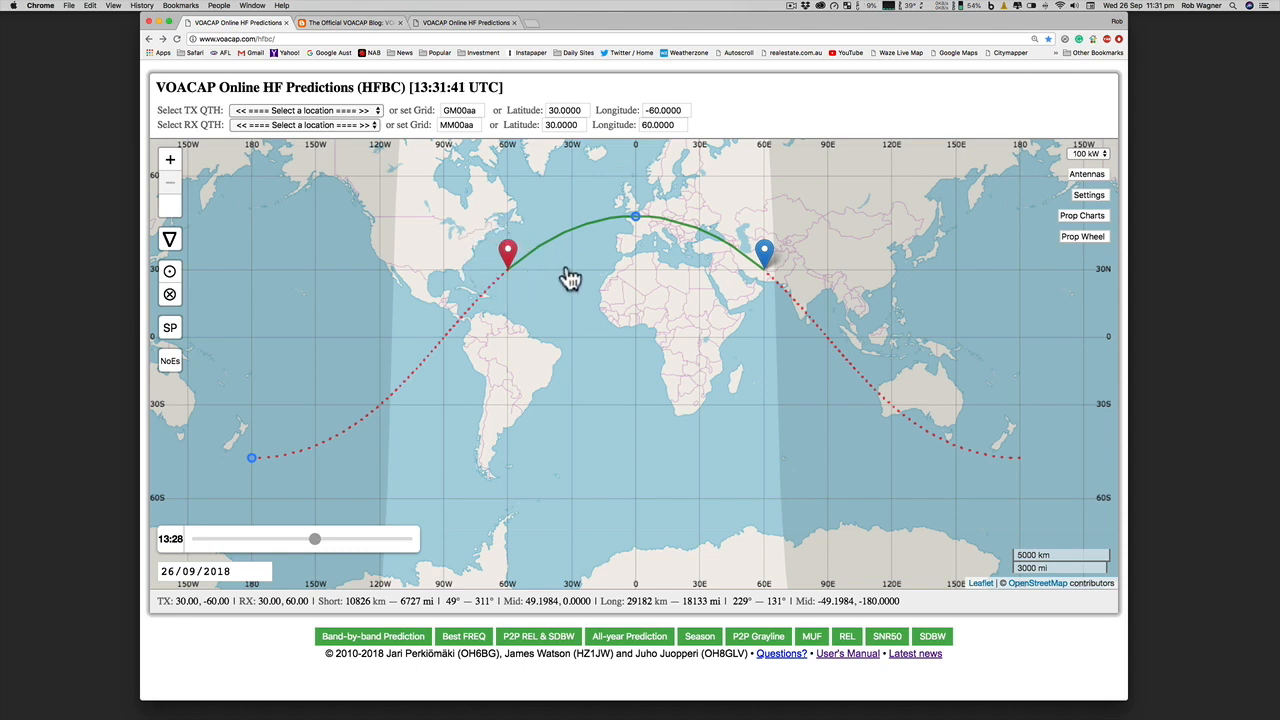
mouse_move(698, 272)
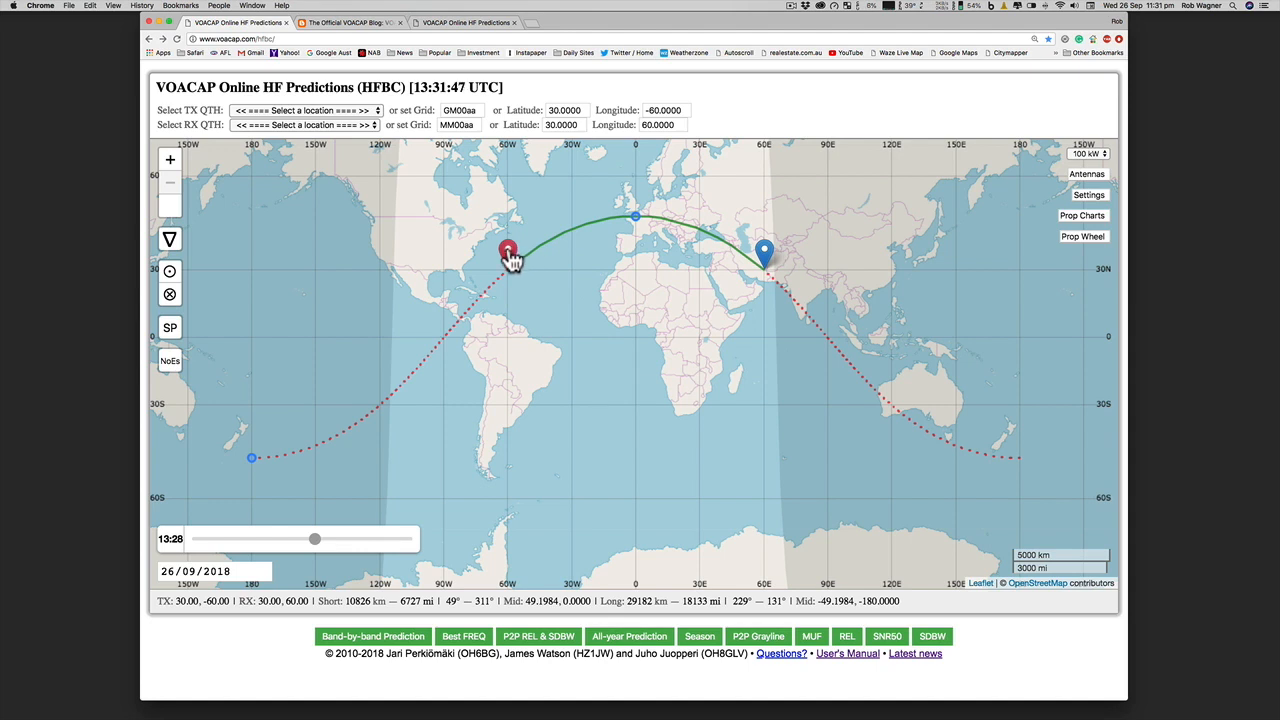
- Place the red TX marker over the central USA and the blue RX marker over West Africa
drag(510, 250, 435, 245)
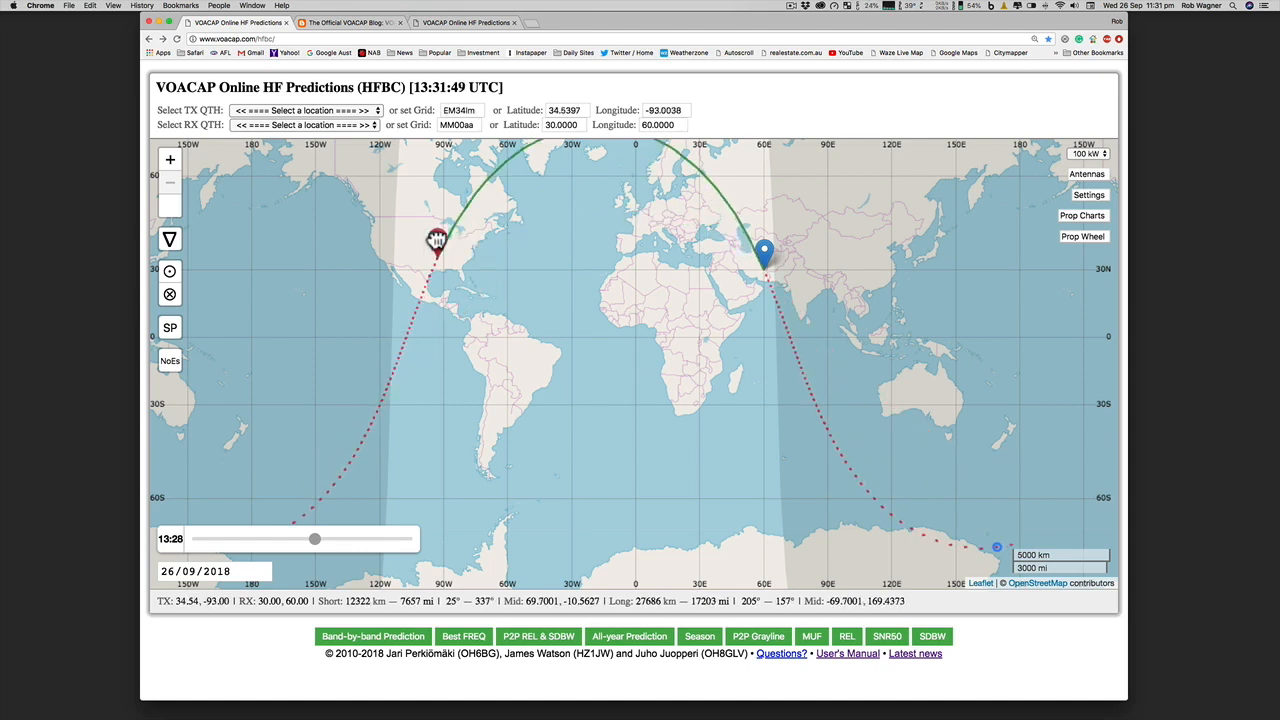
mouse_move(550, 275)
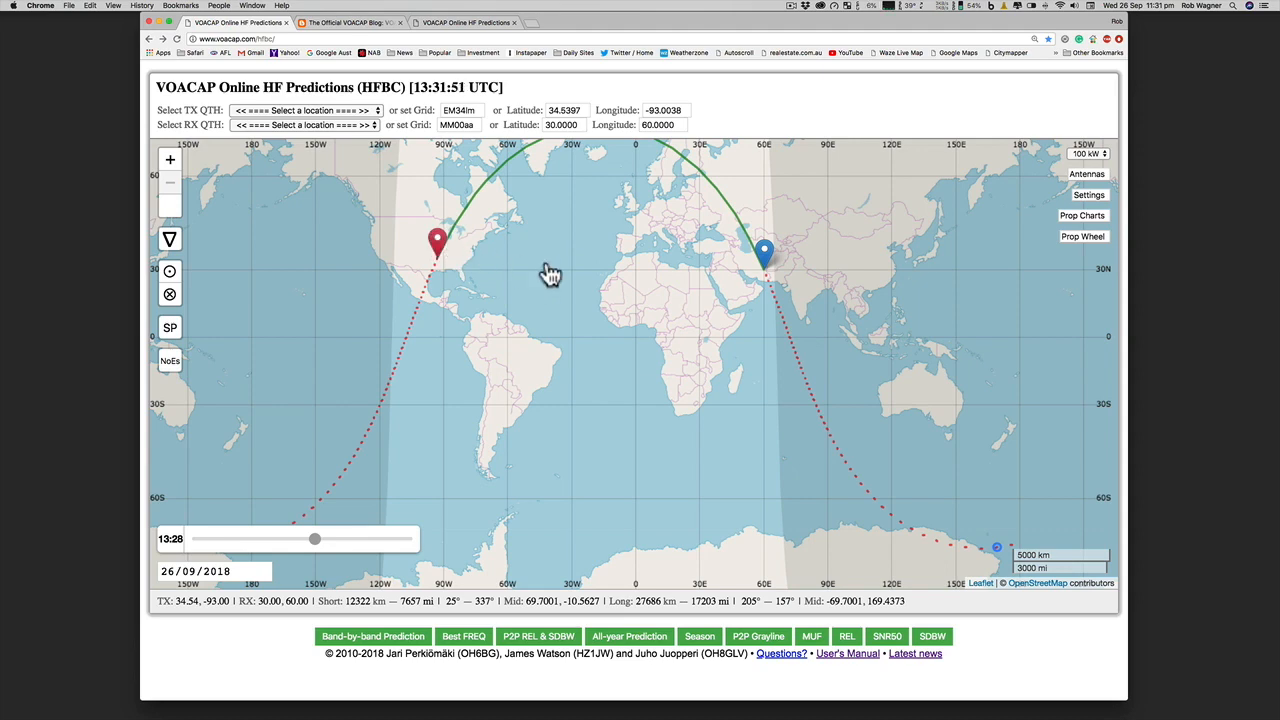
mouse_move(768, 263)
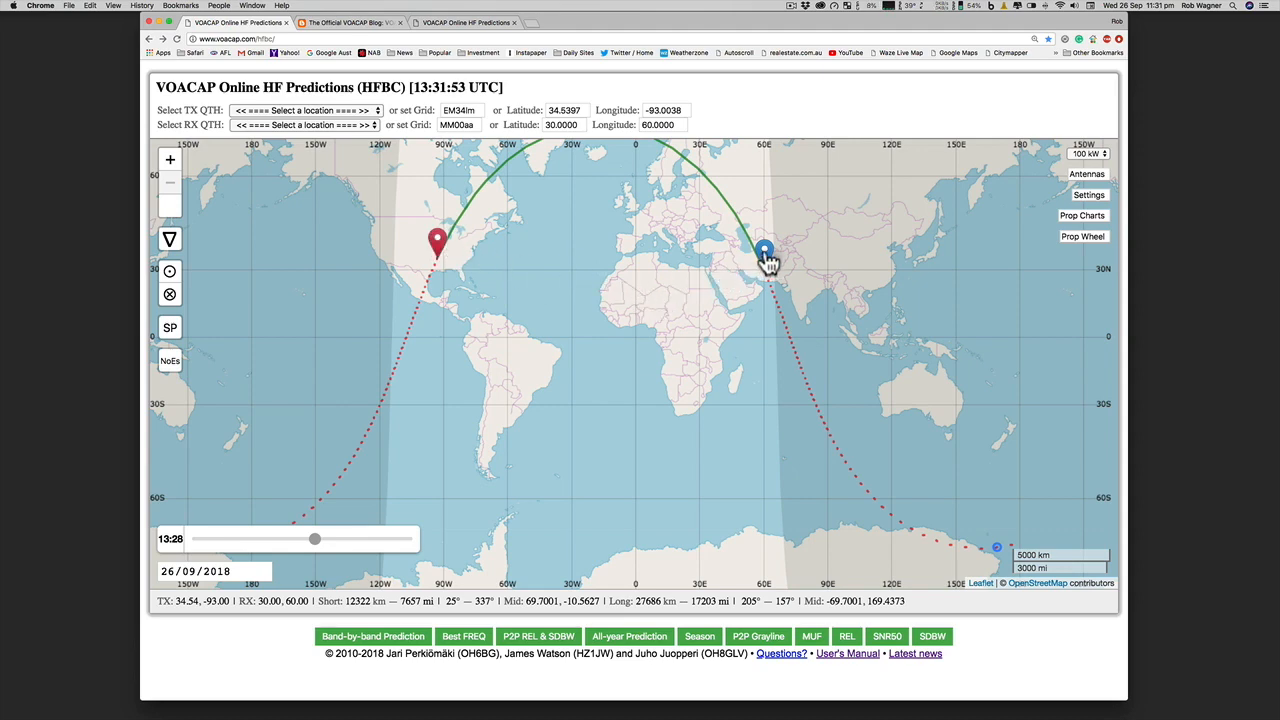
drag(765, 250, 632, 290)
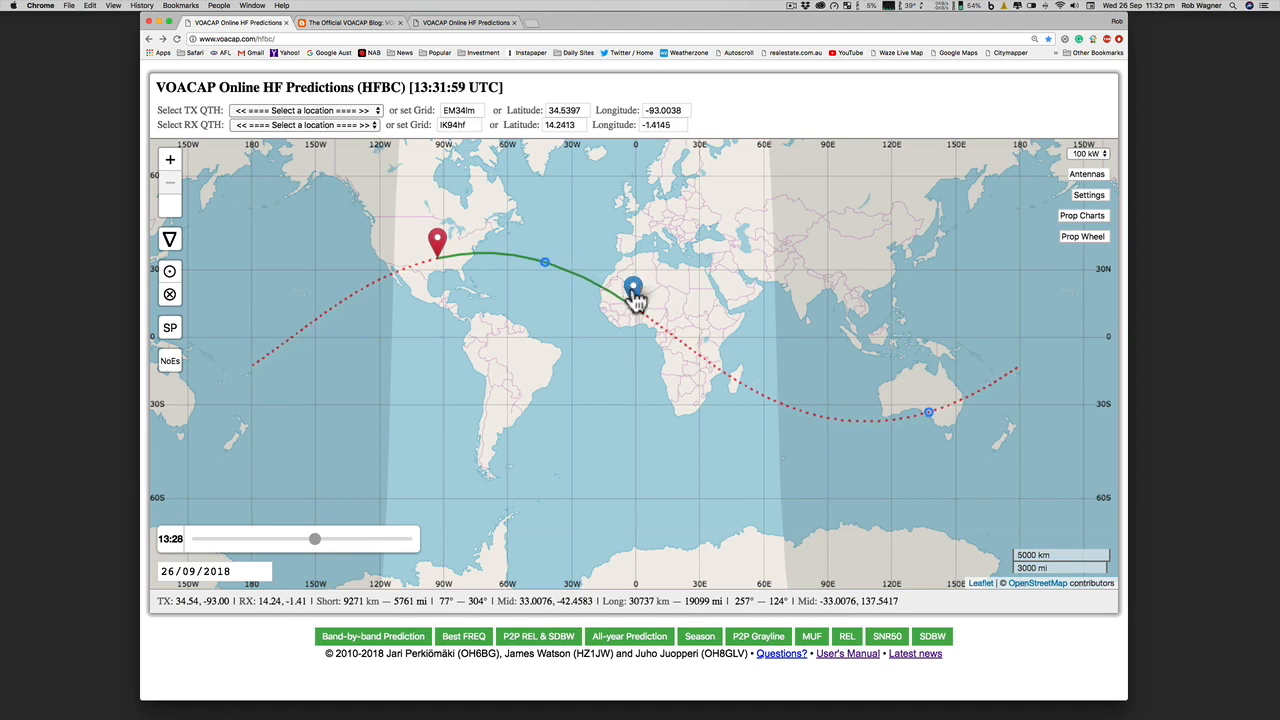
mouse_move(322, 510)
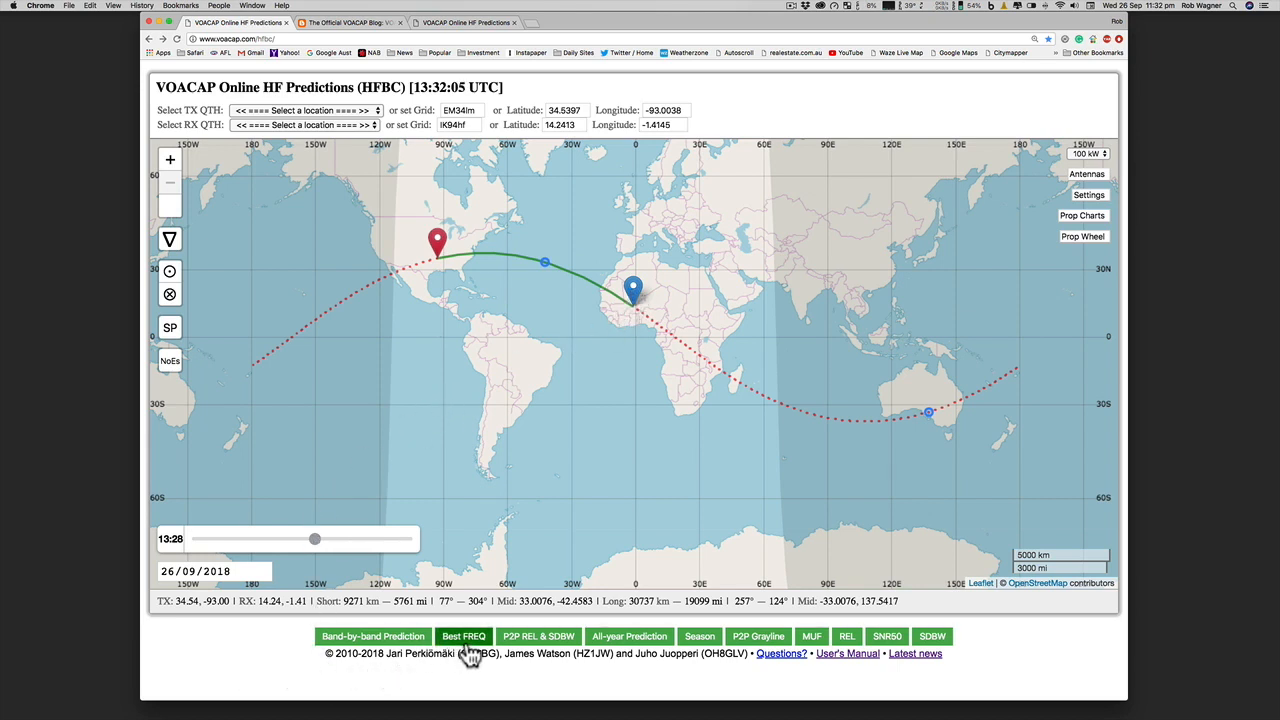
click(463, 636)
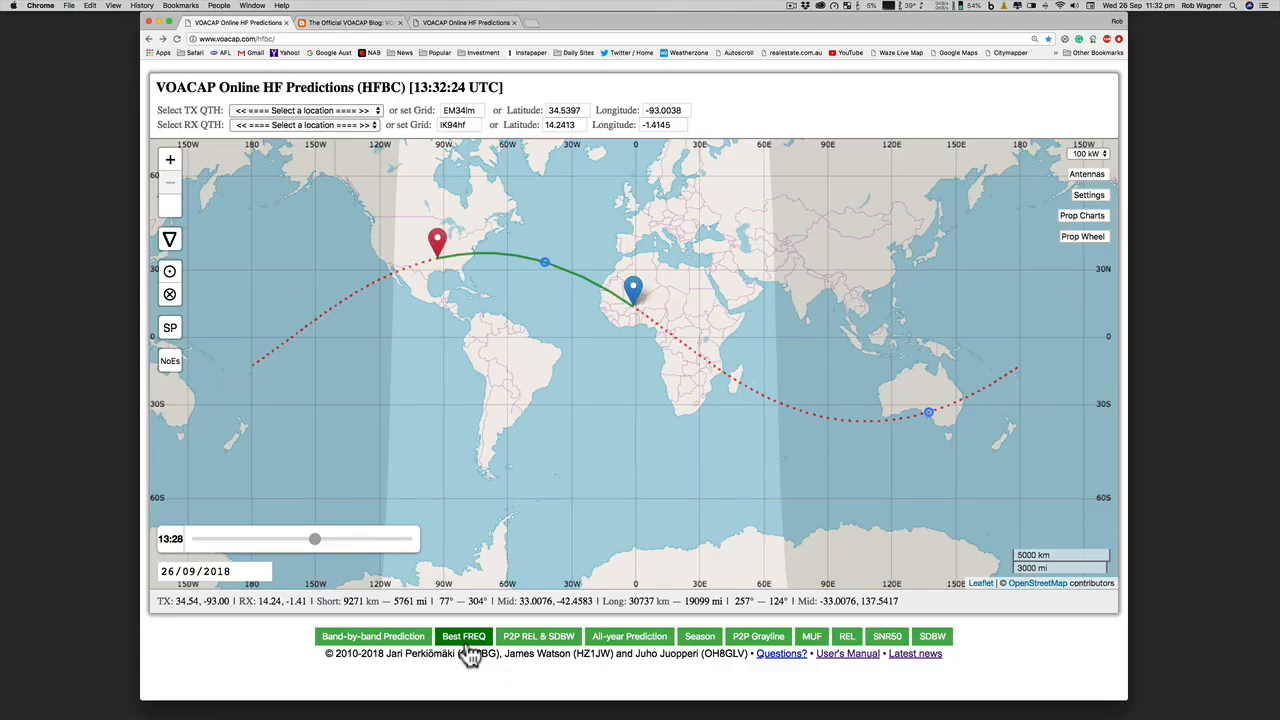
mouse_move(85, 105)
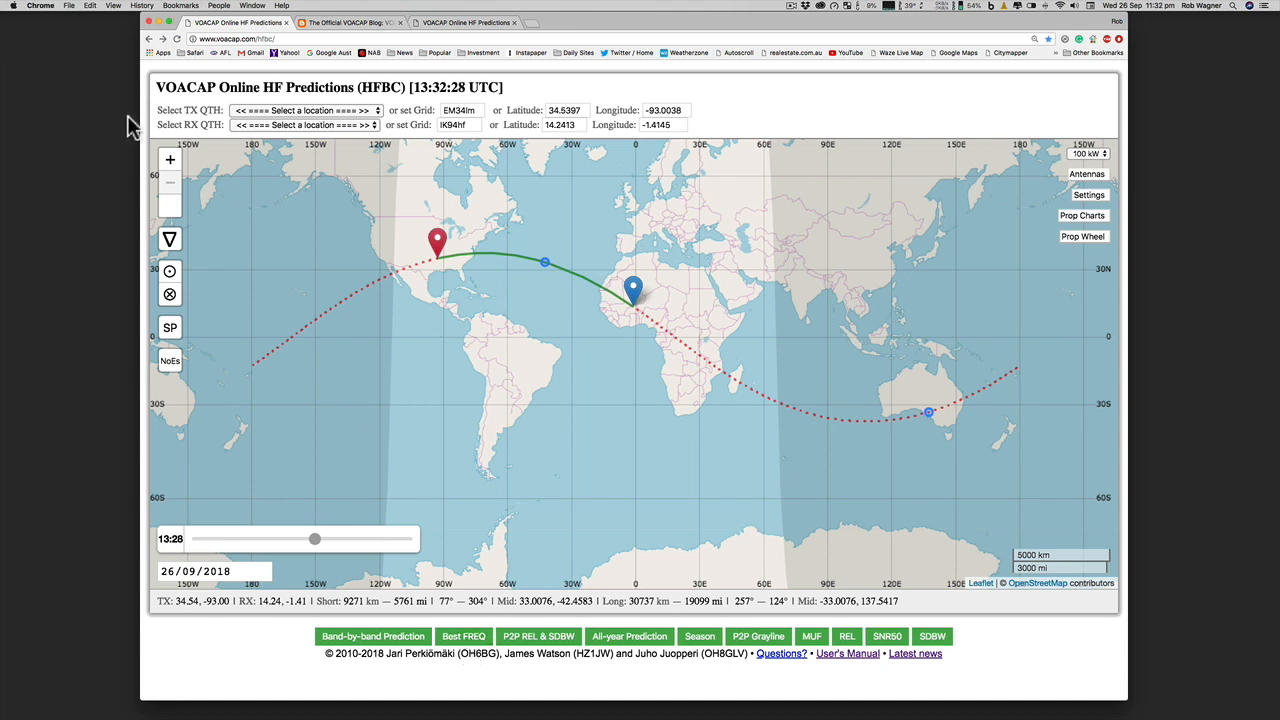
mouse_move(207, 180)
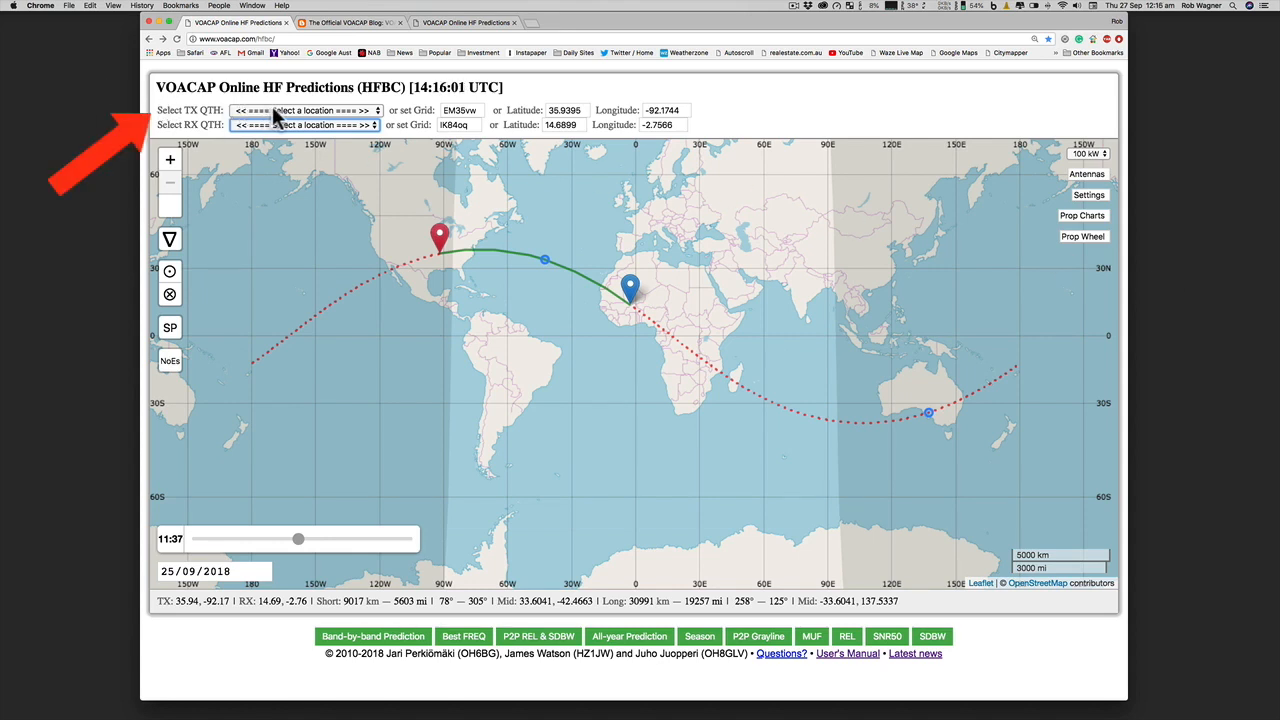
click(305, 110)
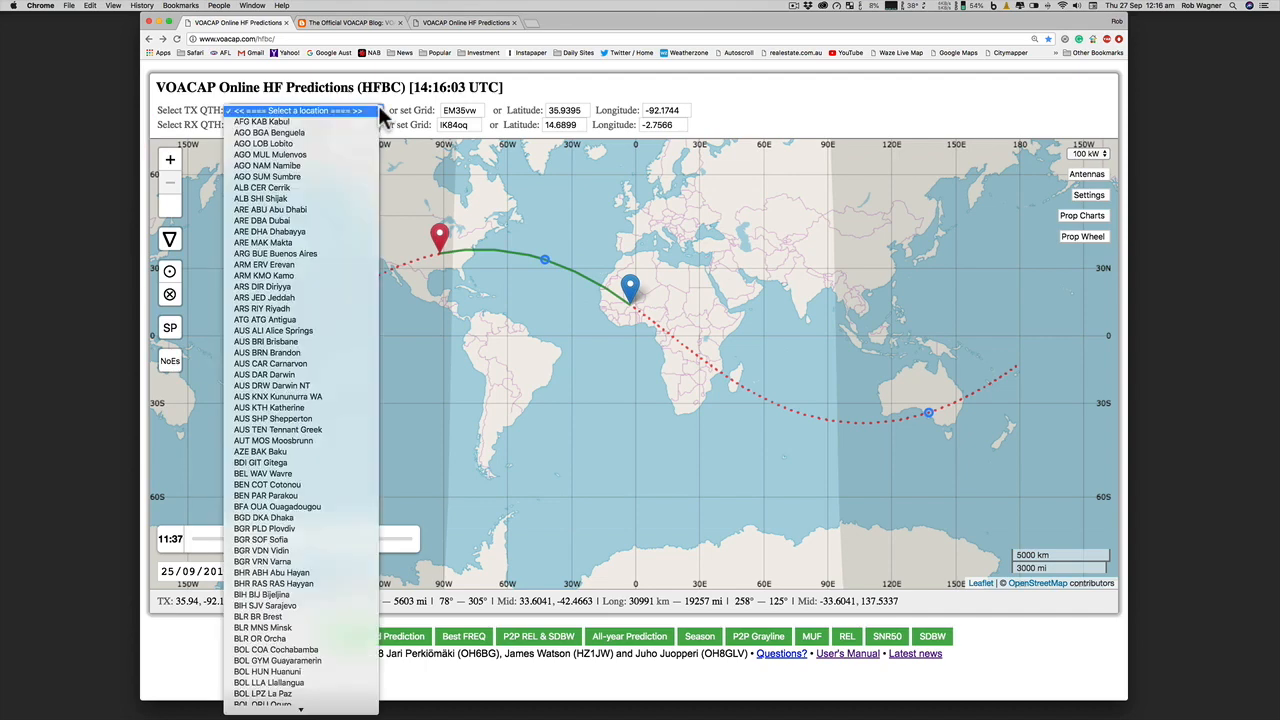
scroll(down, 3)
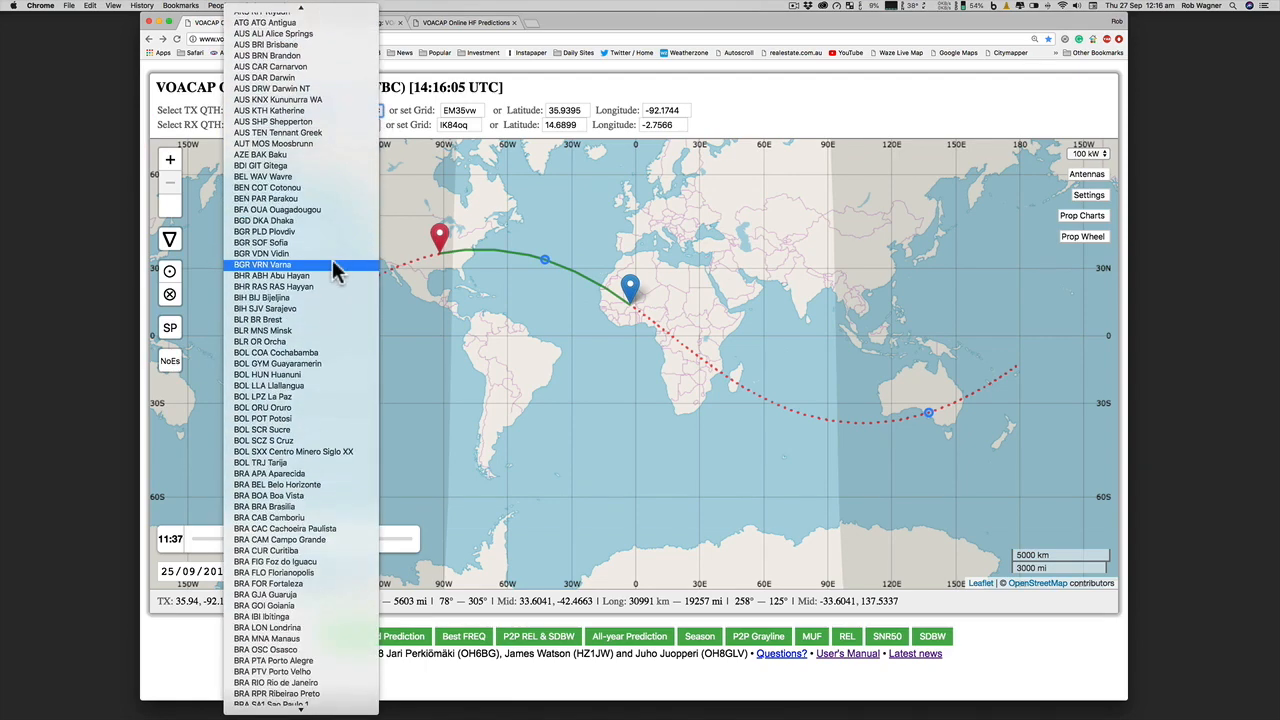
scroll(down, 3)
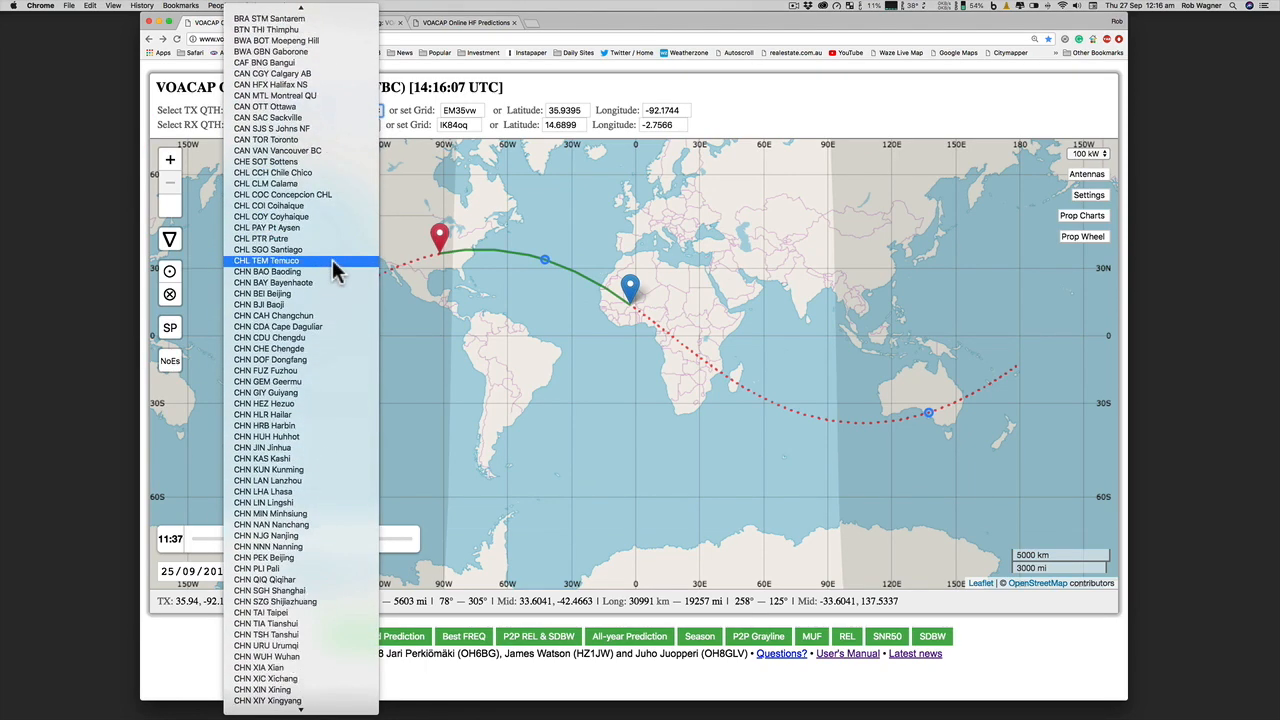
scroll(up, 3)
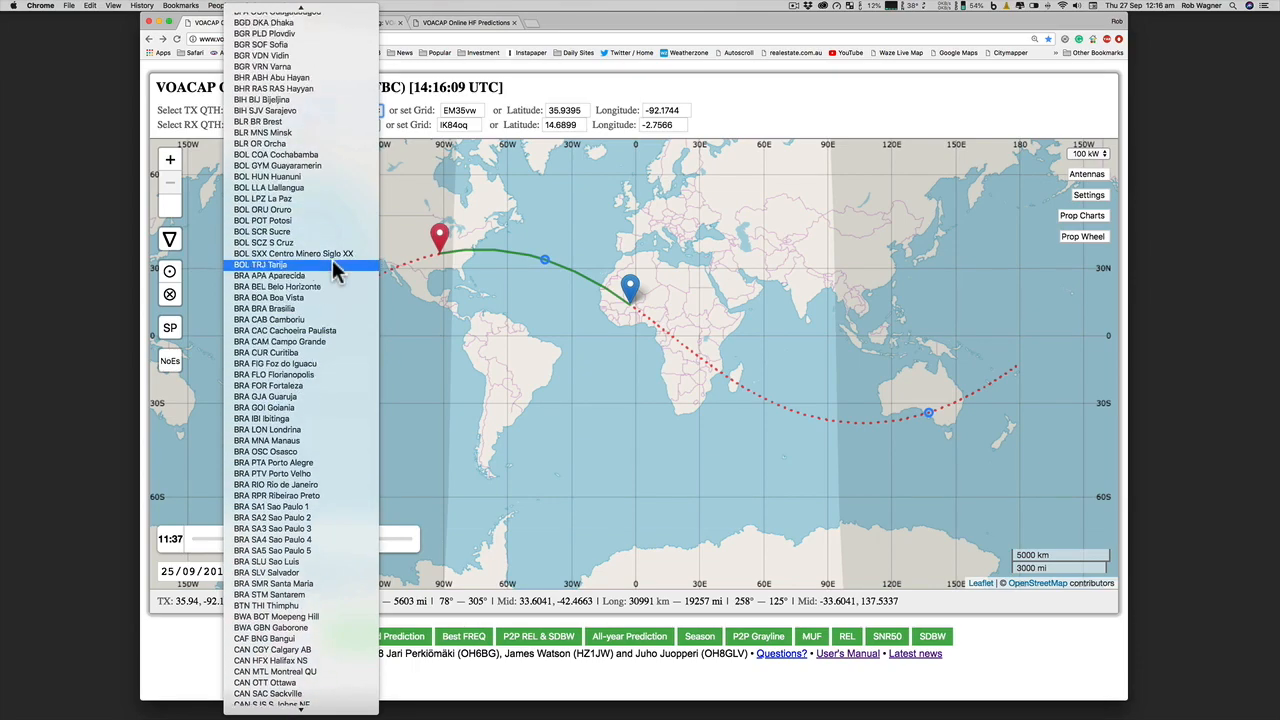
scroll(up, 3)
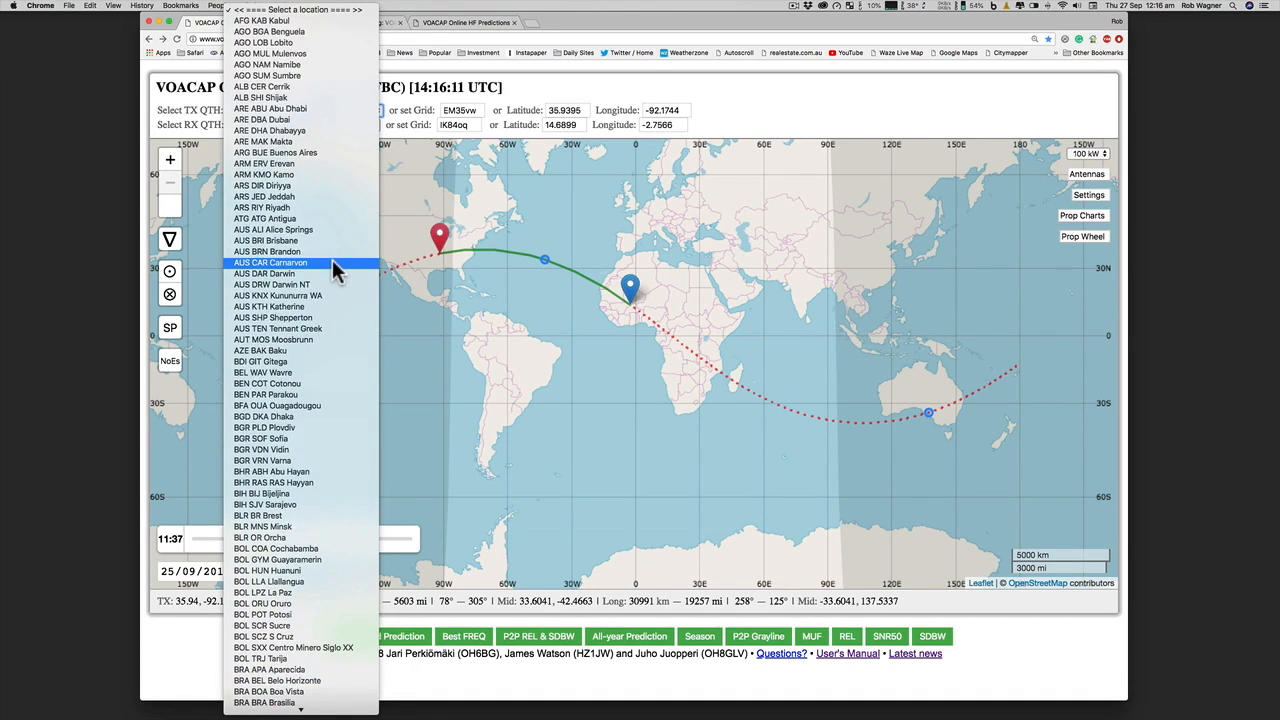
mouse_move(320, 218)
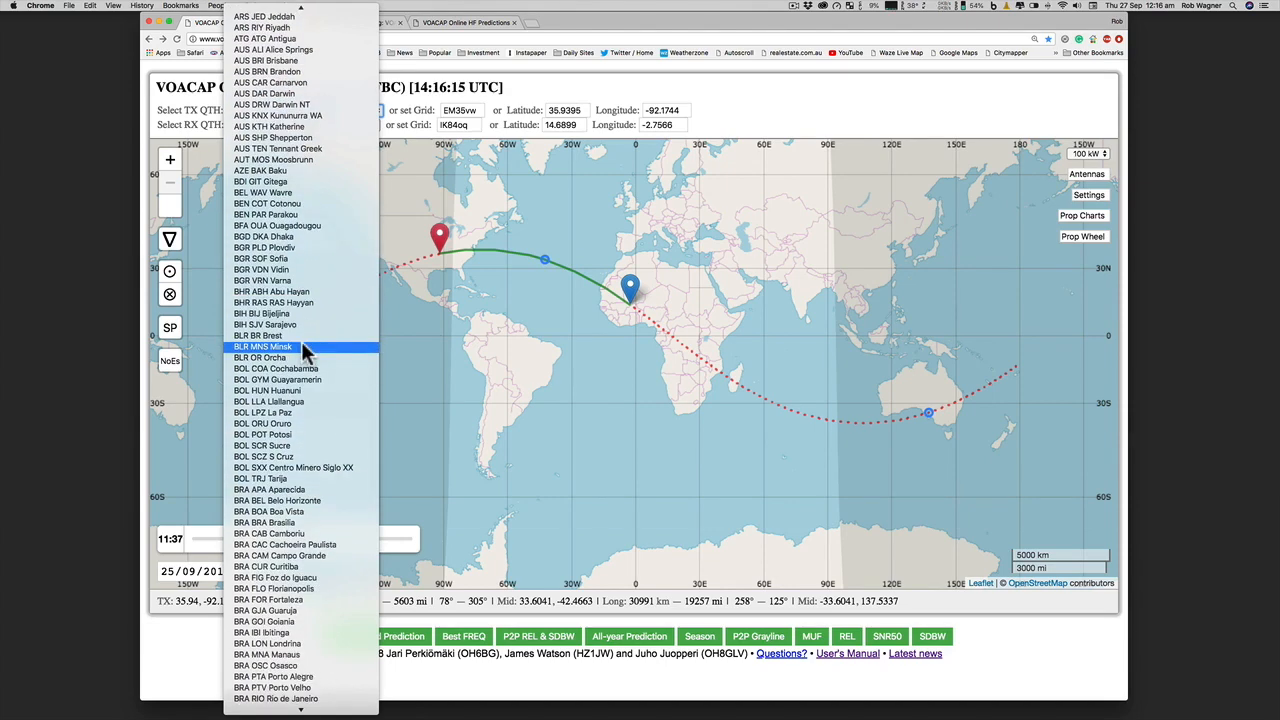
scroll(down, 3)
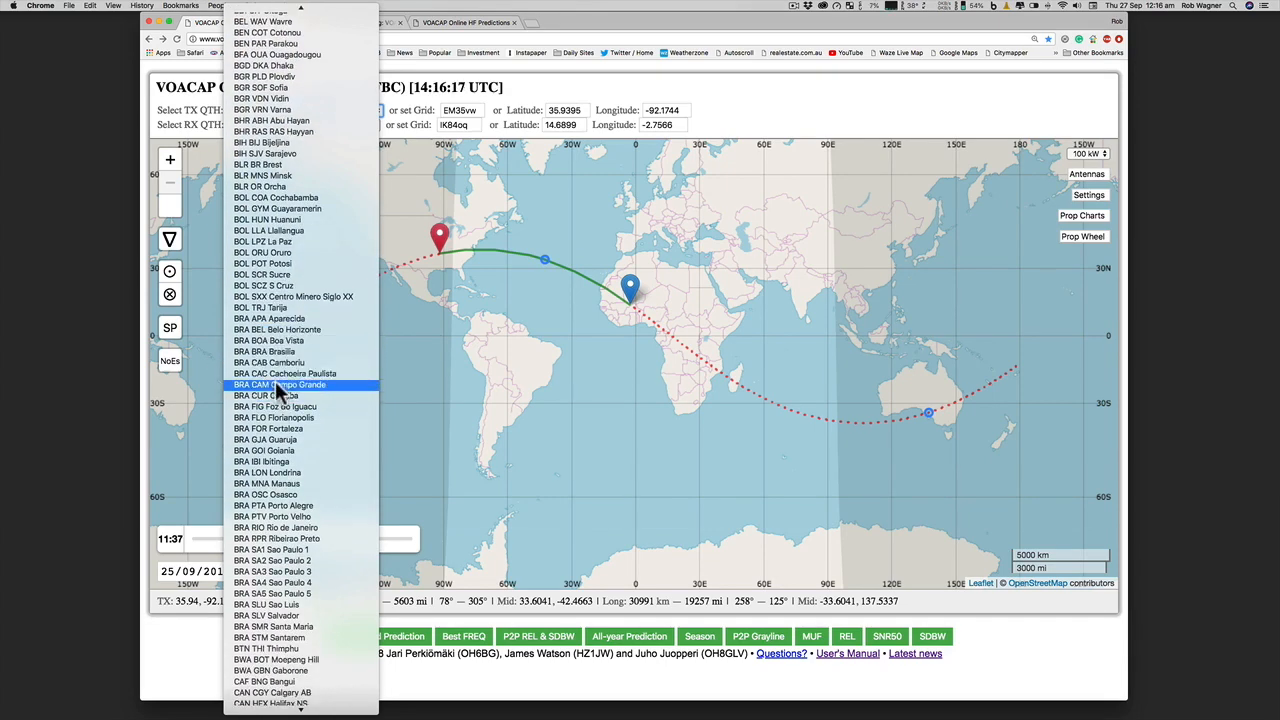
scroll(down, 3)
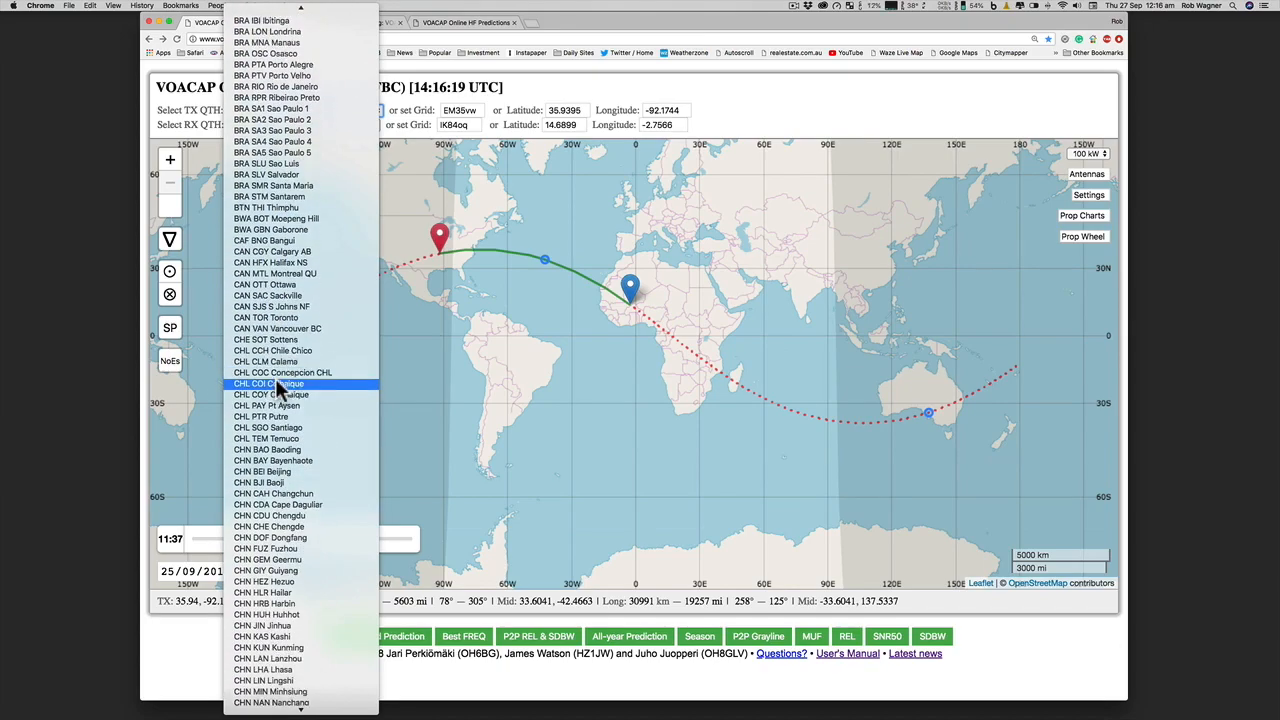
scroll(down, 3)
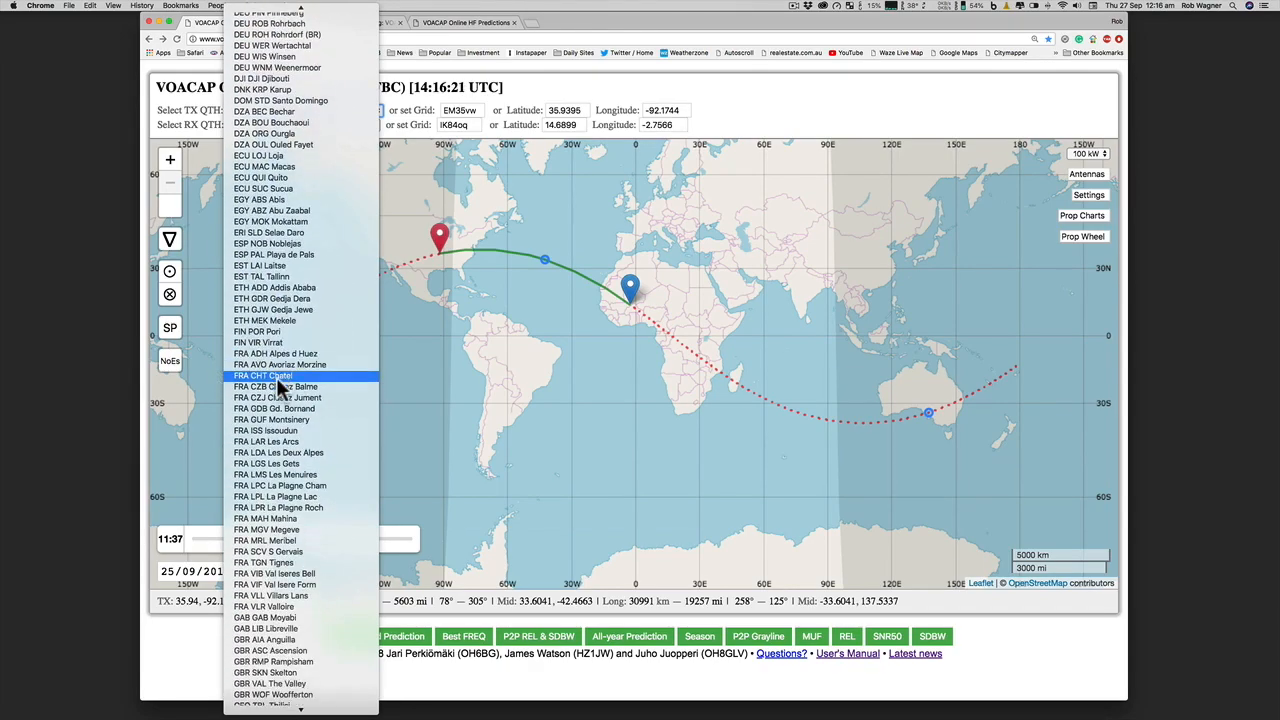
scroll(down, 3)
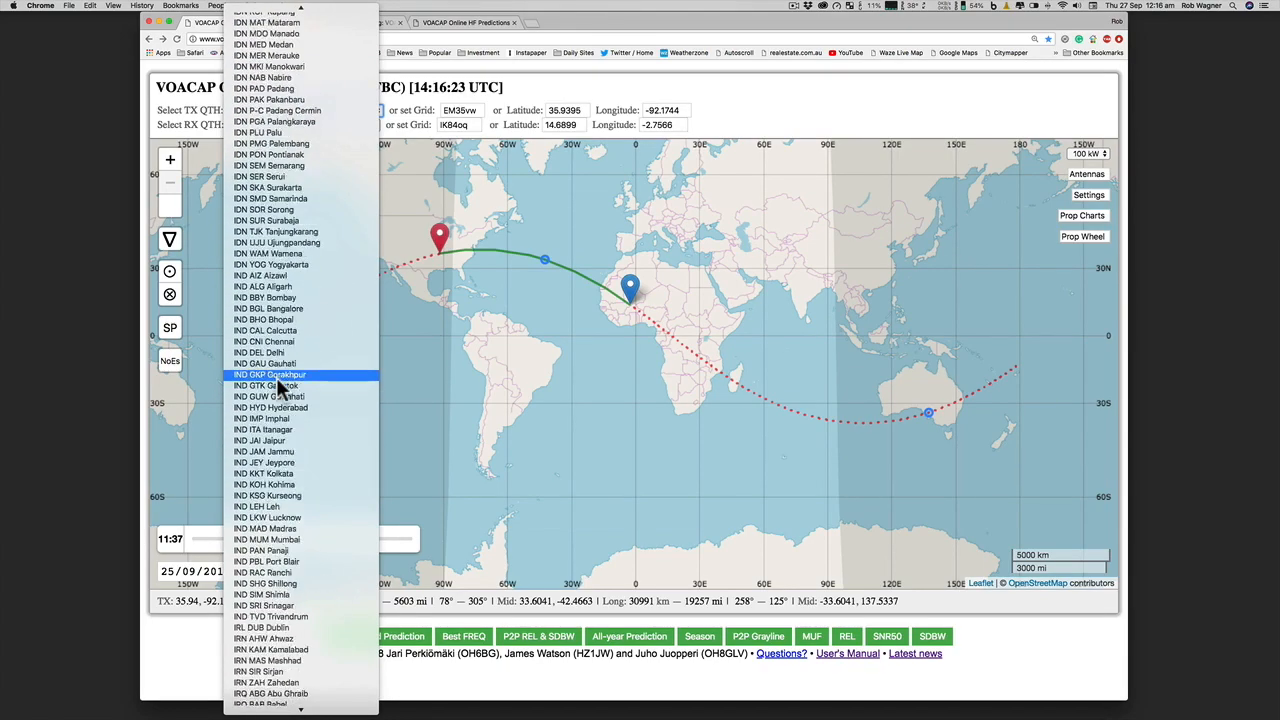
scroll(down, 3)
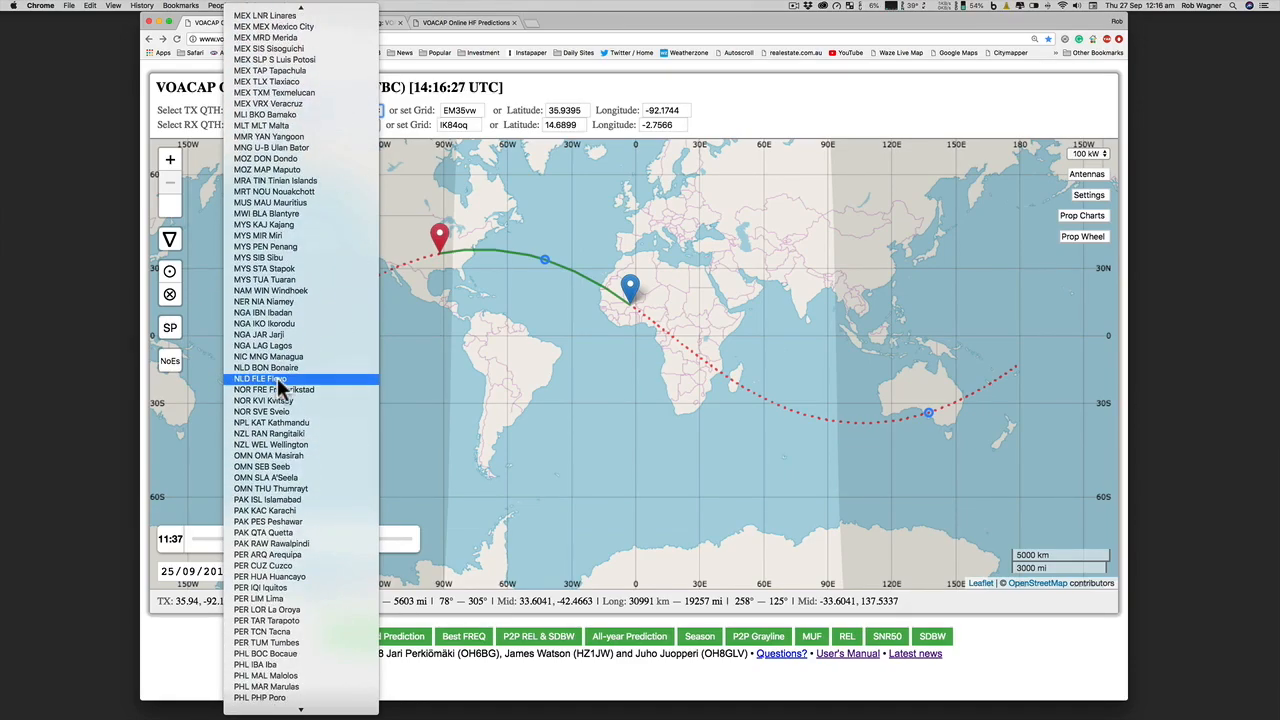
scroll(up, 3)
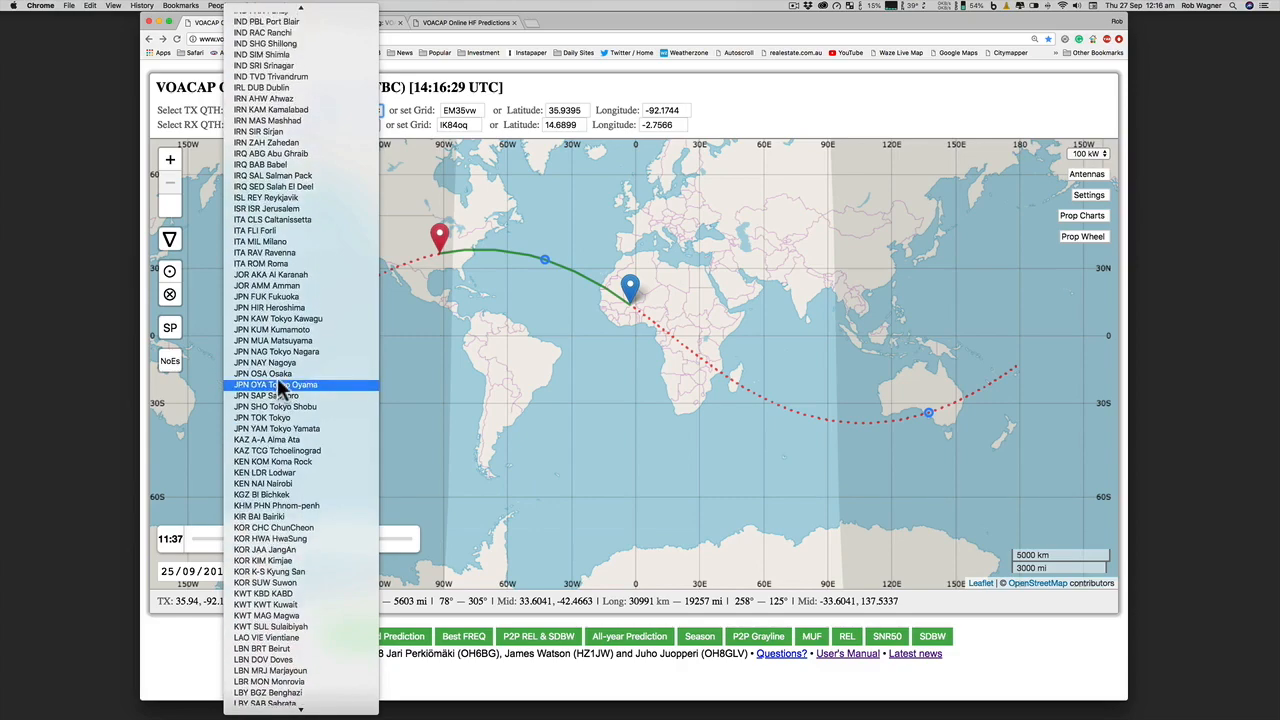
scroll(up, 3)
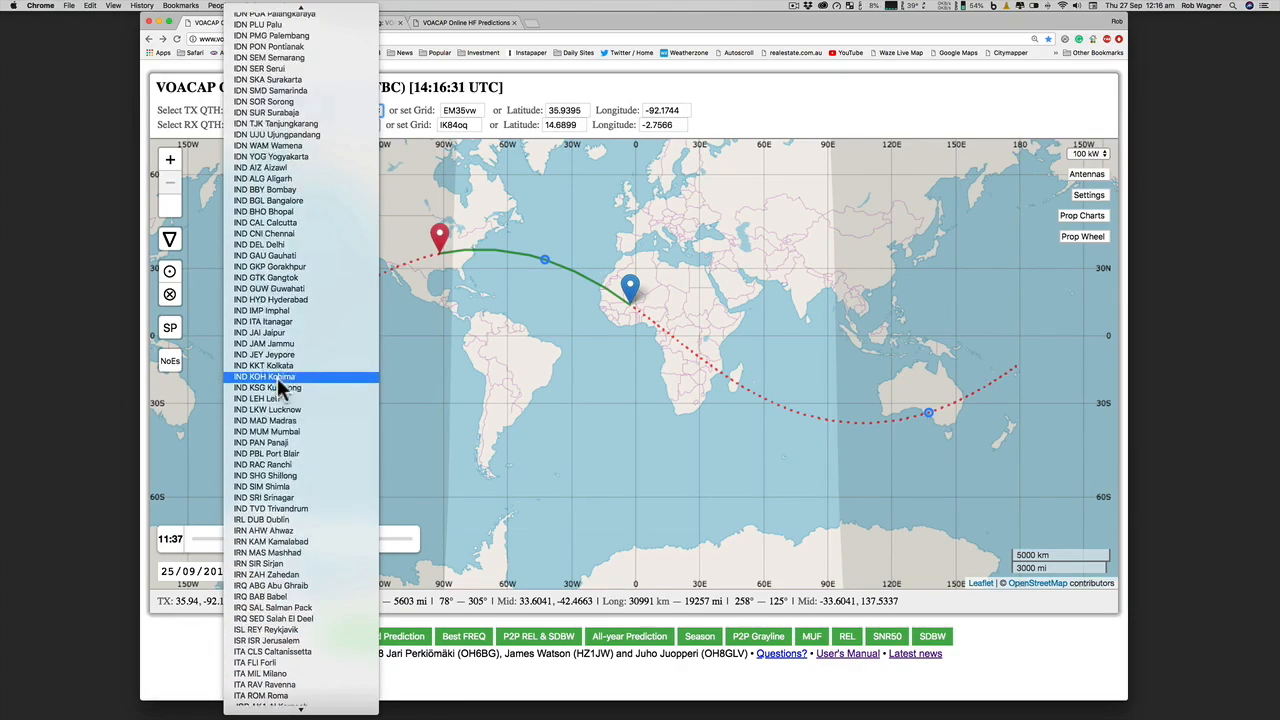
scroll(up, 3)
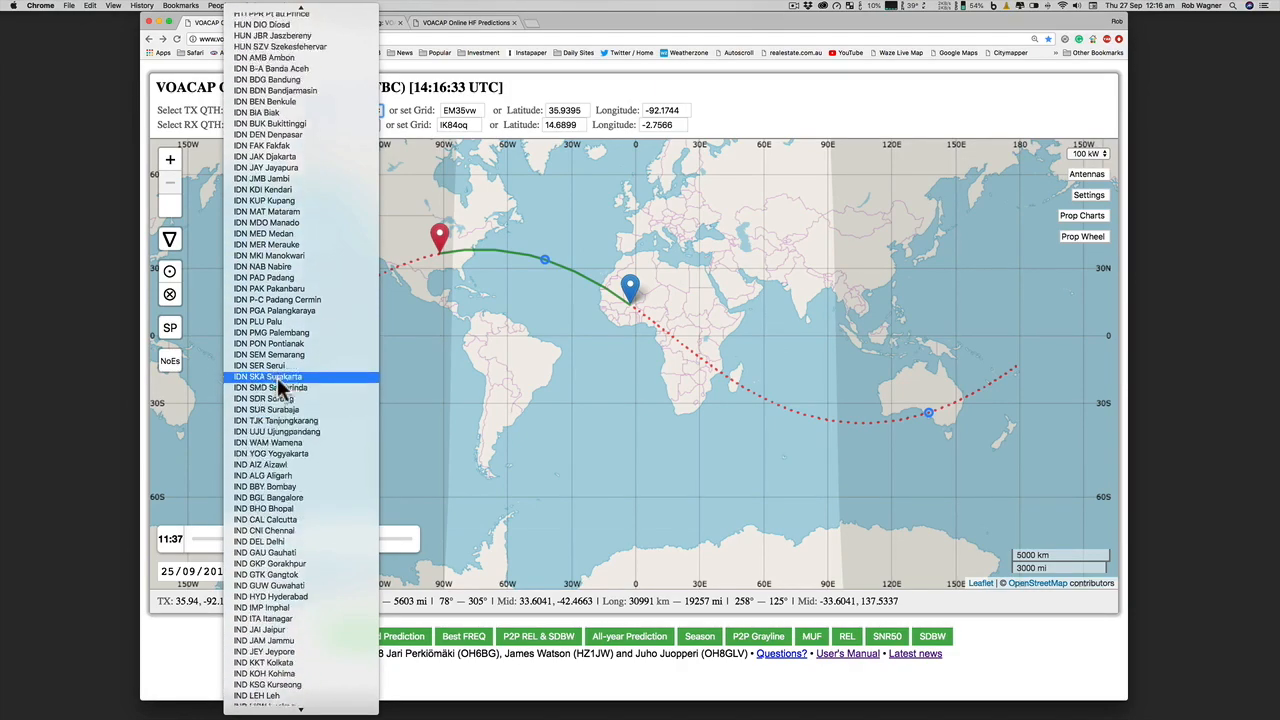
scroll(up, 3)
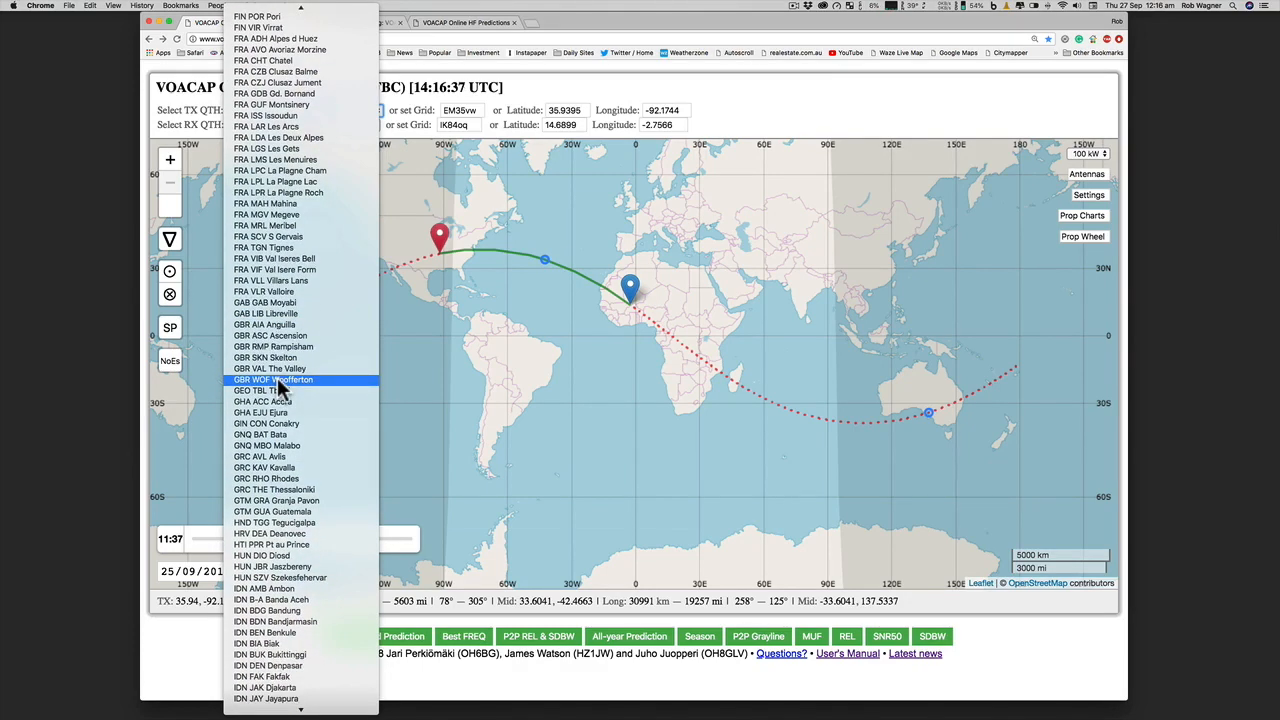
scroll(up, 3)
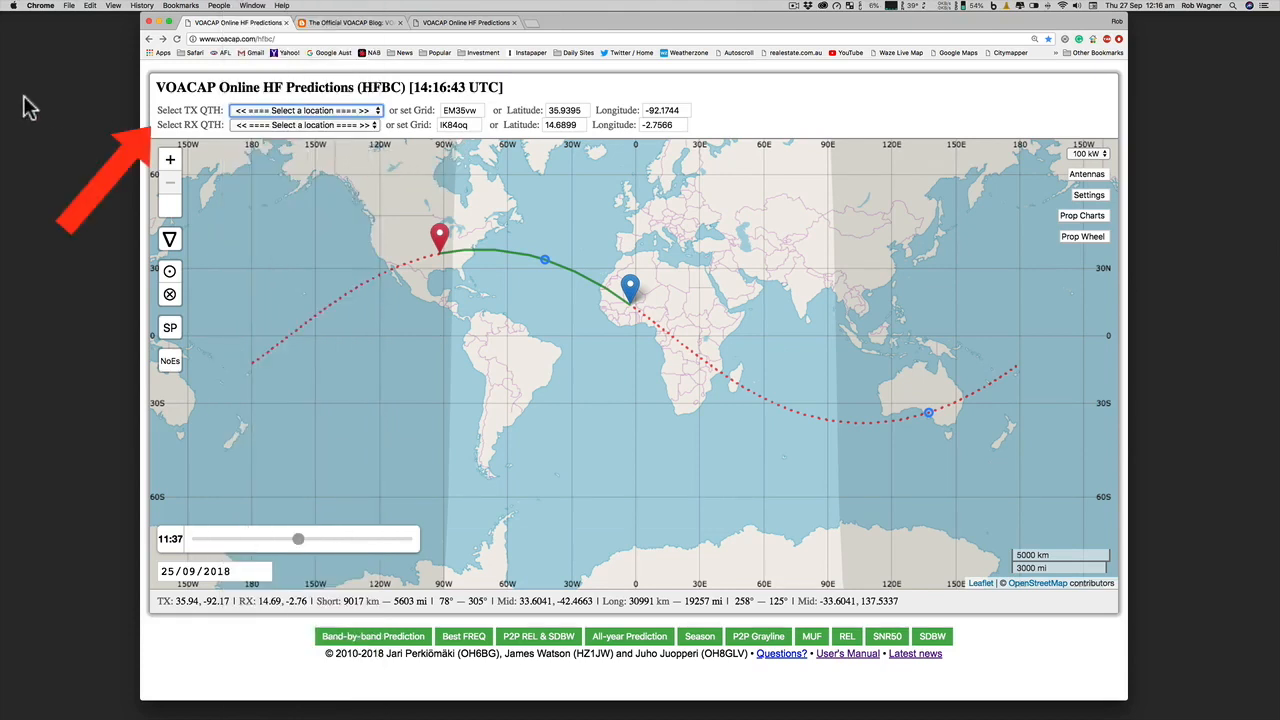
mouse_move(403, 149)
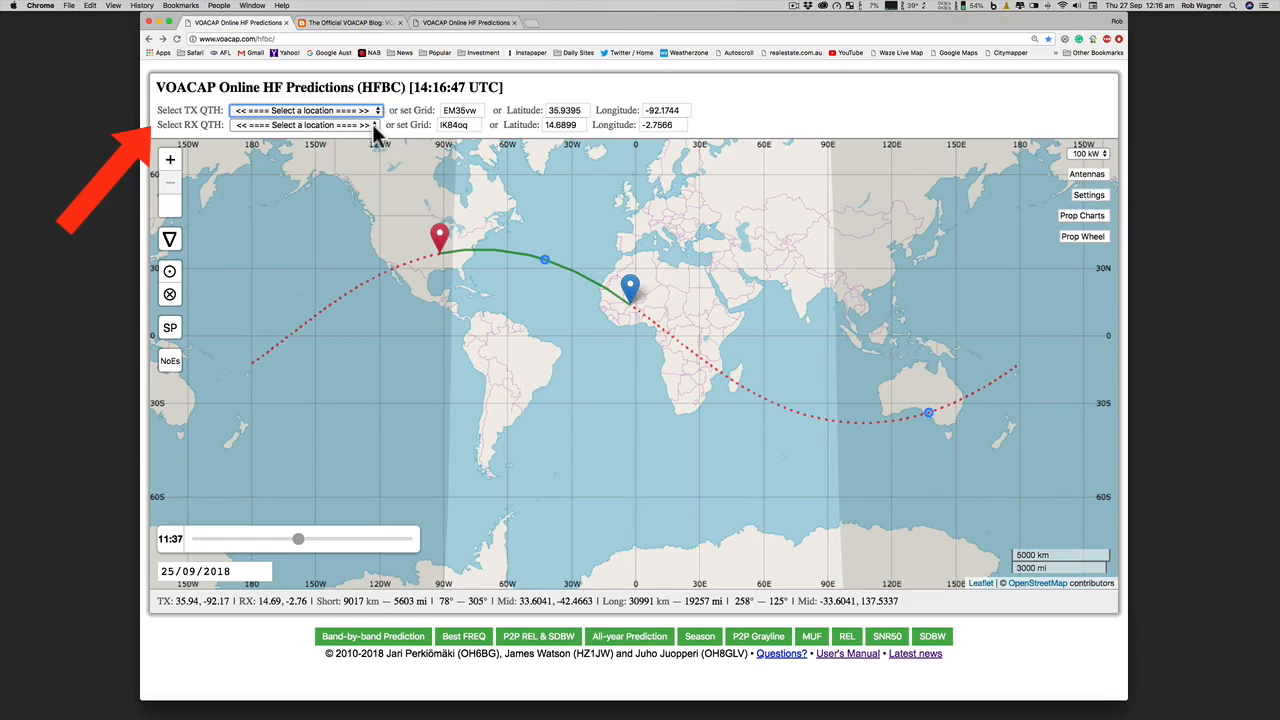
click(303, 124)
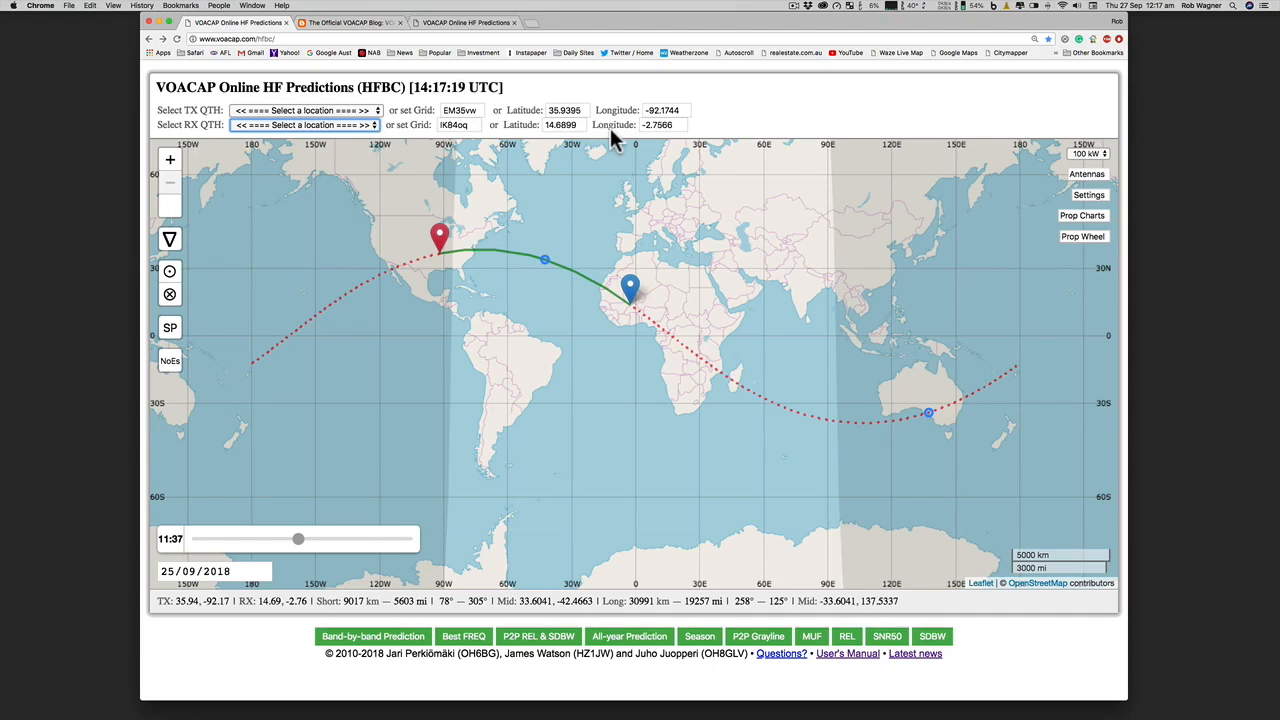
mouse_move(402, 263)
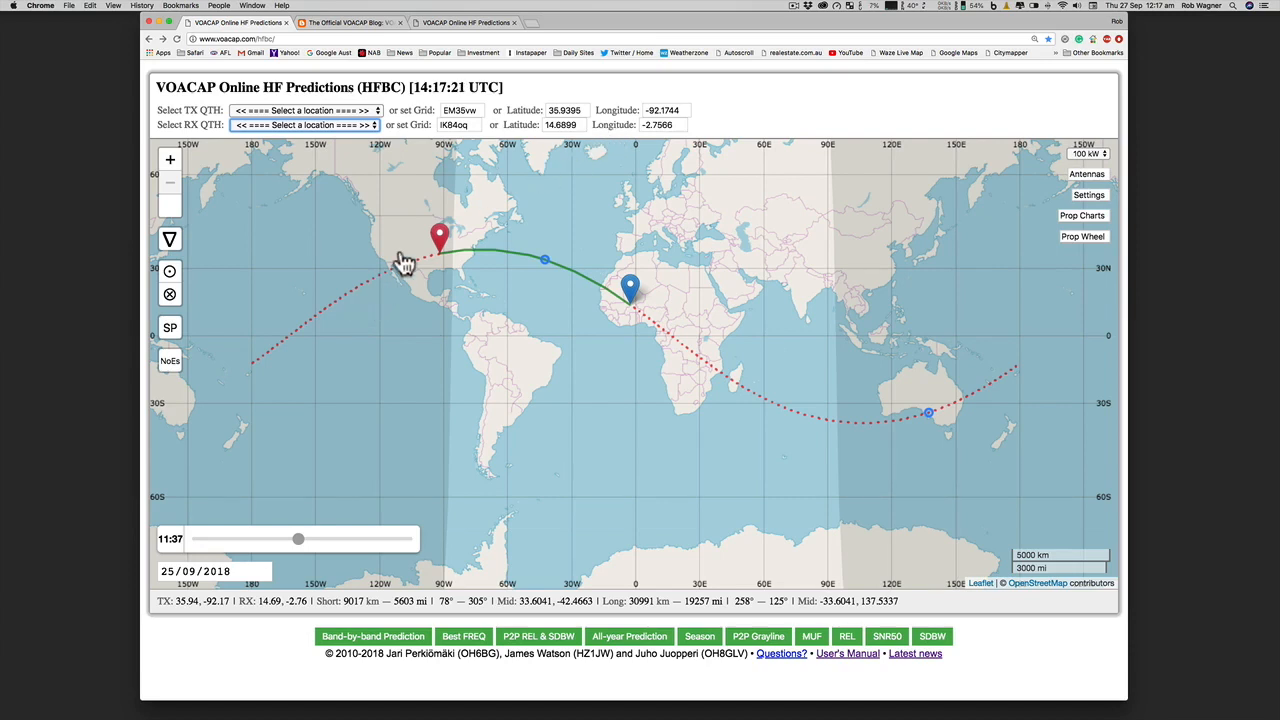
- Nudge the transmitter marker slightly west within the US
drag(440, 235, 415, 250)
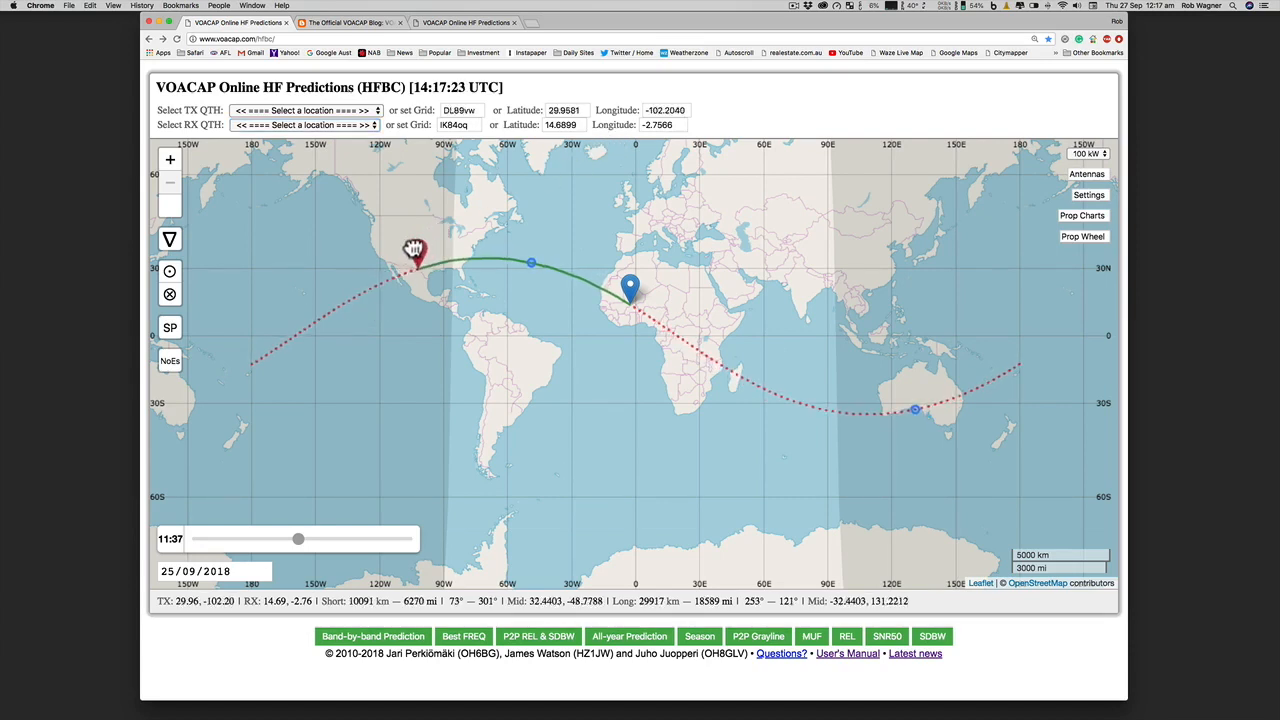
drag(413, 248, 400, 256)
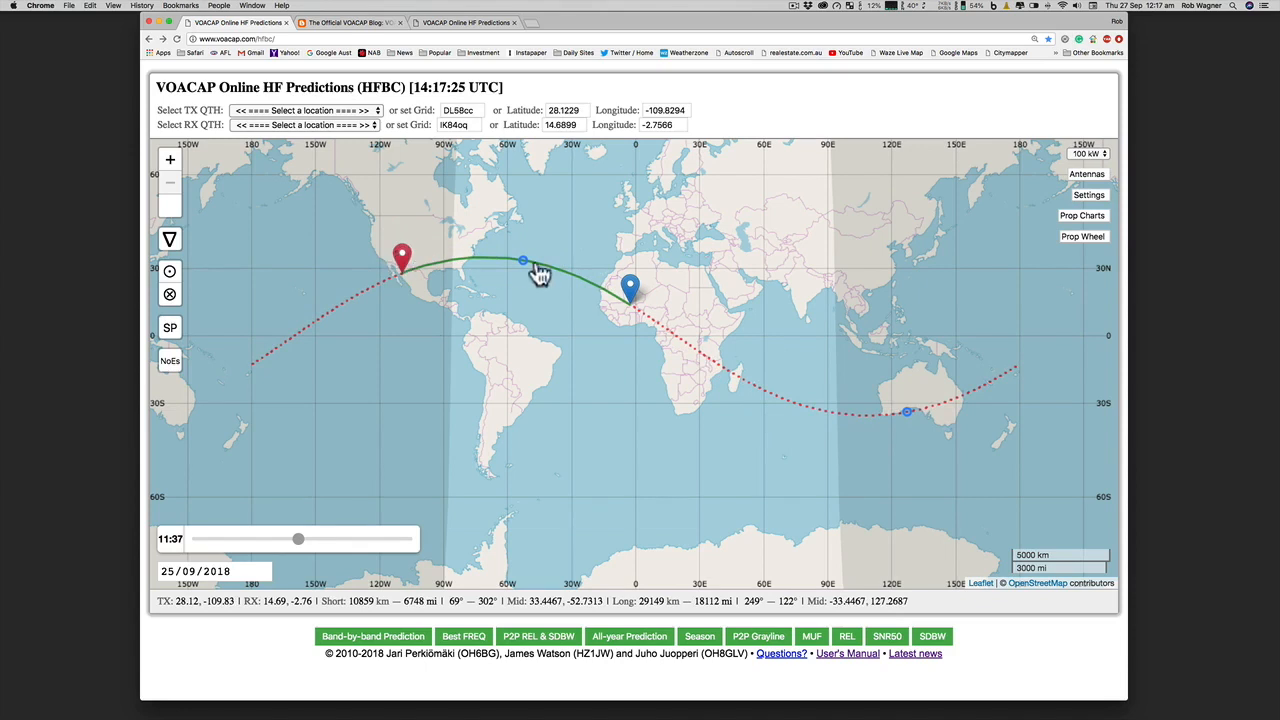
mouse_move(613, 290)
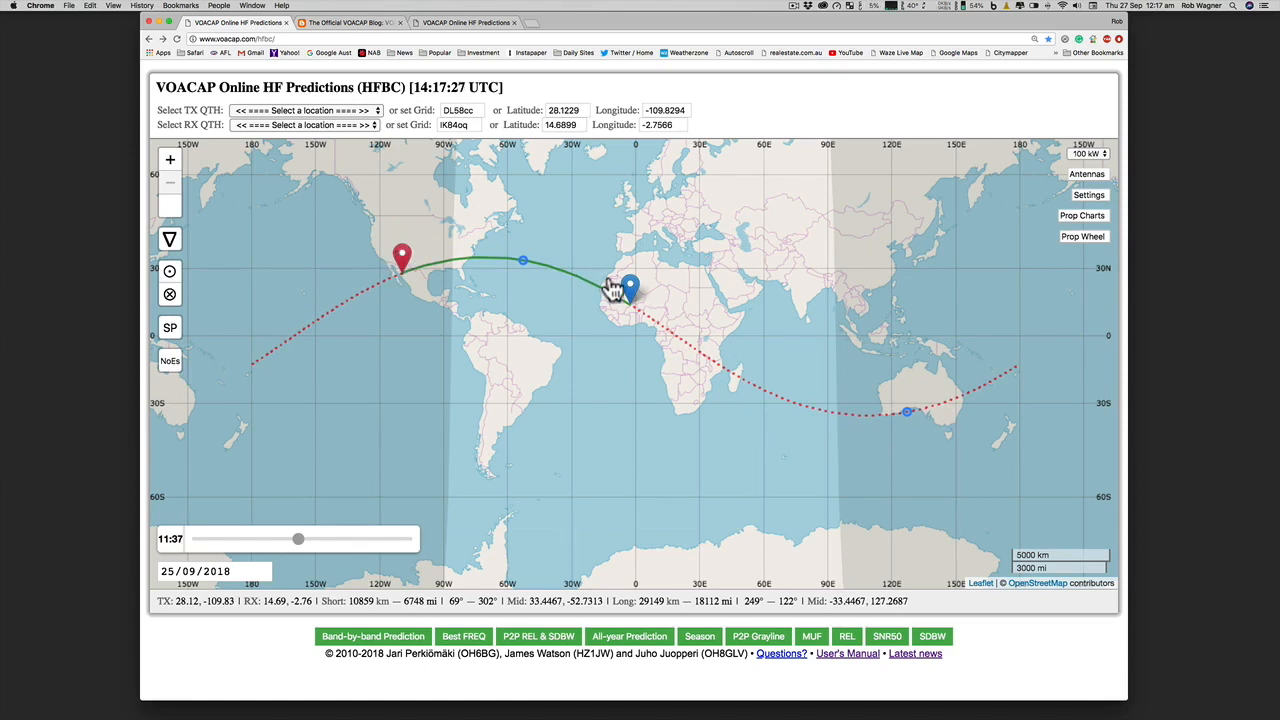
mouse_move(240, 135)
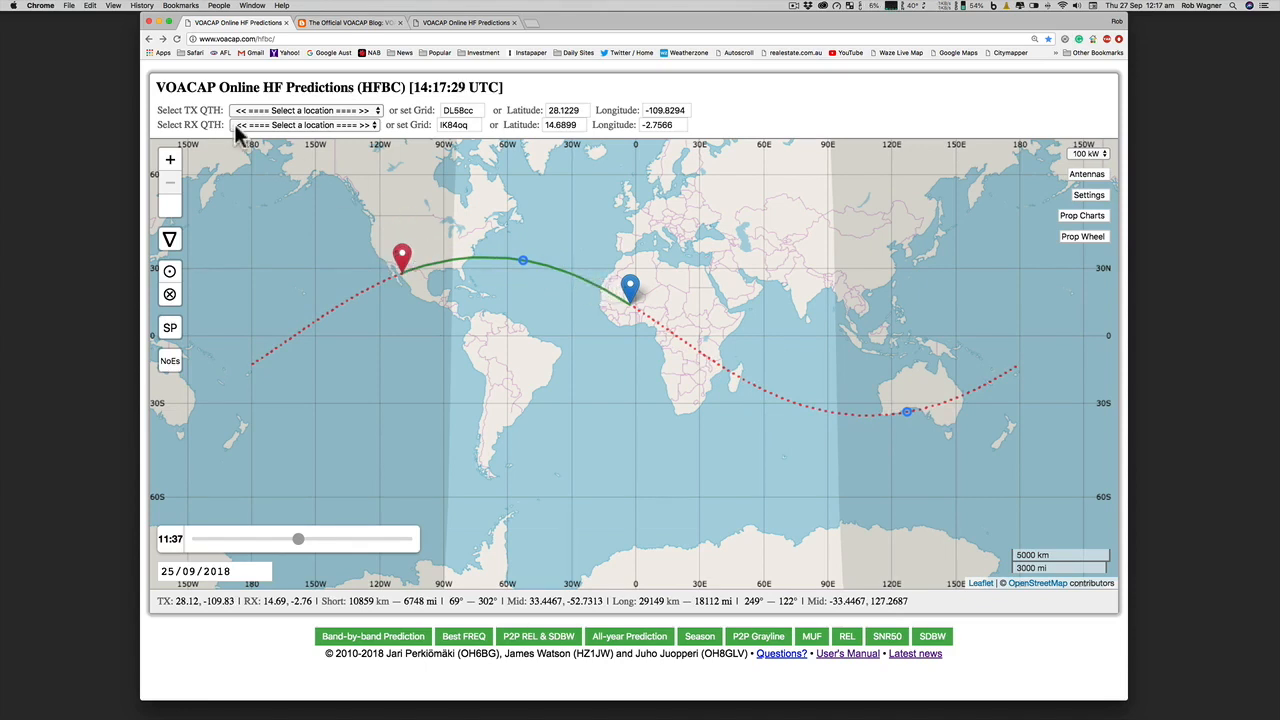
click(303, 124)
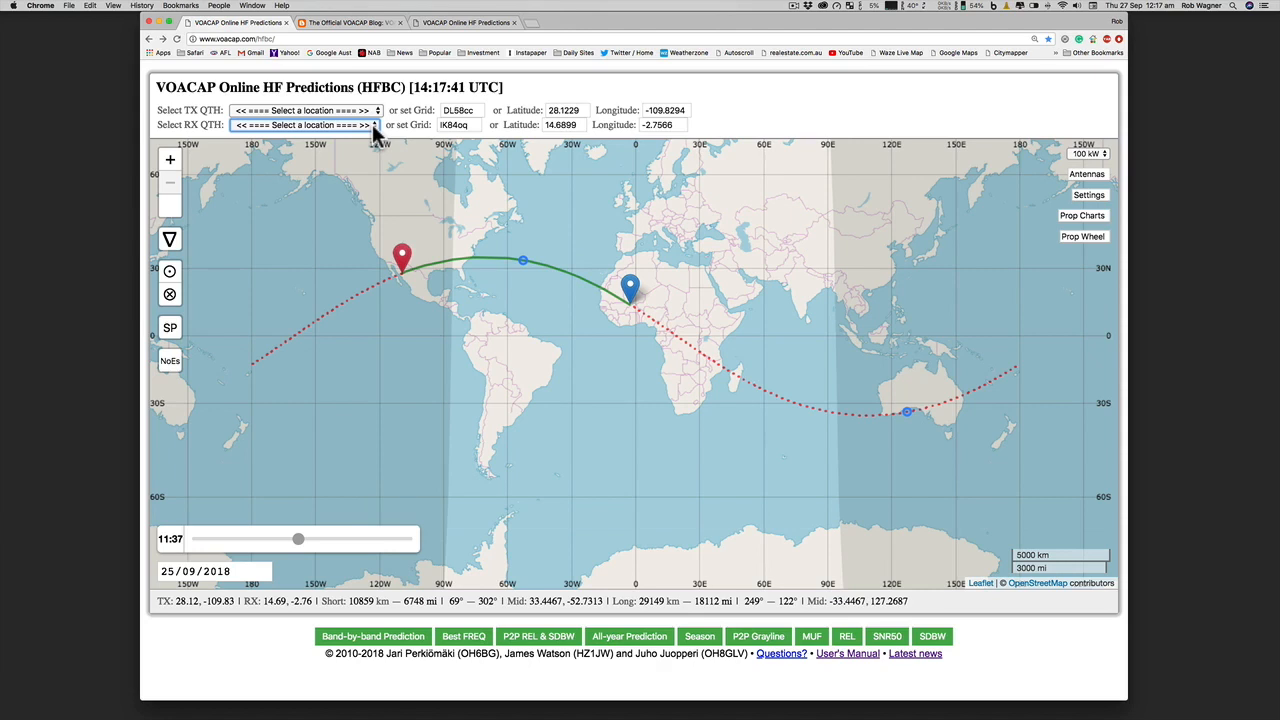
mouse_move(632, 290)
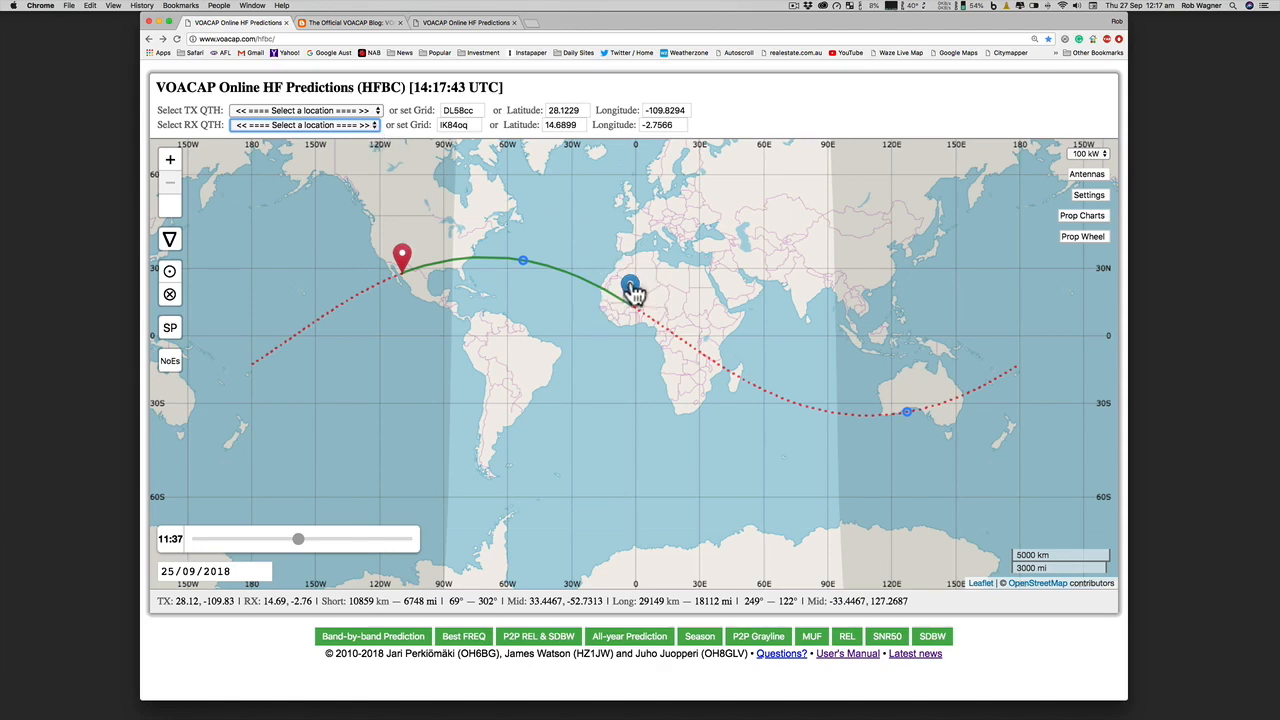
- Drag the receiver to about 13.49, 25.89 and the transmitter to about 39.16, -106.06
drag(630, 285, 650, 280)
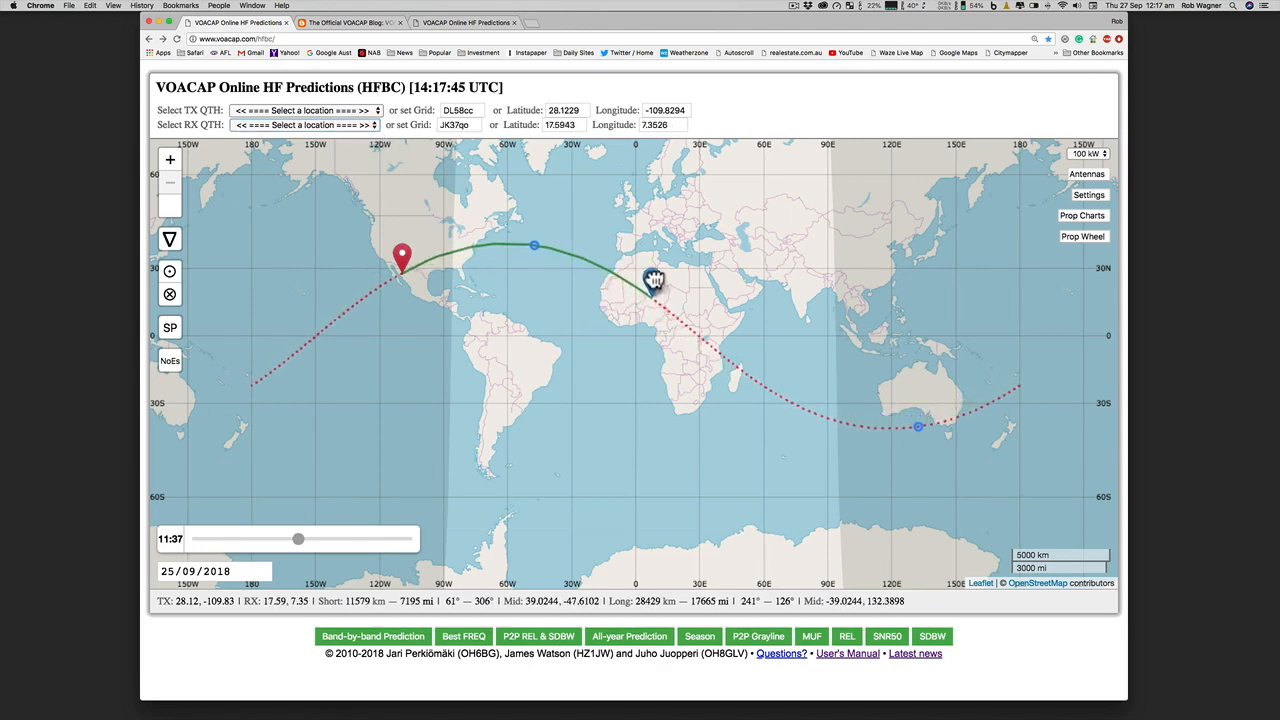
drag(655, 280, 665, 305)
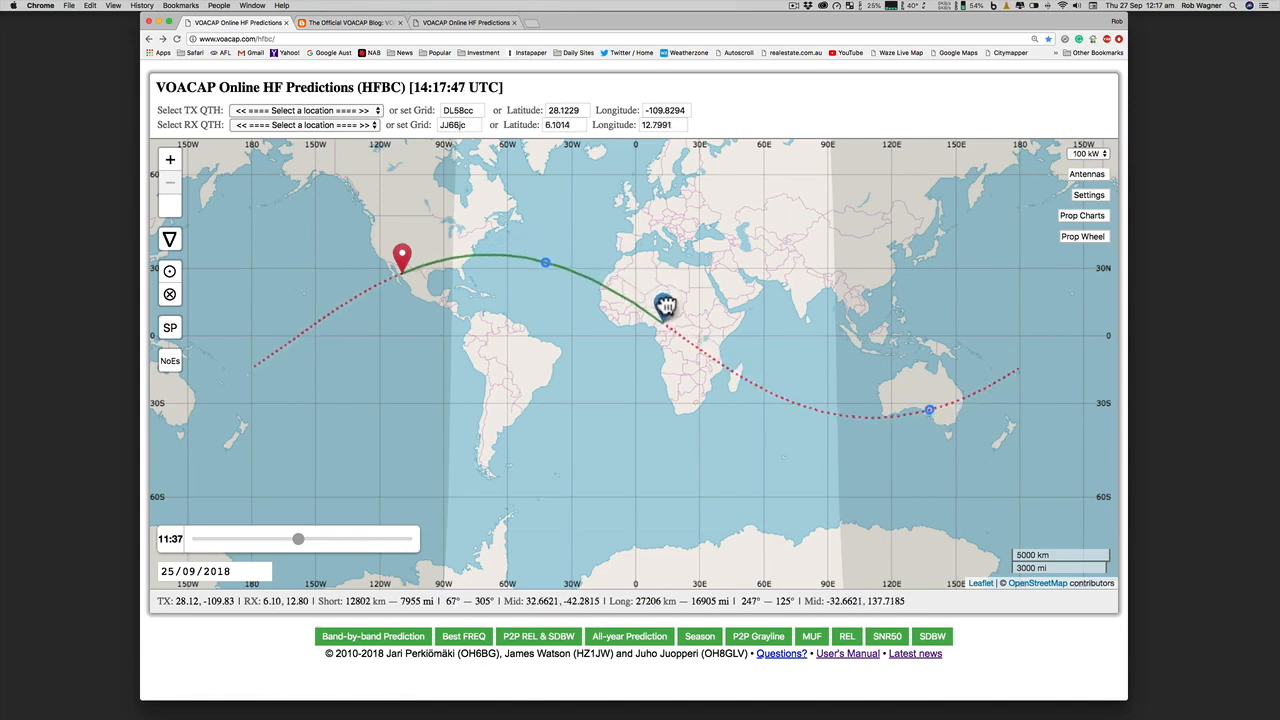
drag(665, 305, 680, 288)
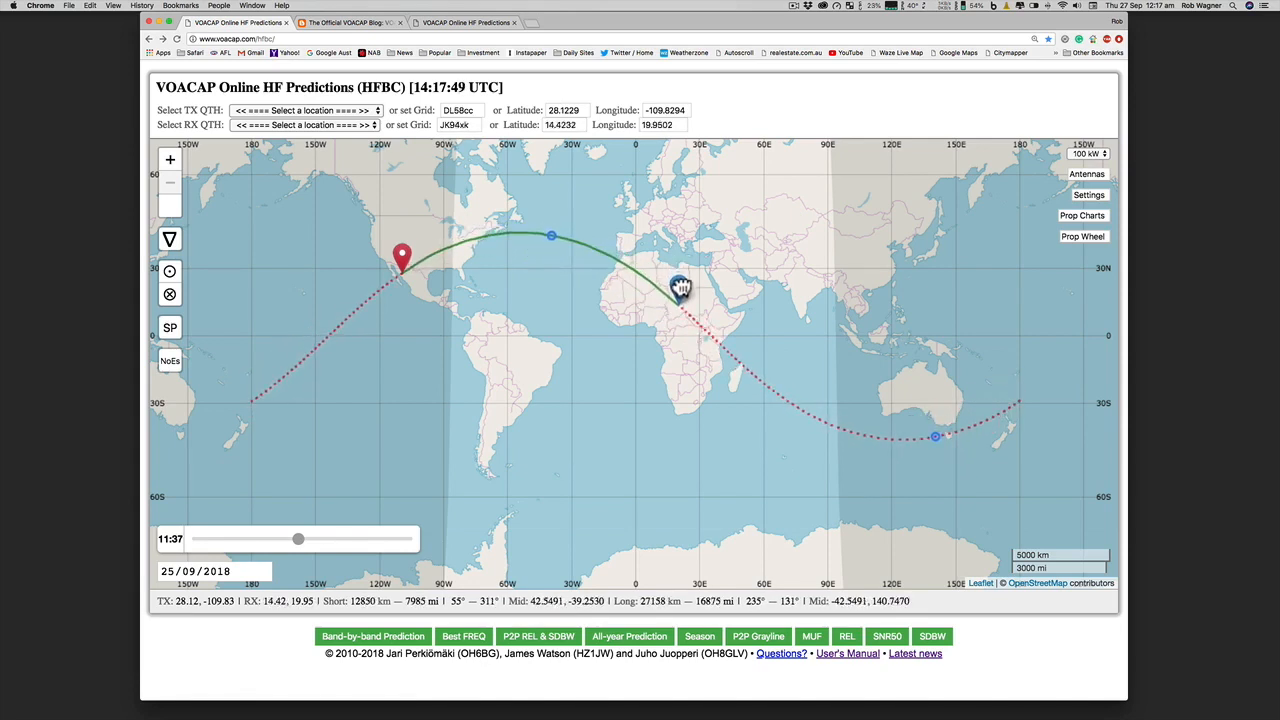
drag(680, 288, 680, 303)
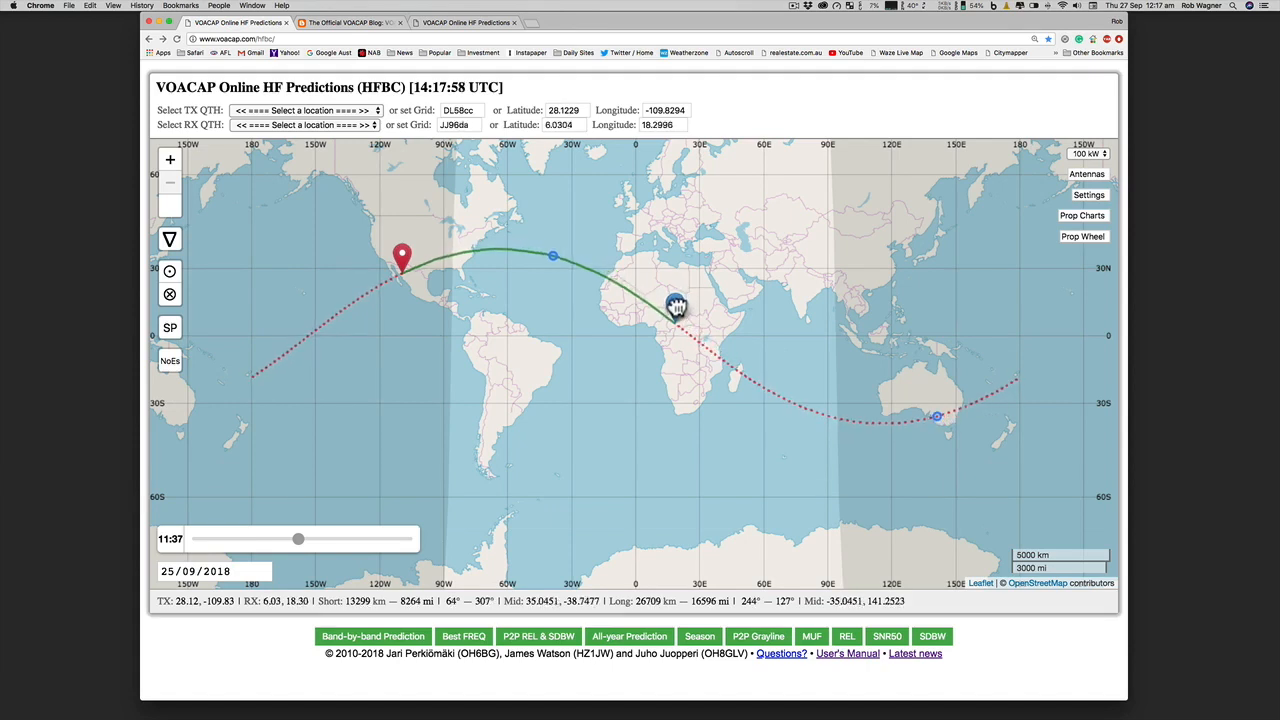
drag(677, 307, 680, 285)
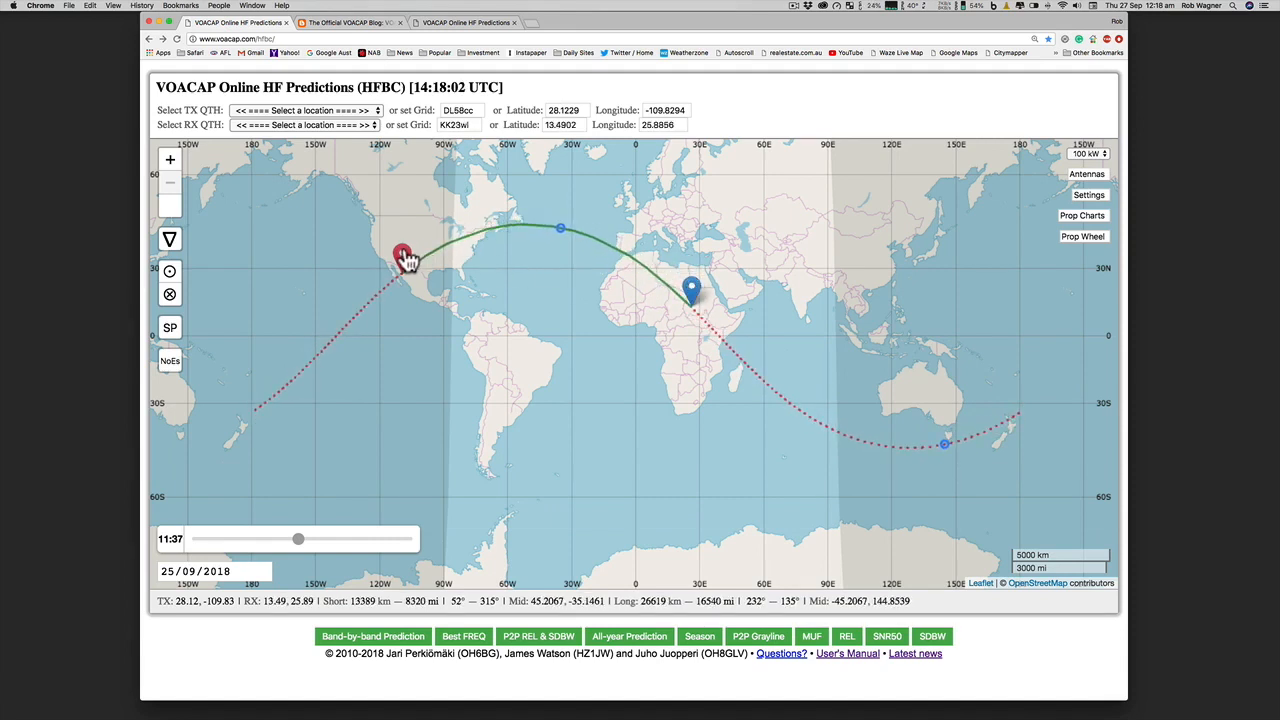
drag(405, 255, 402, 228)
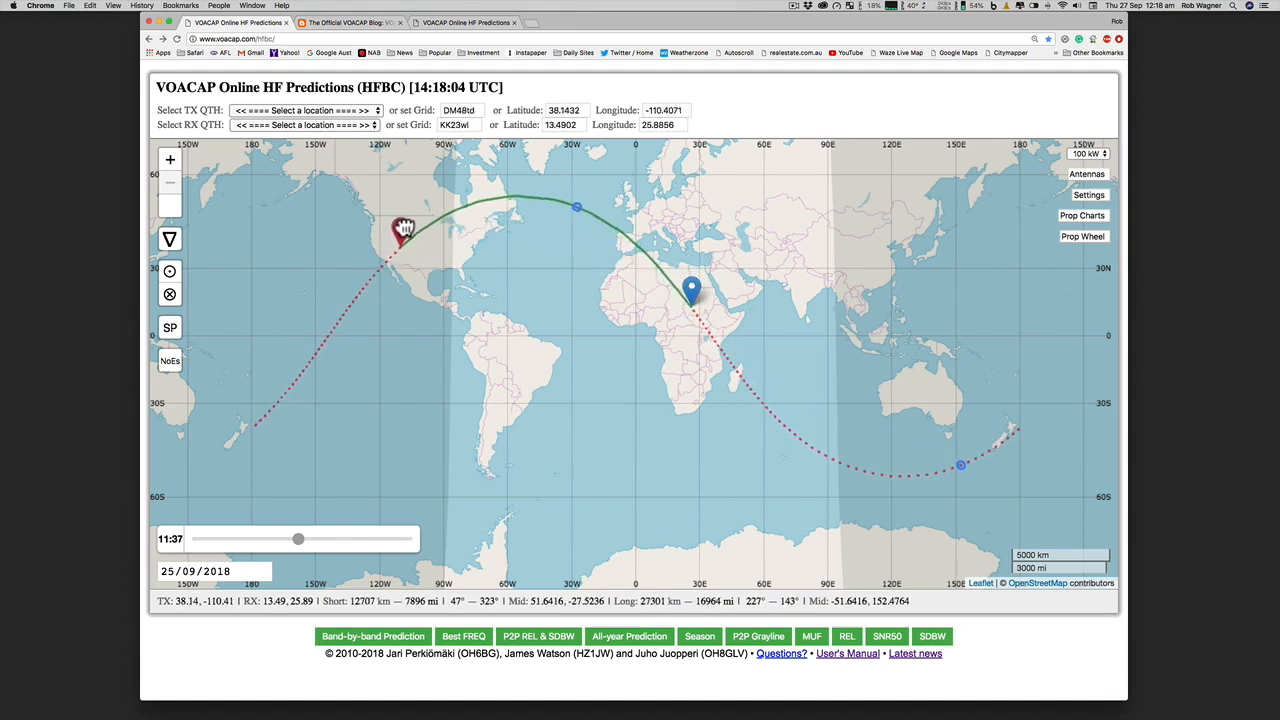
drag(405, 230, 408, 225)
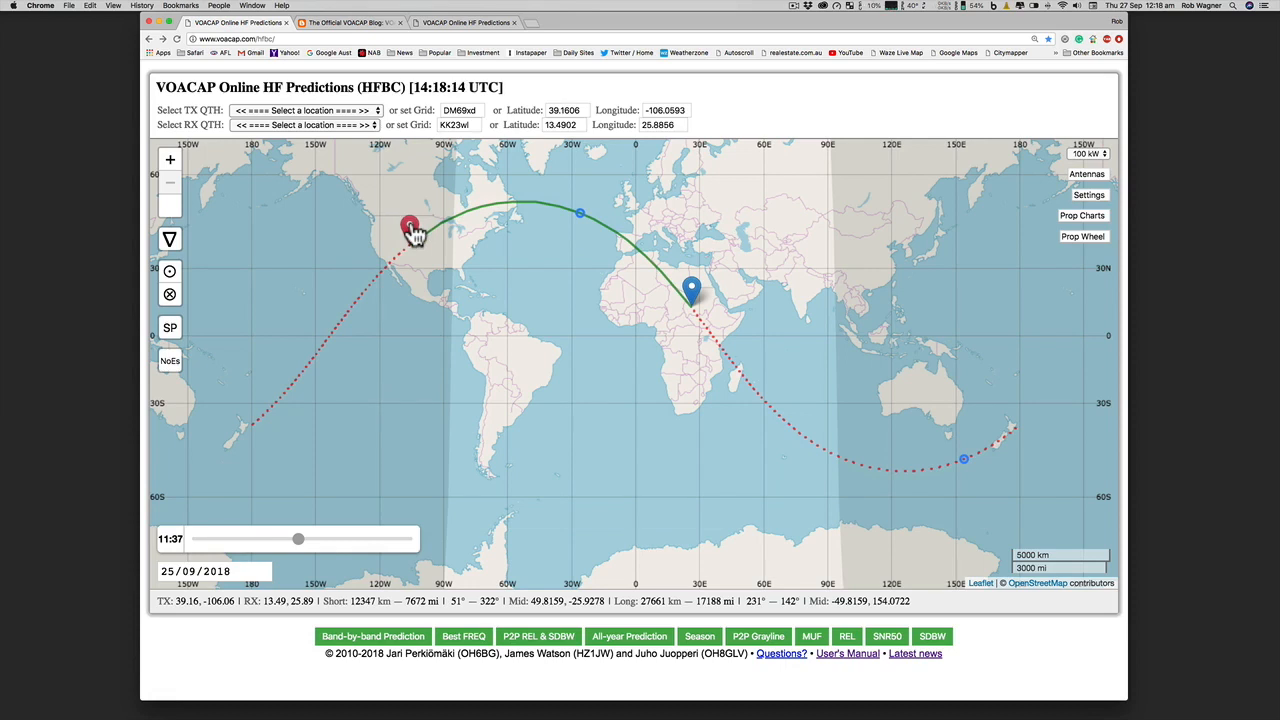
mouse_move(130, 174)
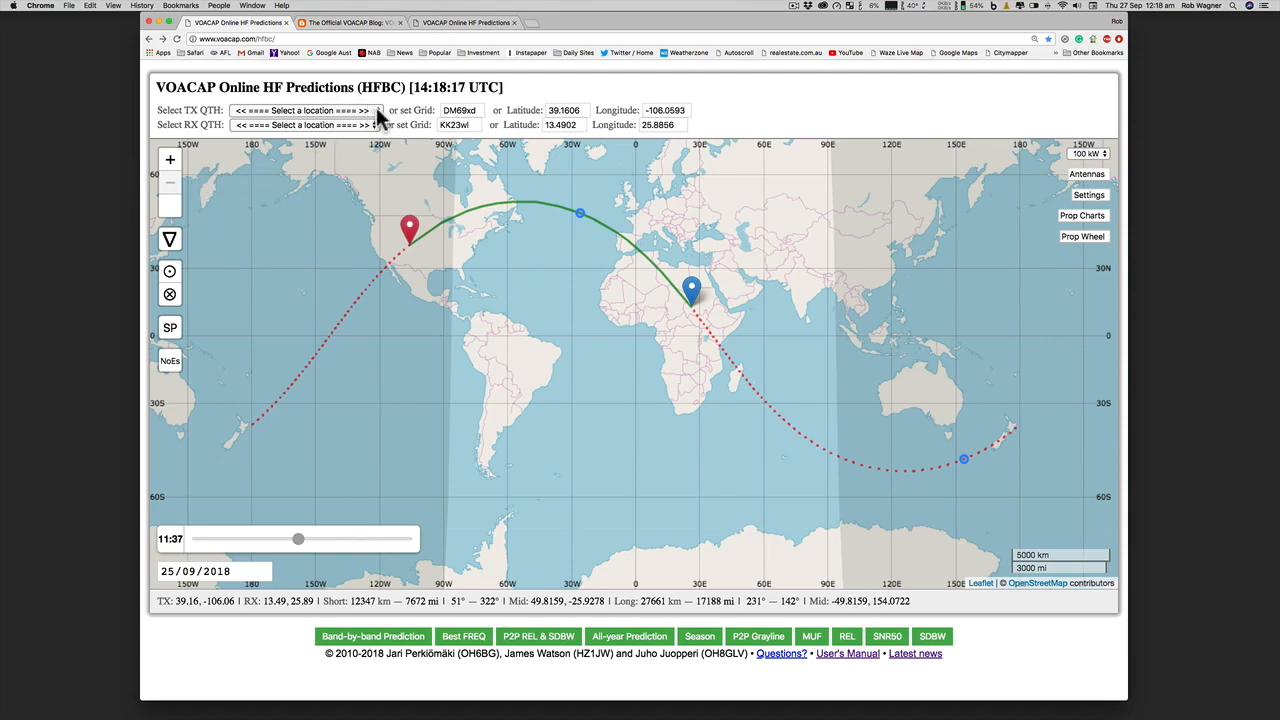
- Pick GBR WOF Woofferton from the Select TX QTH list
click(300, 110)
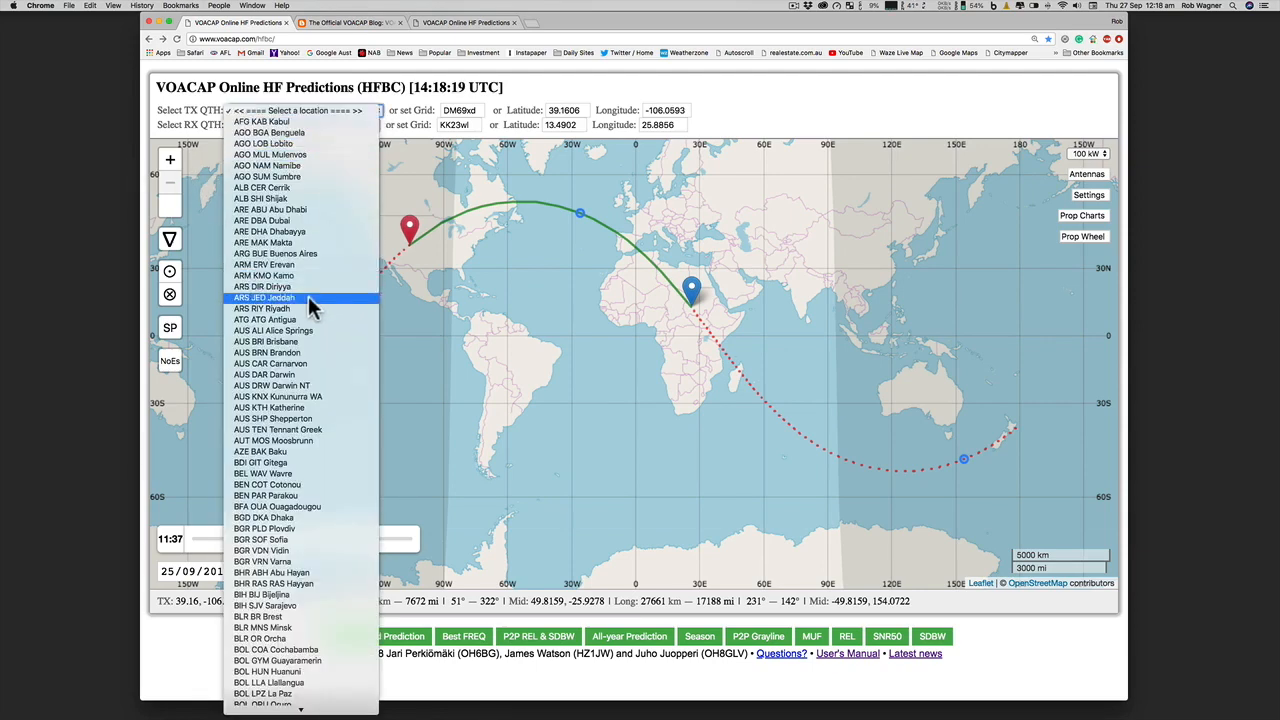
scroll(down, 3)
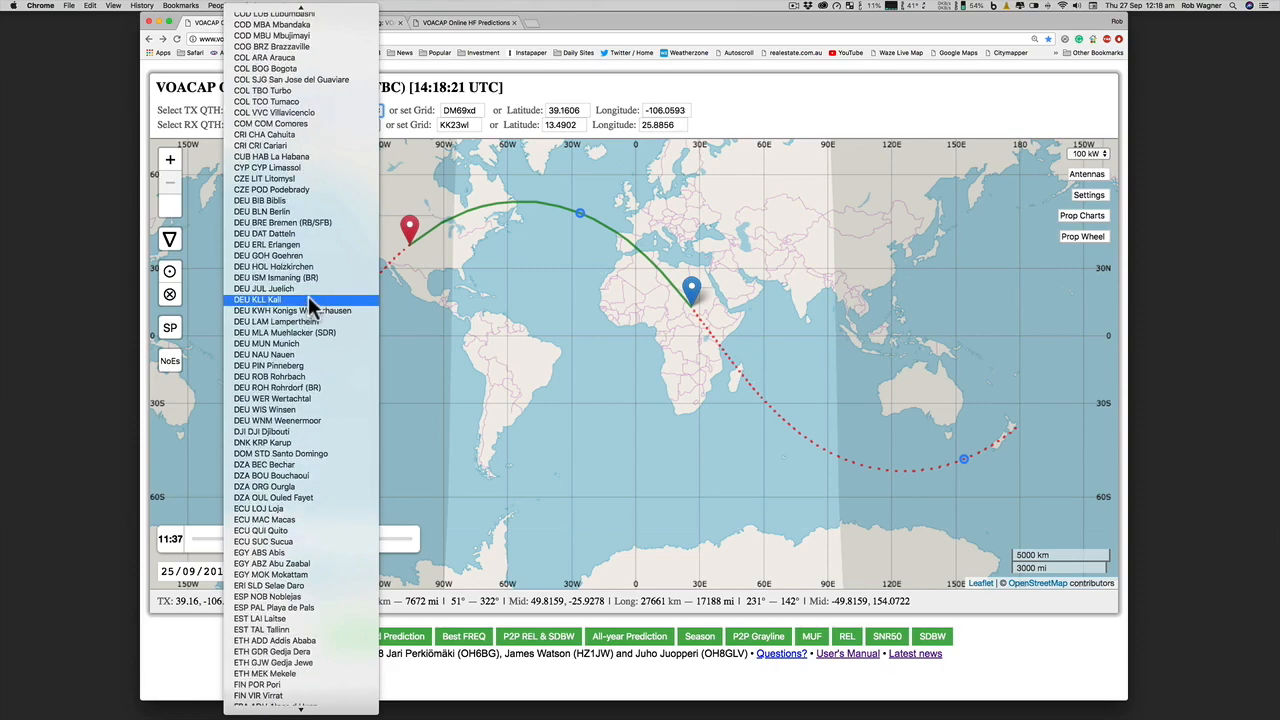
scroll(down, 3)
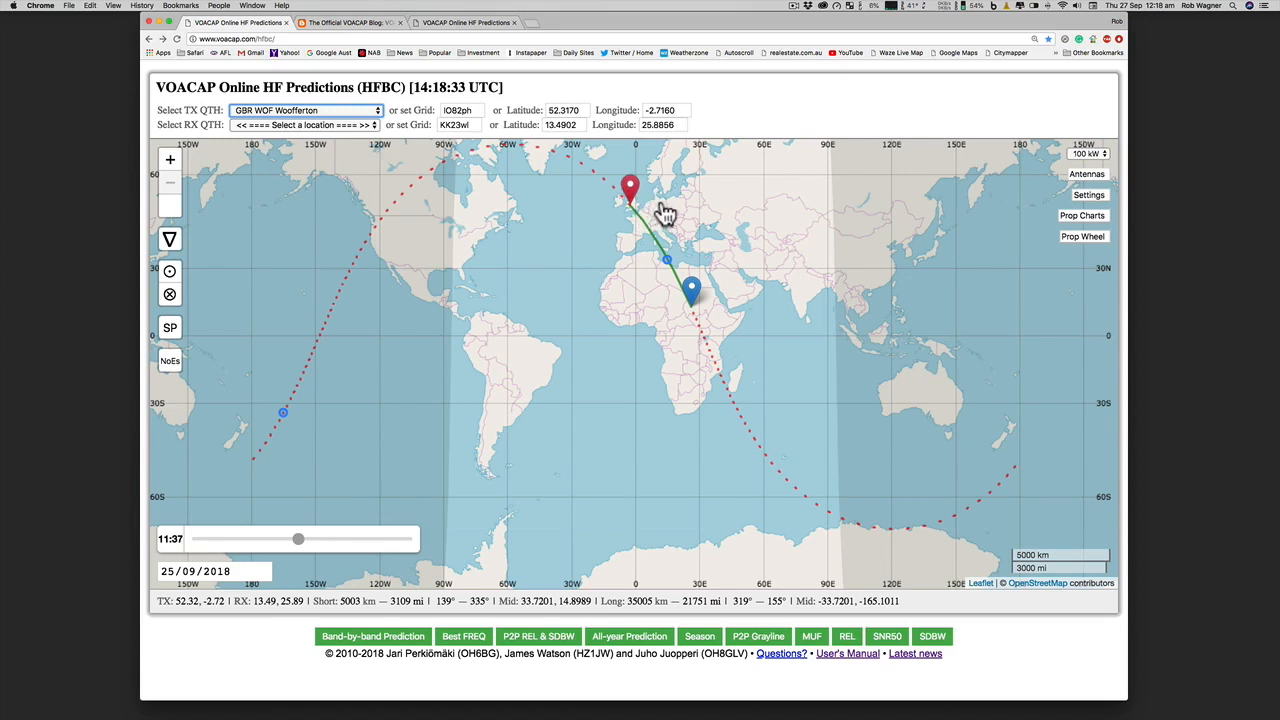
mouse_move(720, 248)
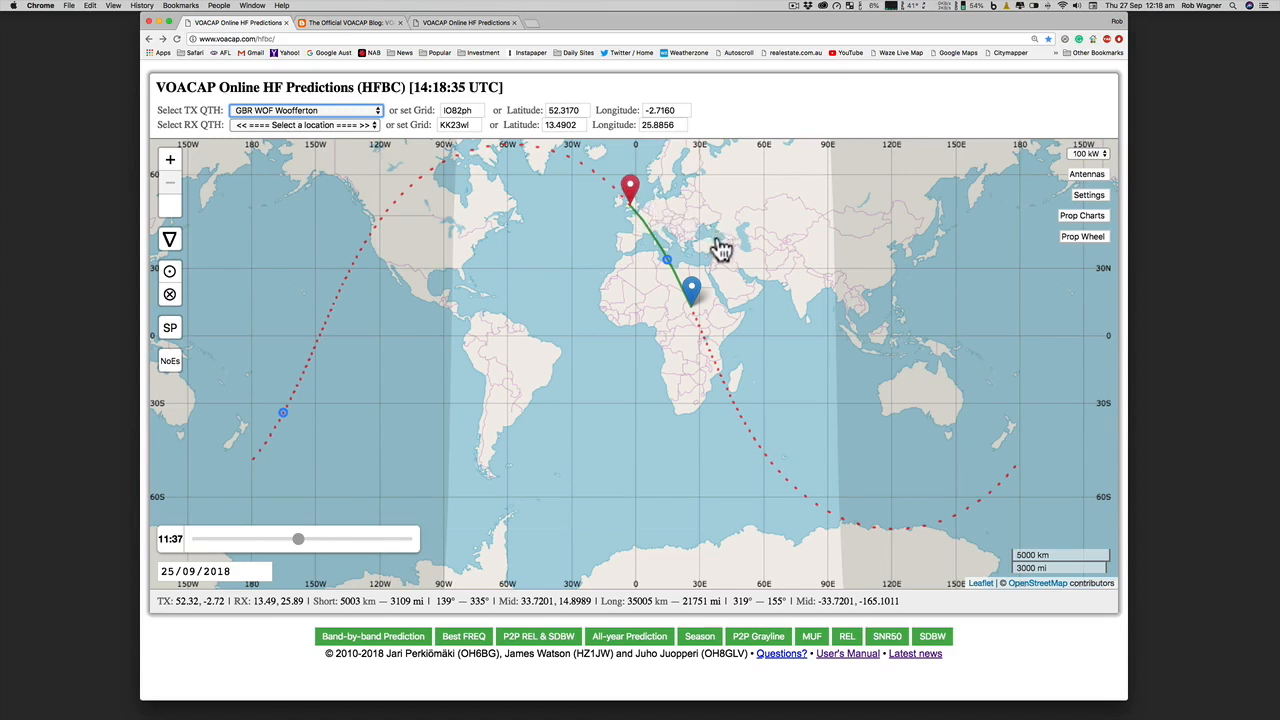
mouse_move(360, 138)
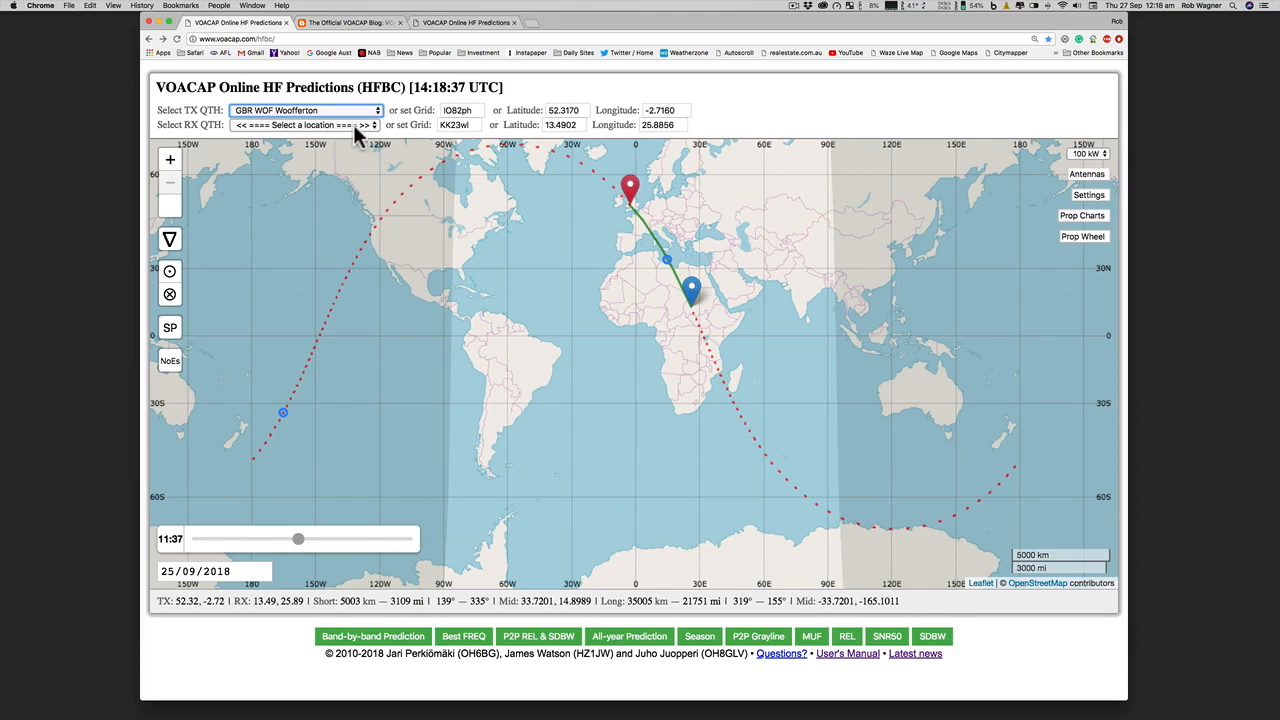
- Pick USA Nashville TN from the Select RX QTH list
click(305, 124)
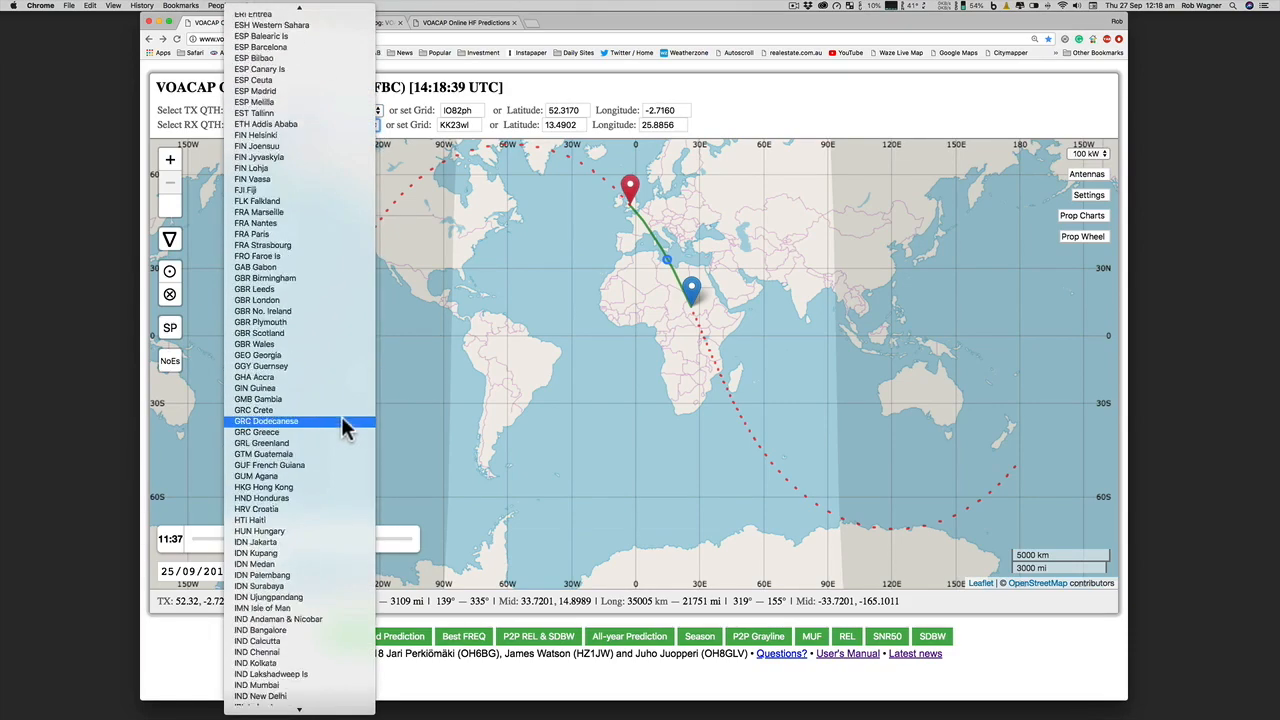
scroll(down, 3)
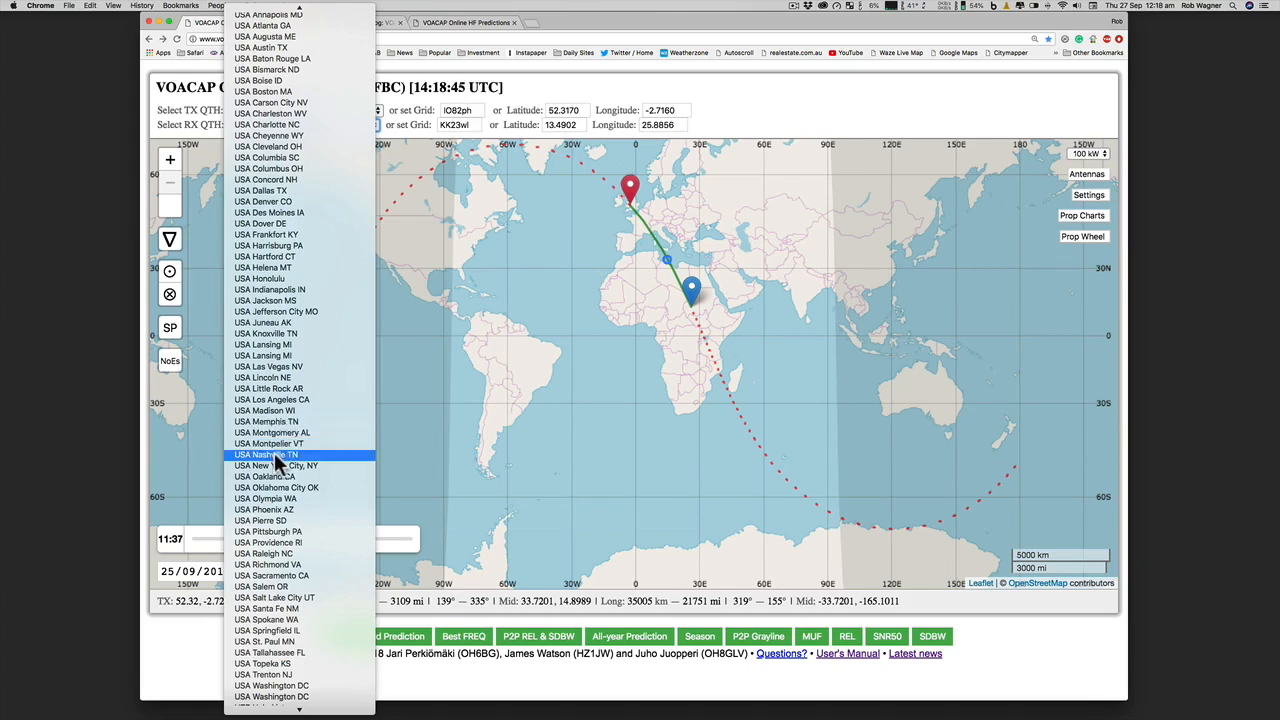
click(265, 454)
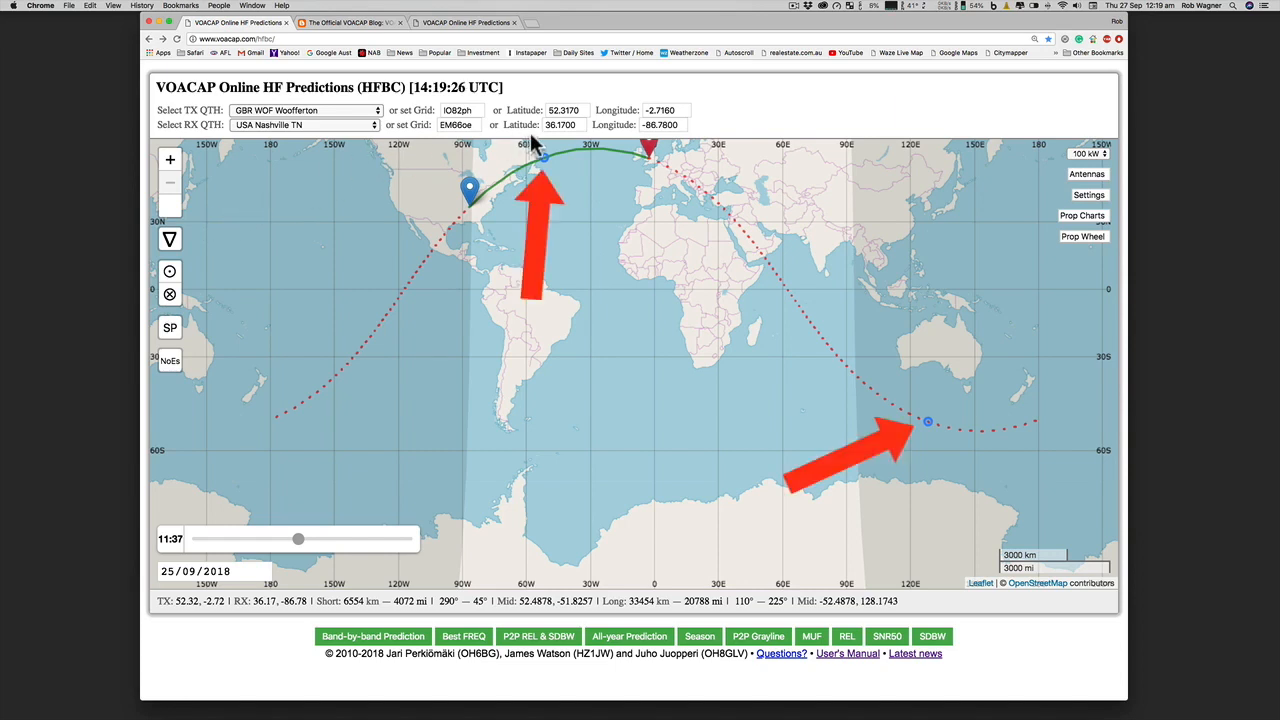
mouse_move(910, 455)
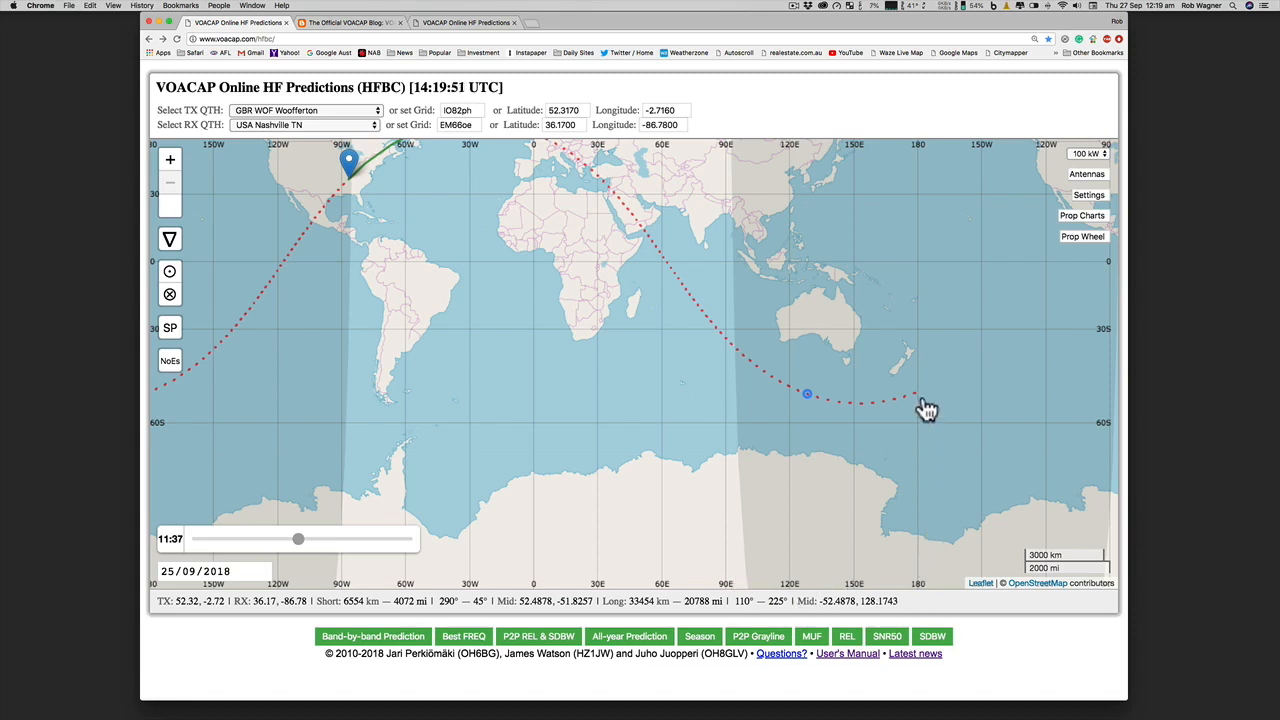
mouse_move(917, 488)
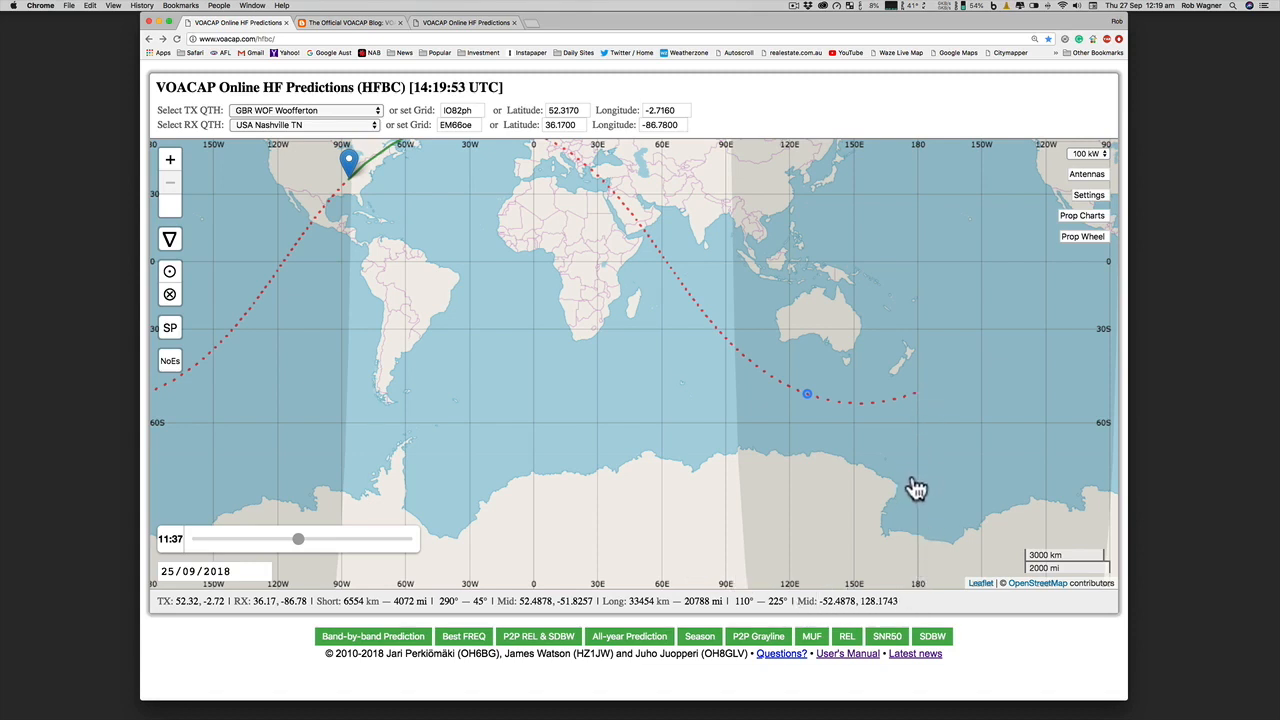
- Pan the map to follow the Woofferton-to-Nashville long path to its midpoint
drag(918, 488, 645, 445)
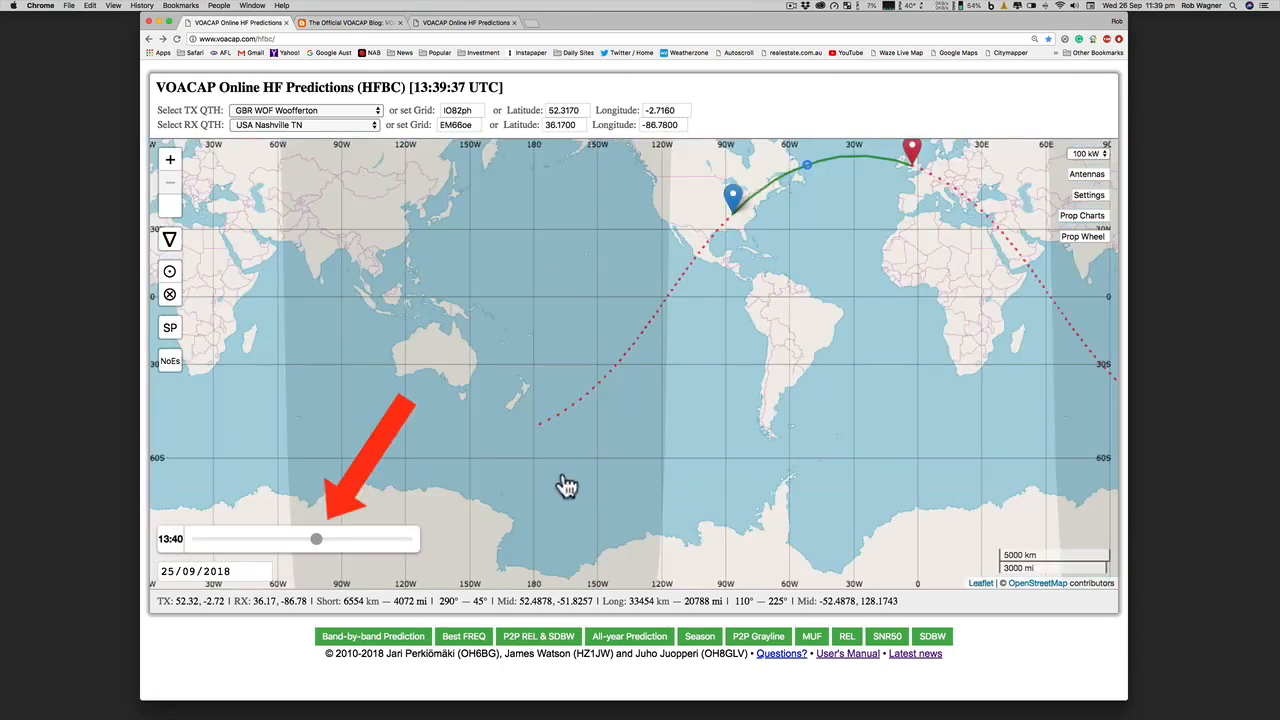
mouse_move(550, 521)
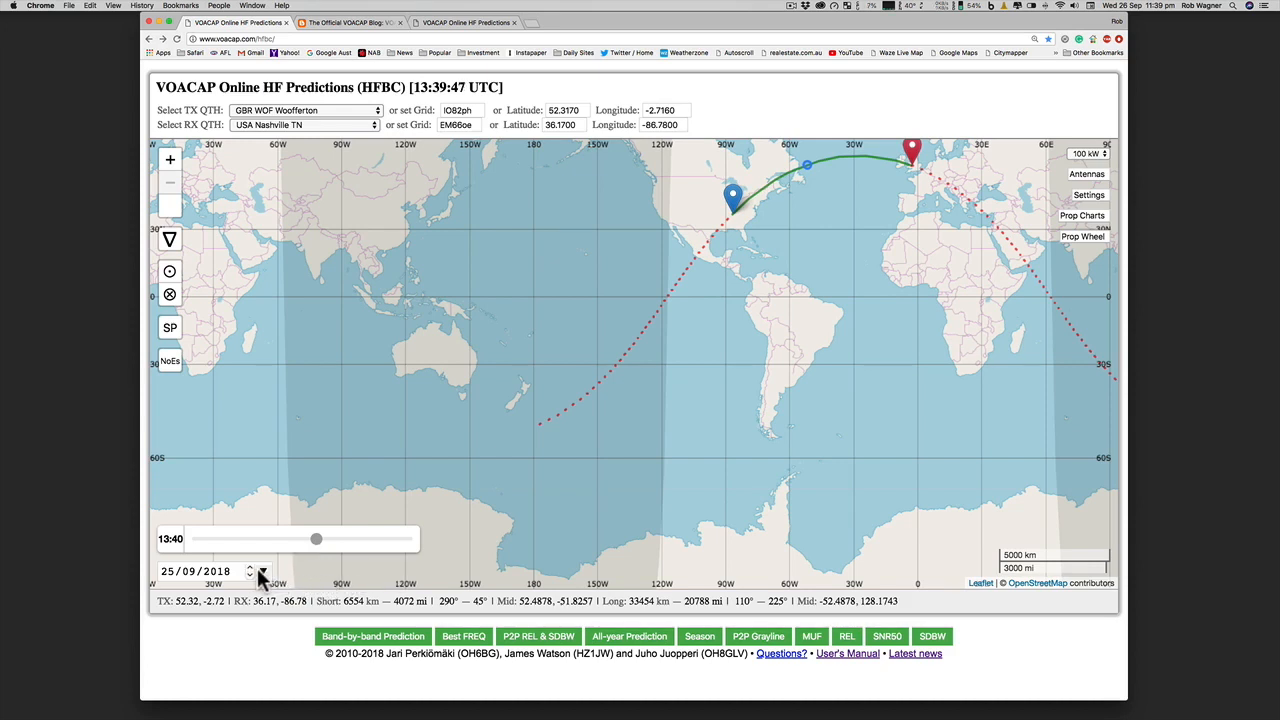
- Use the date field and UTC time slider to set the prediction time to 06:01
click(262, 571)
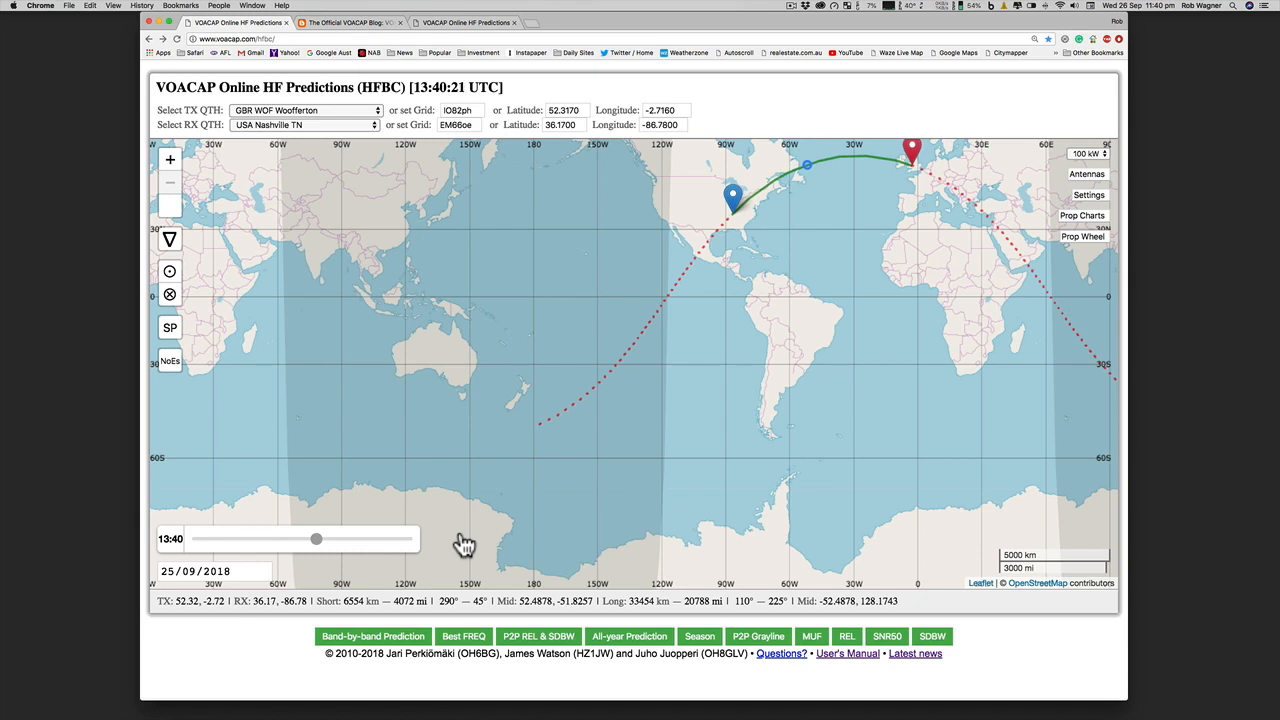
mouse_move(323, 550)
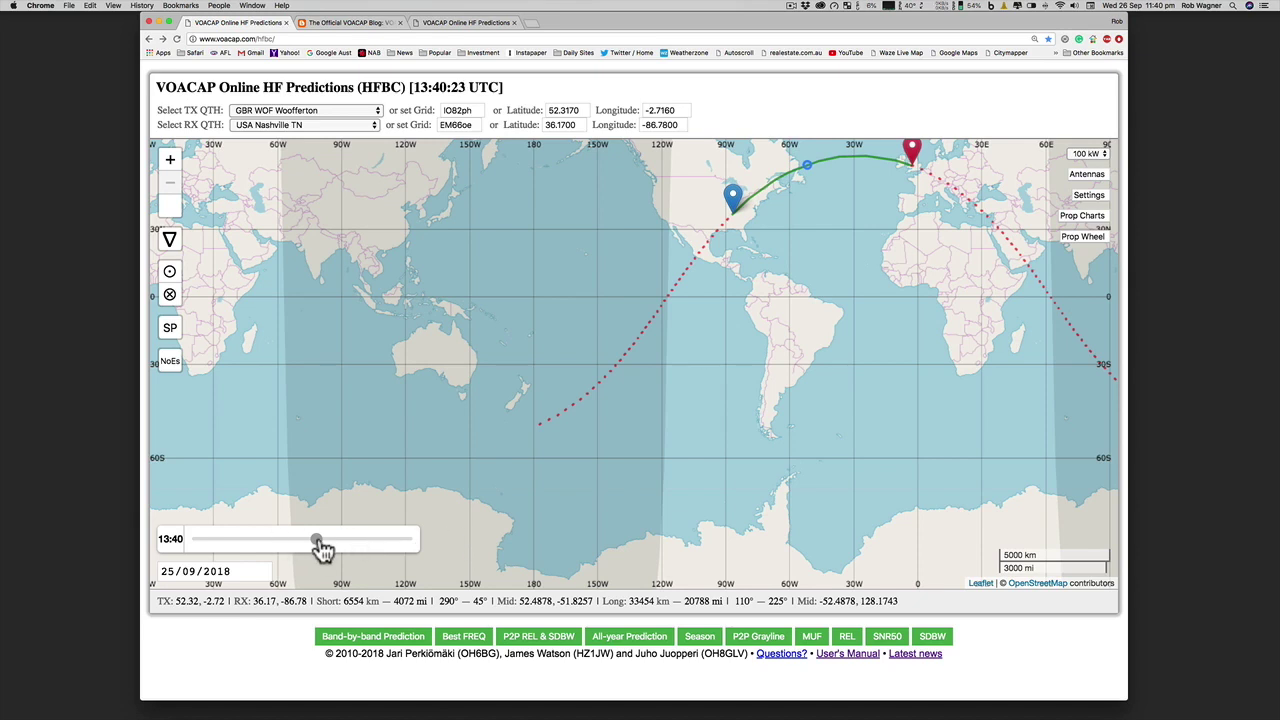
drag(315, 540, 320, 540)
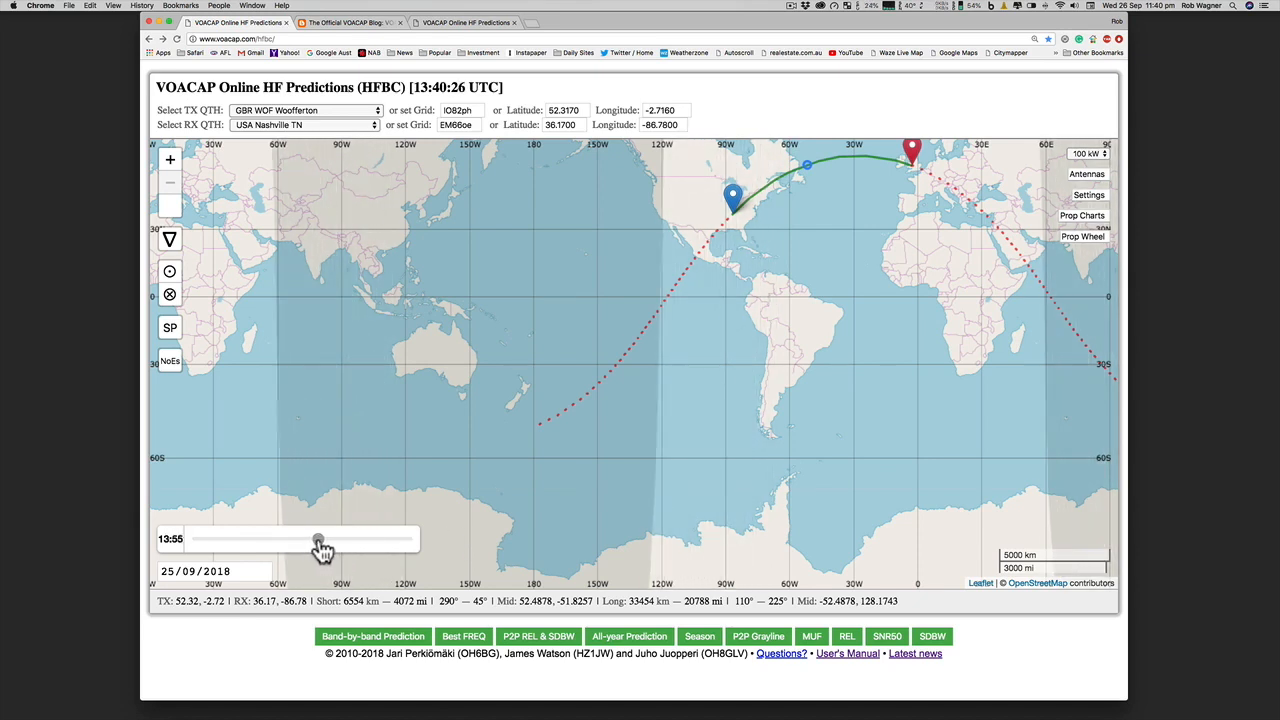
drag(318, 540, 345, 548)
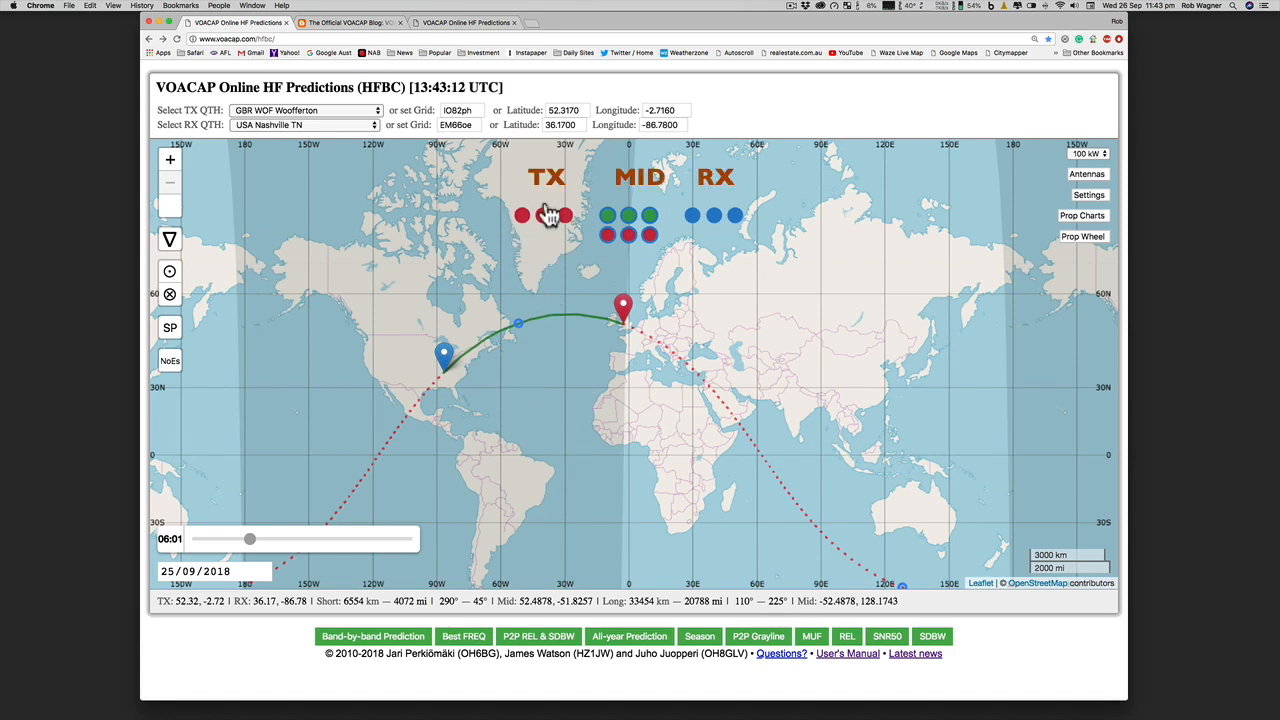
mouse_move(610, 230)
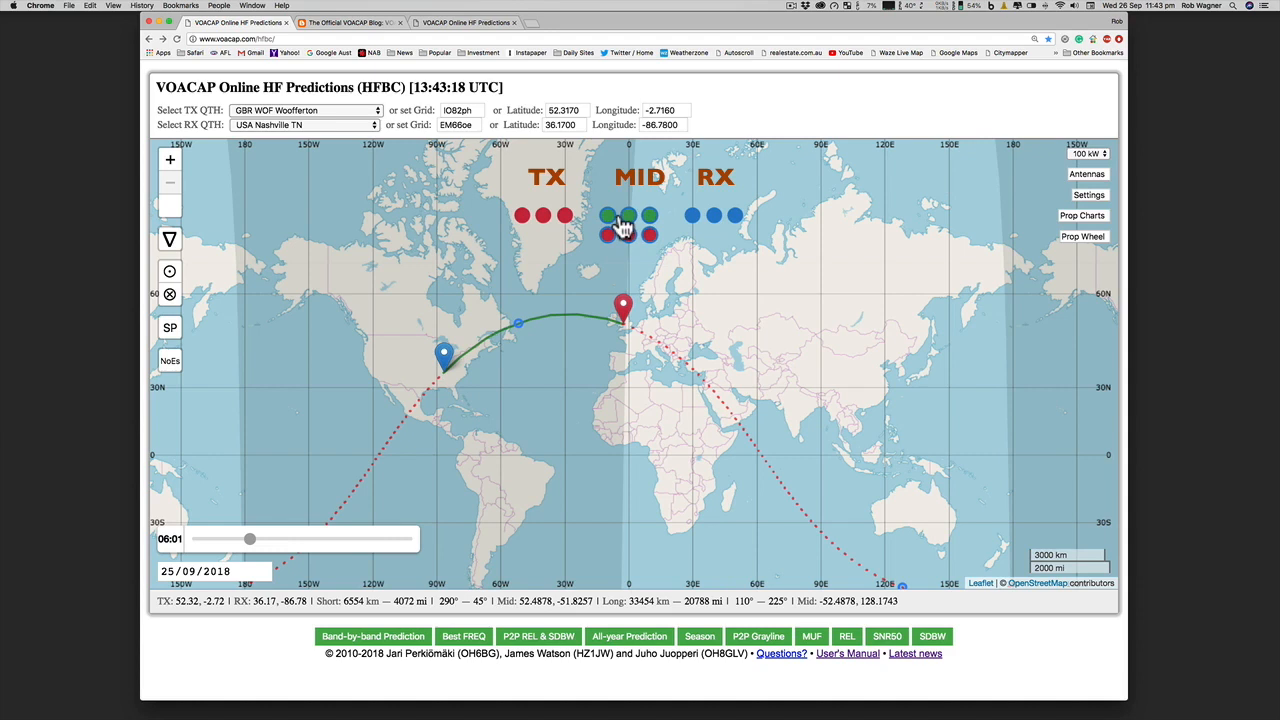
mouse_move(663, 248)
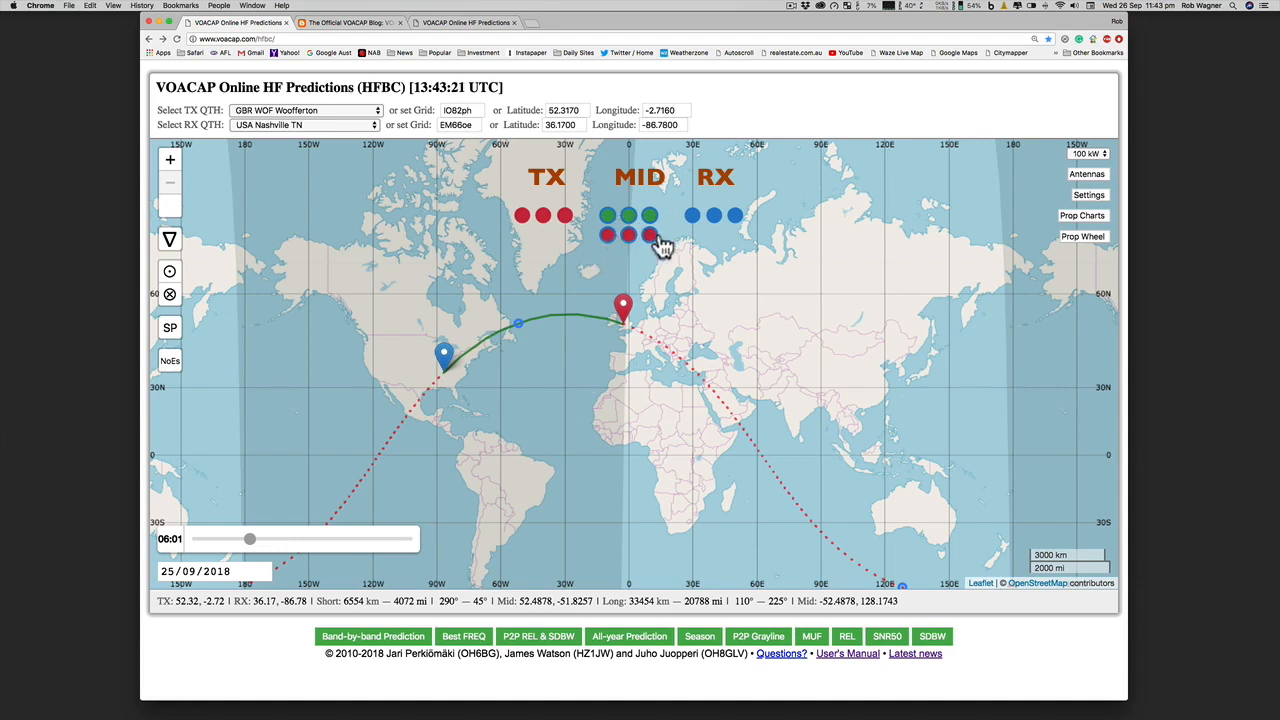
mouse_move(668, 210)
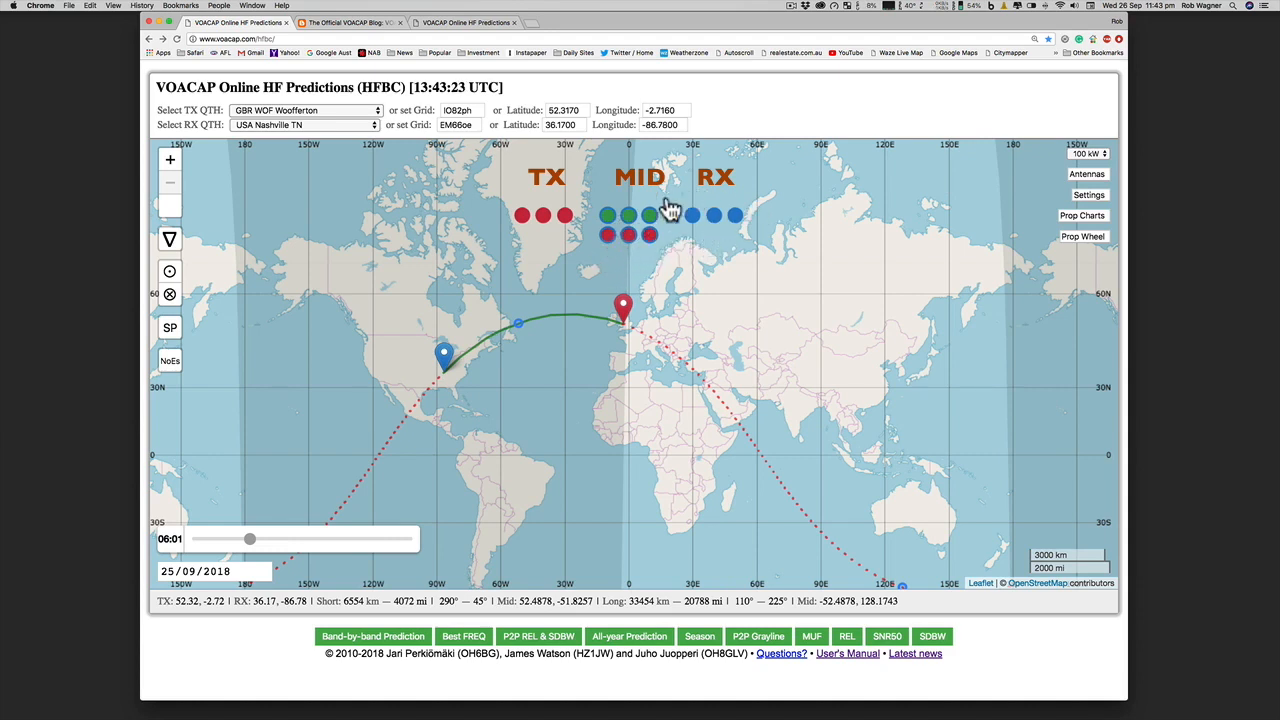
mouse_move(715, 240)
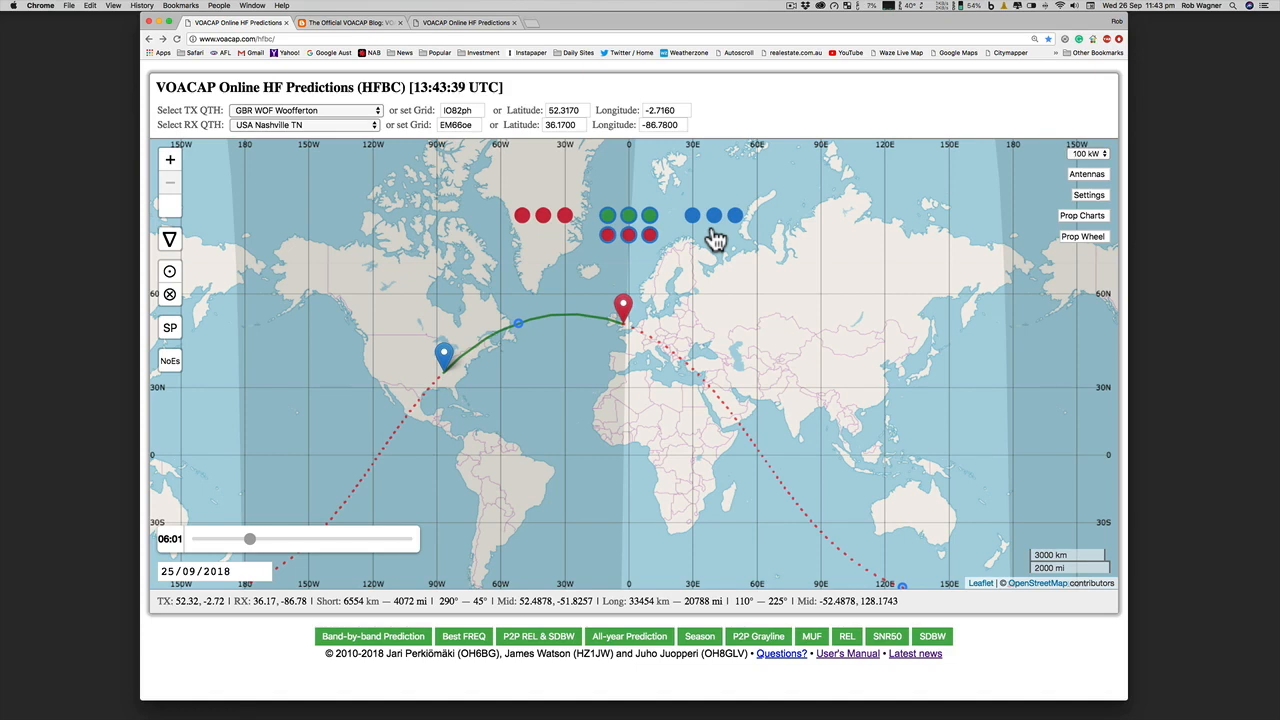
mouse_move(558, 268)
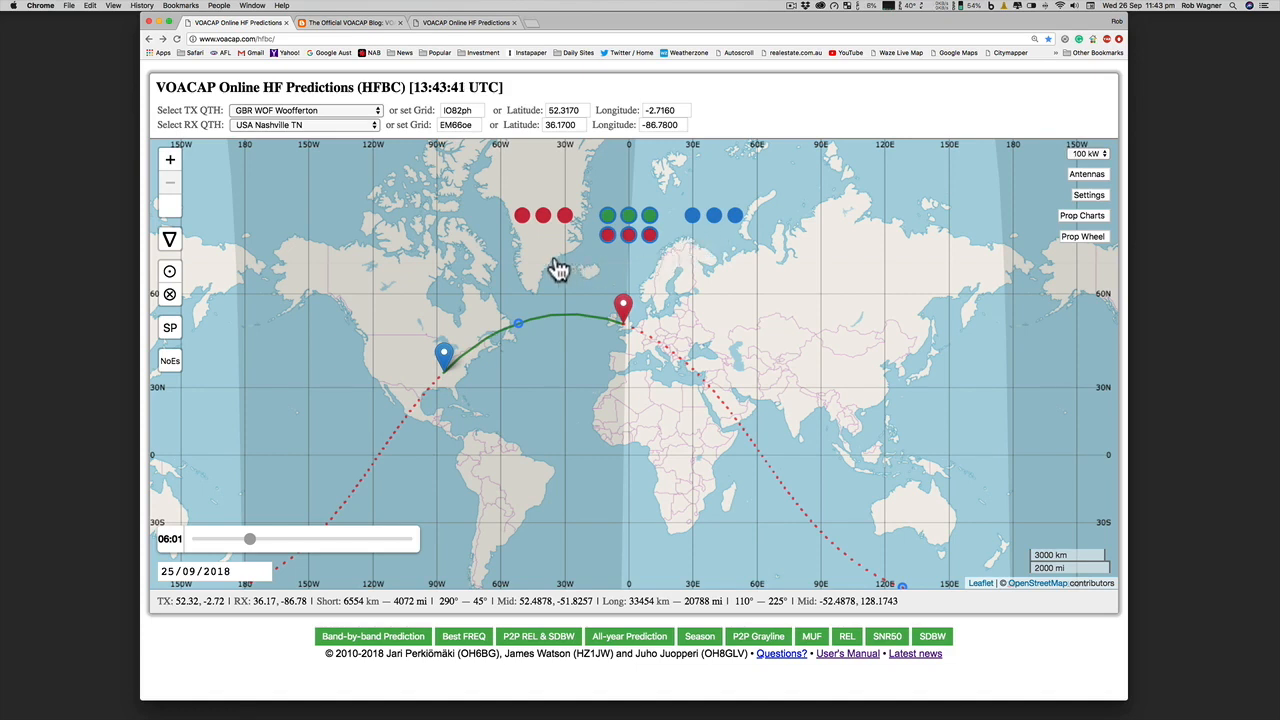
mouse_move(550, 228)
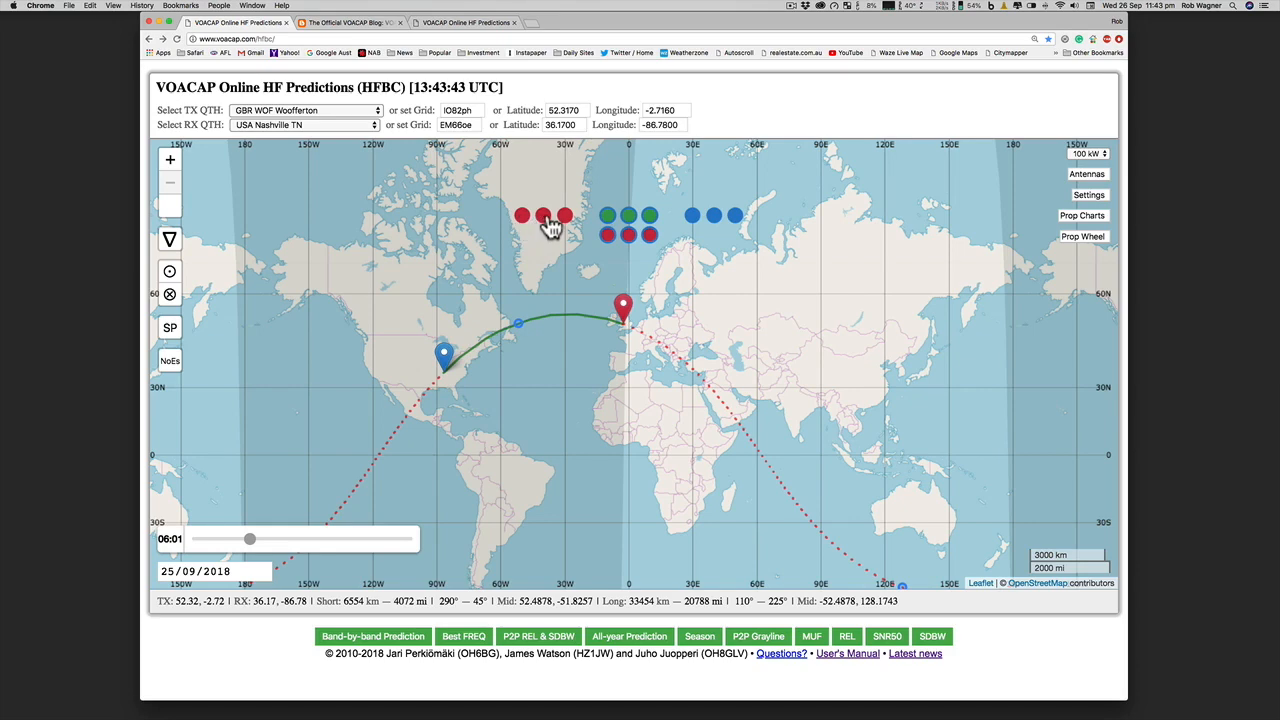
- Slide the UTC time slider later, from 06:01 to 11:37
drag(249, 538, 277, 538)
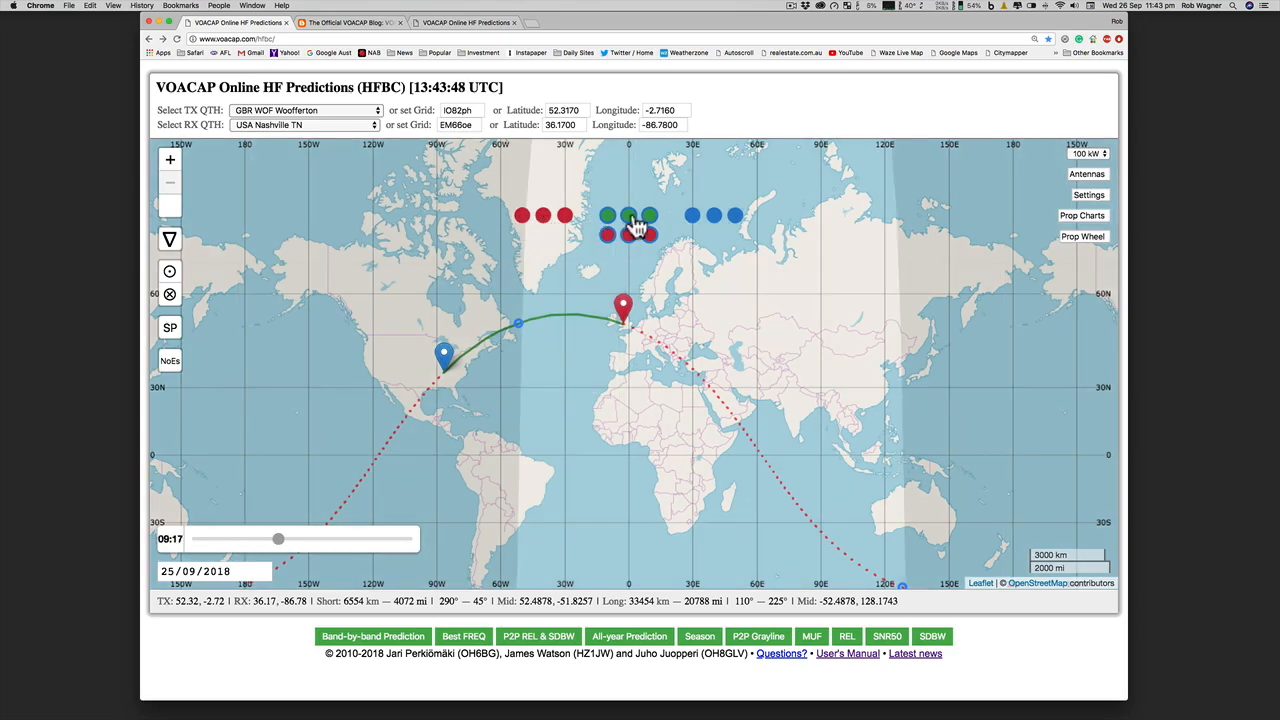
drag(278, 539, 298, 539)
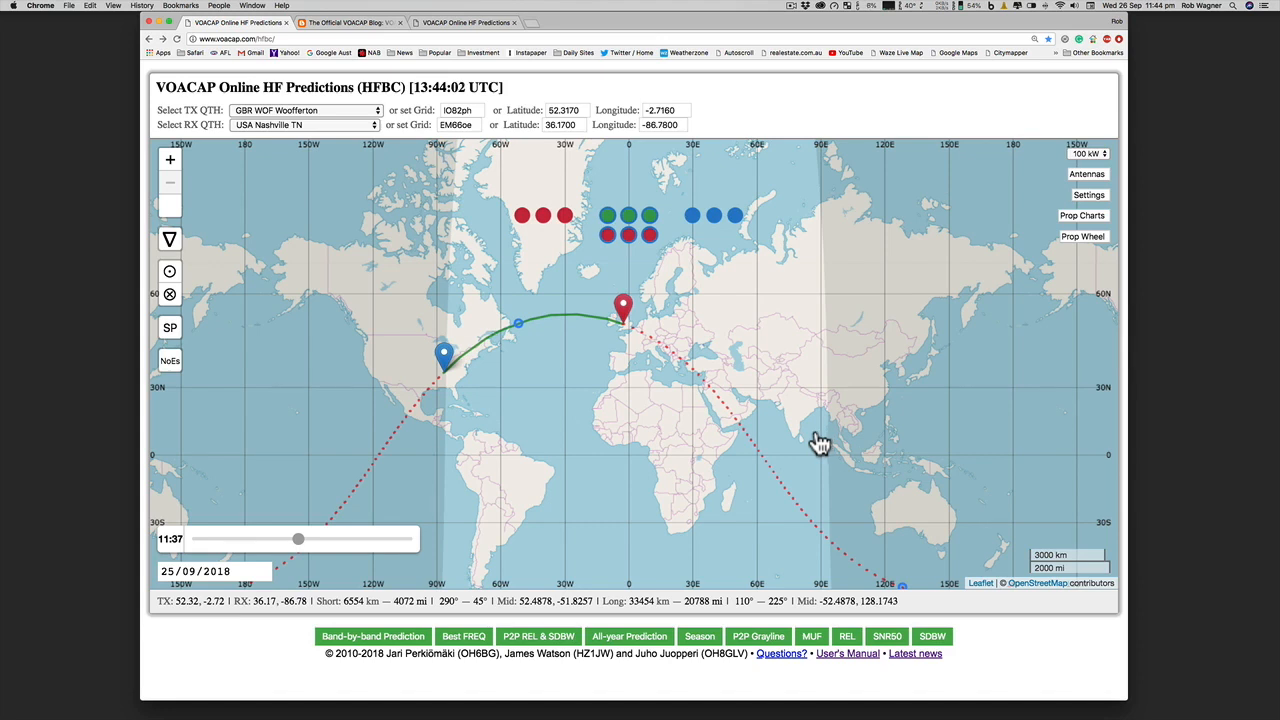
mouse_move(574, 402)
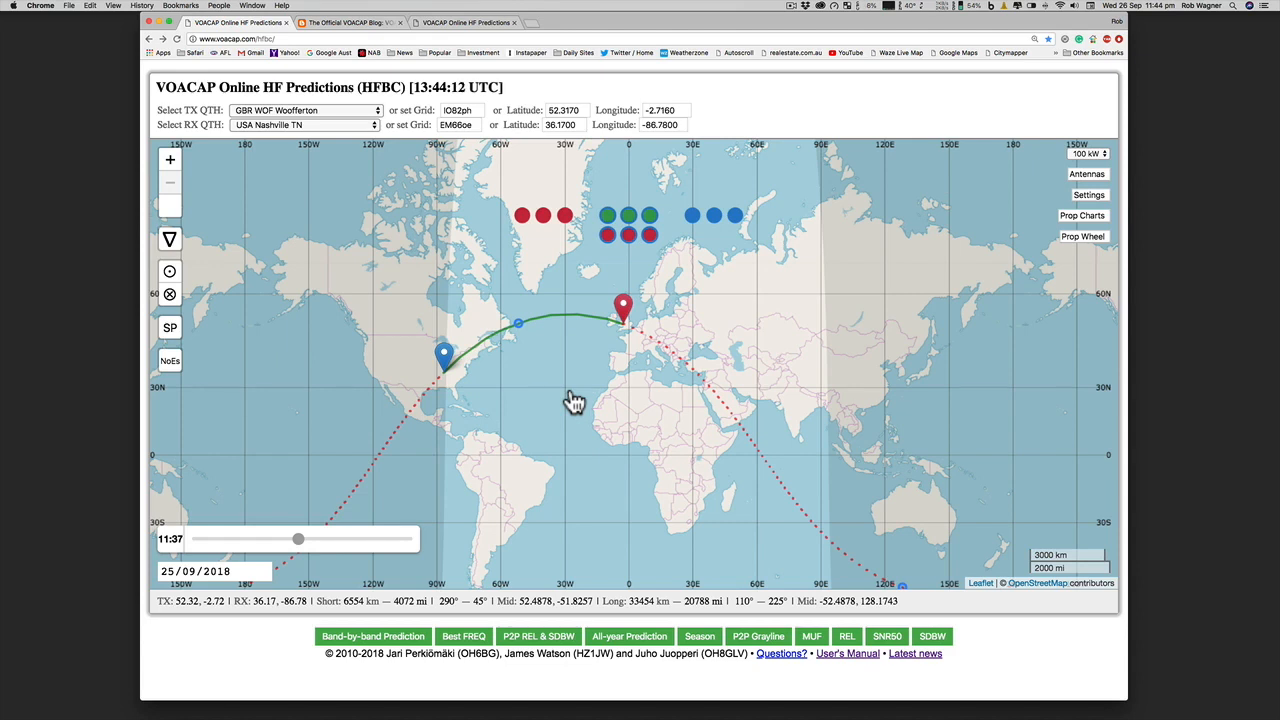
mouse_move(120, 275)
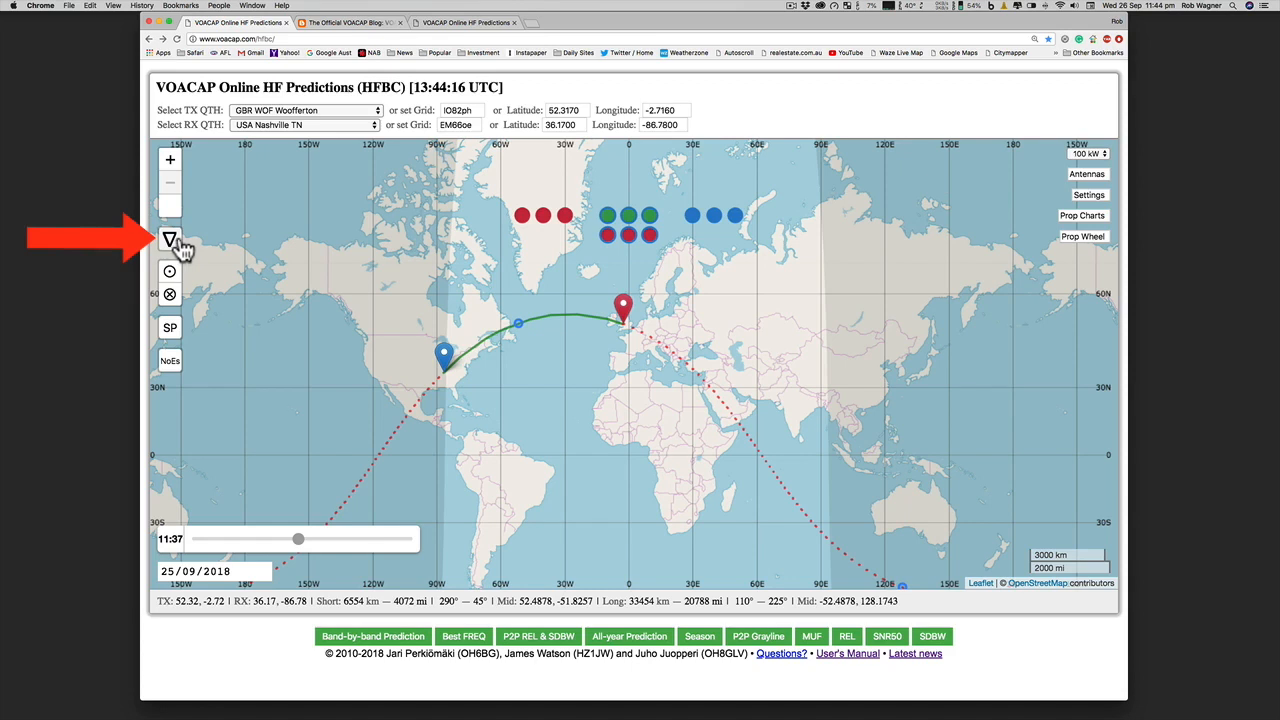
click(170, 242)
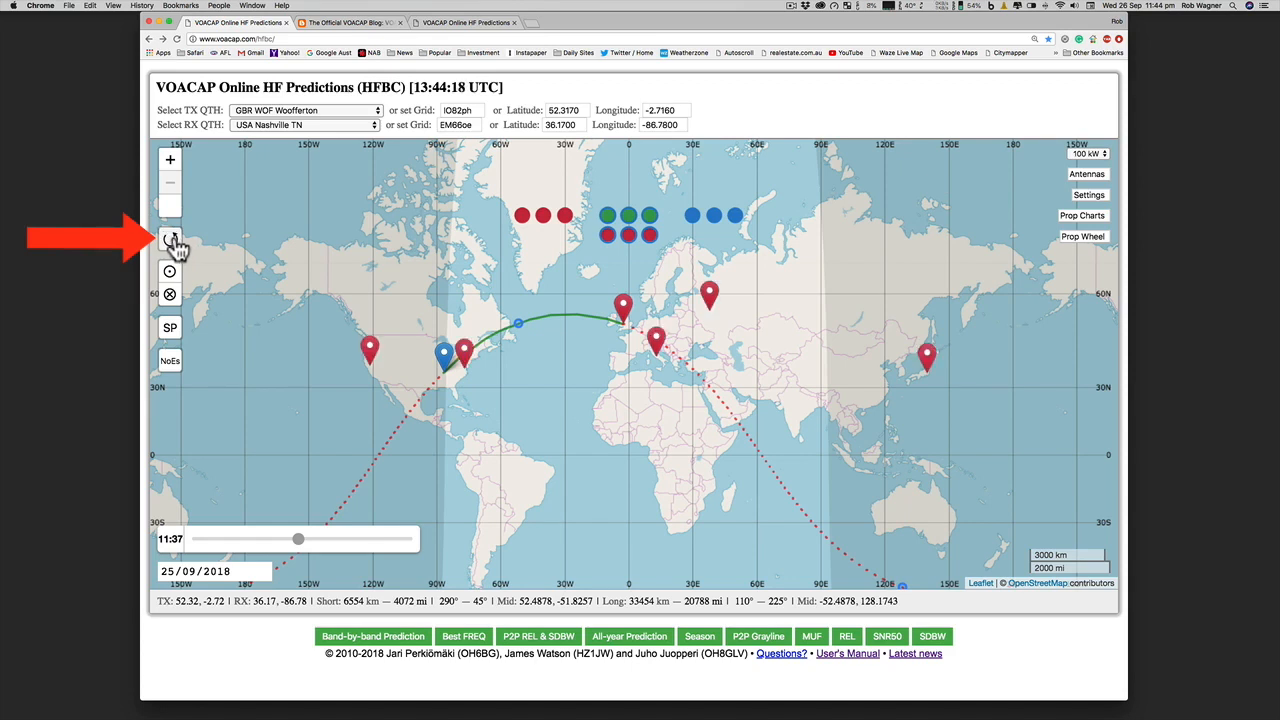
click(170, 243)
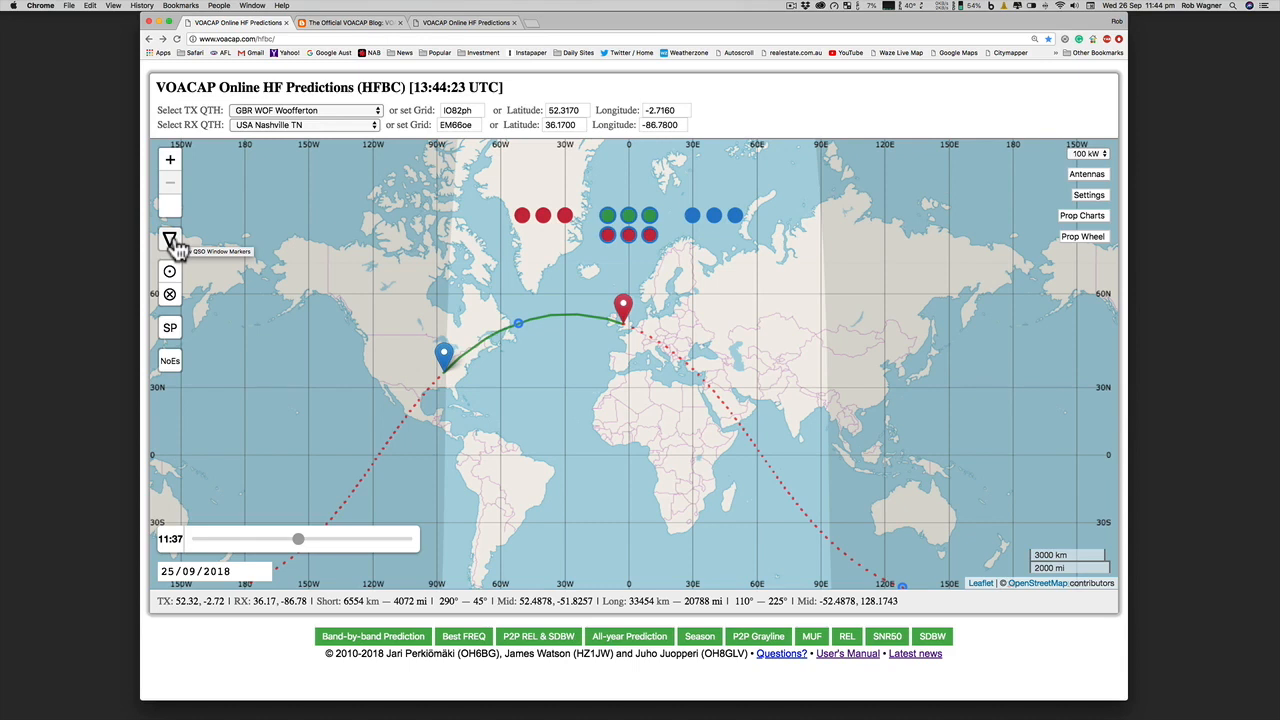
click(170, 242)
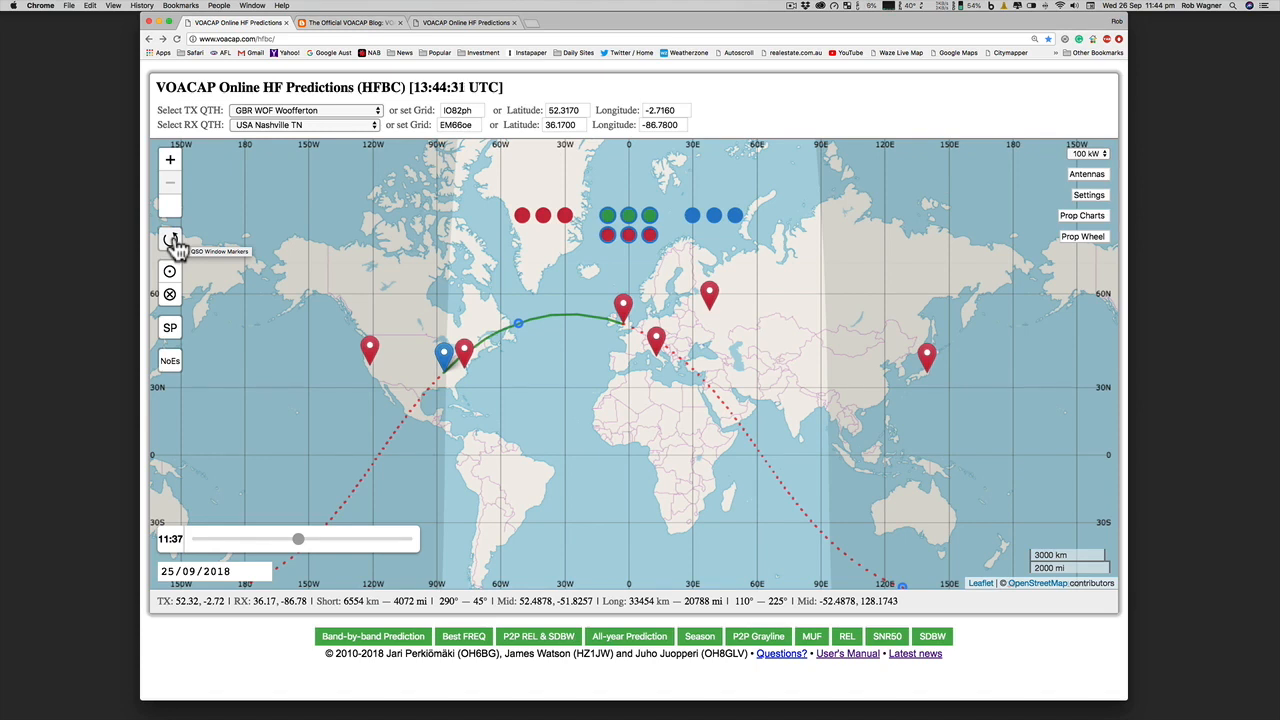
click(170, 242)
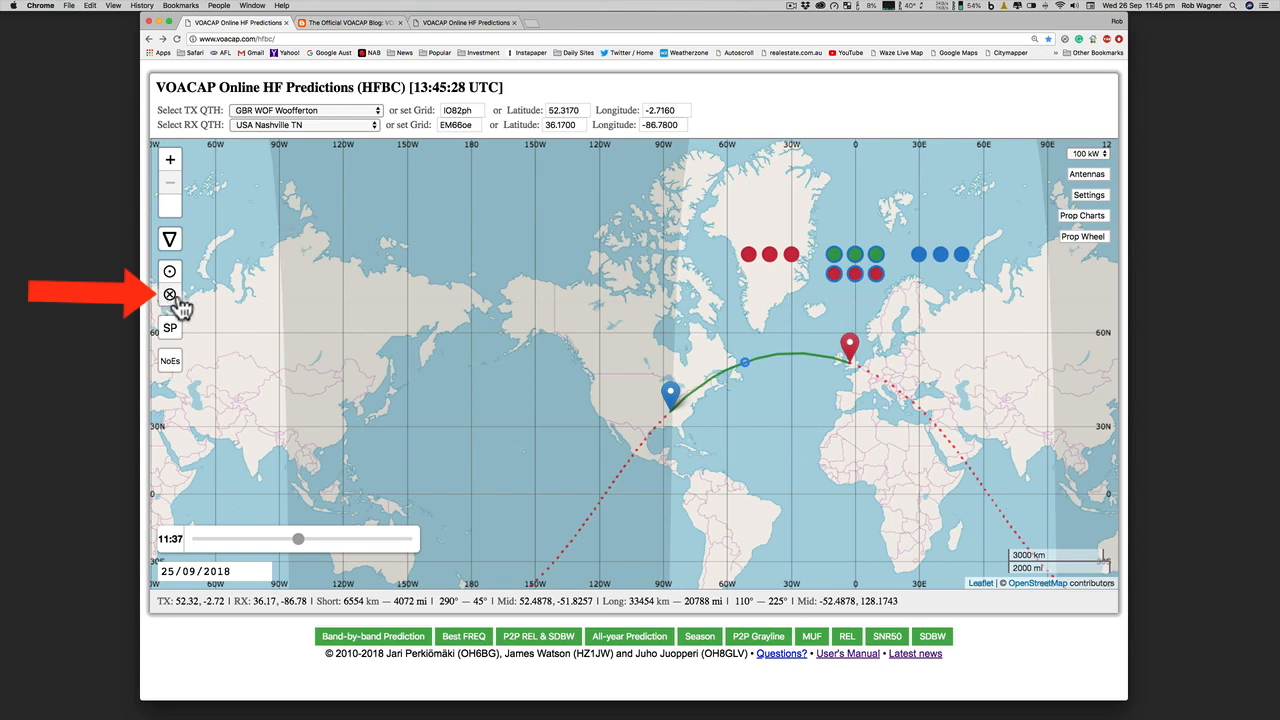
mouse_move(170, 295)
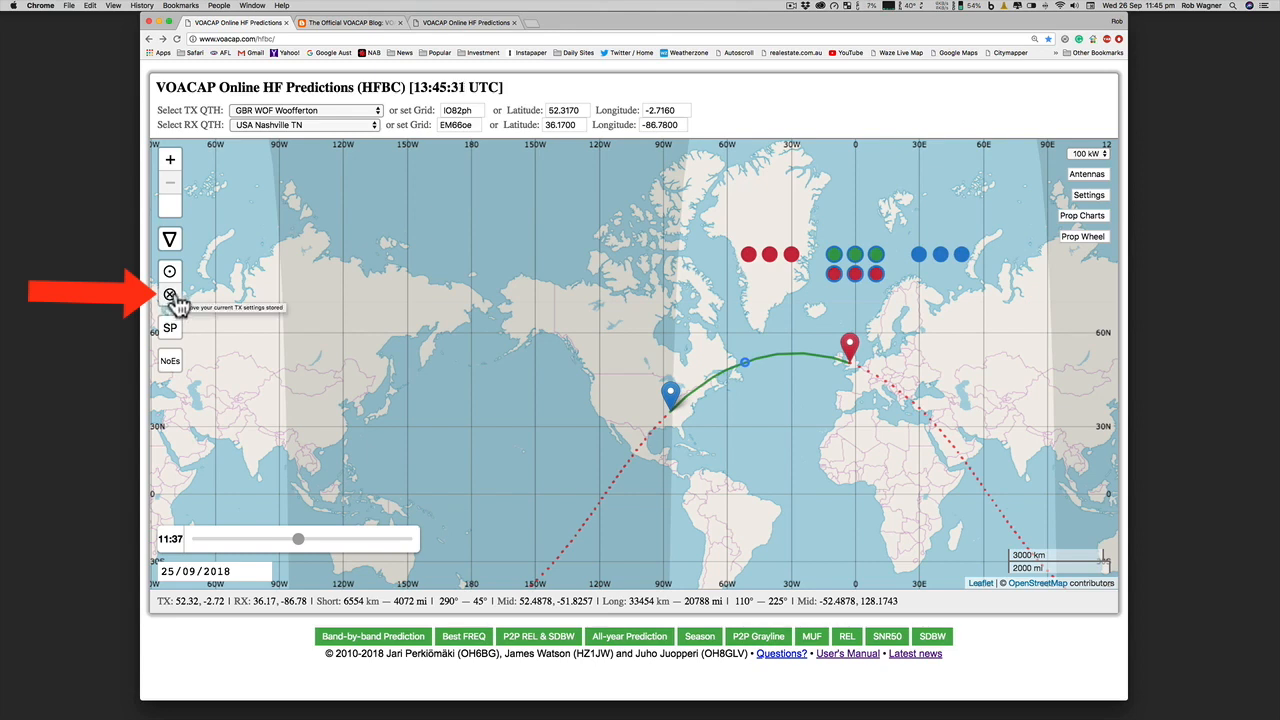
mouse_move(210, 343)
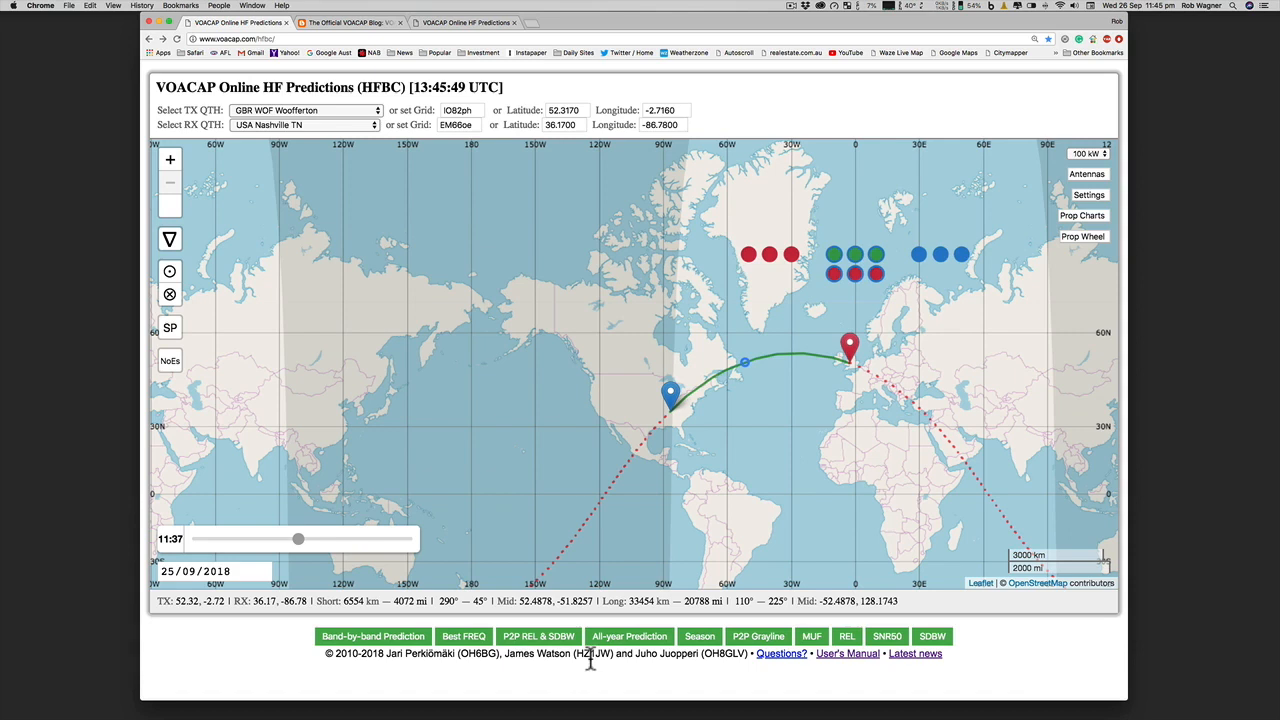
mouse_move(170, 361)
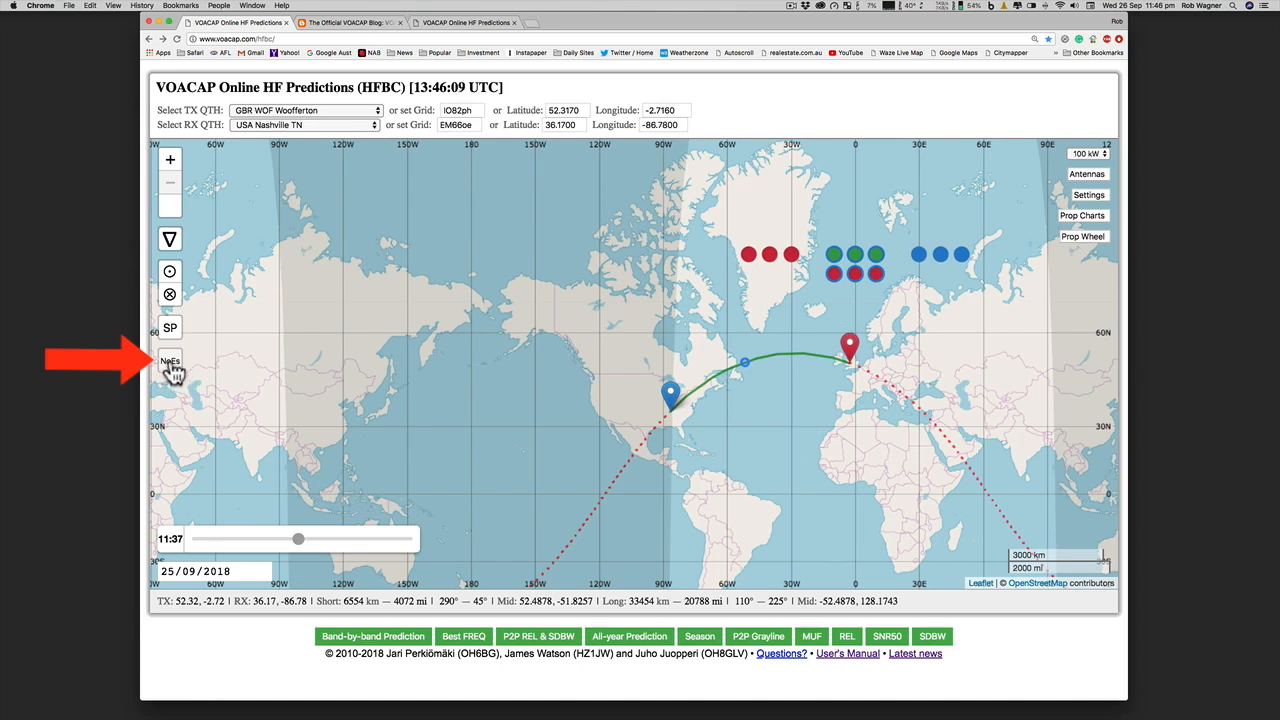
mouse_move(170, 362)
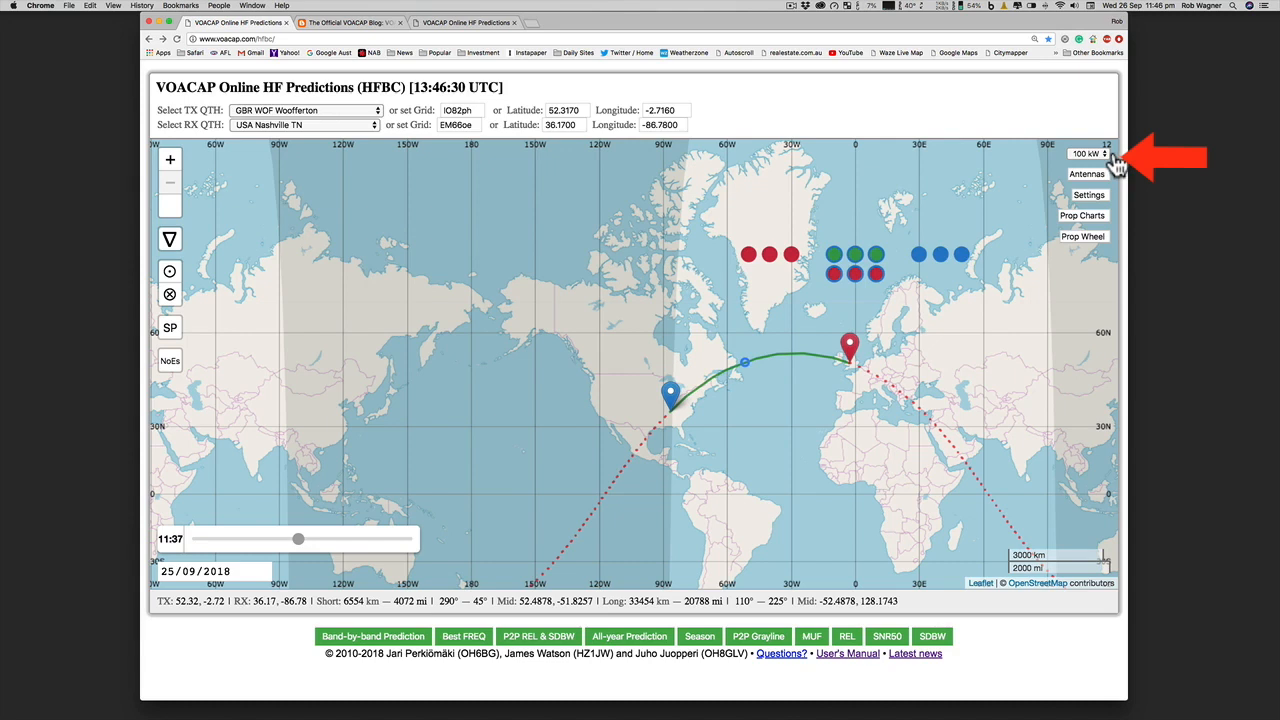
click(1087, 153)
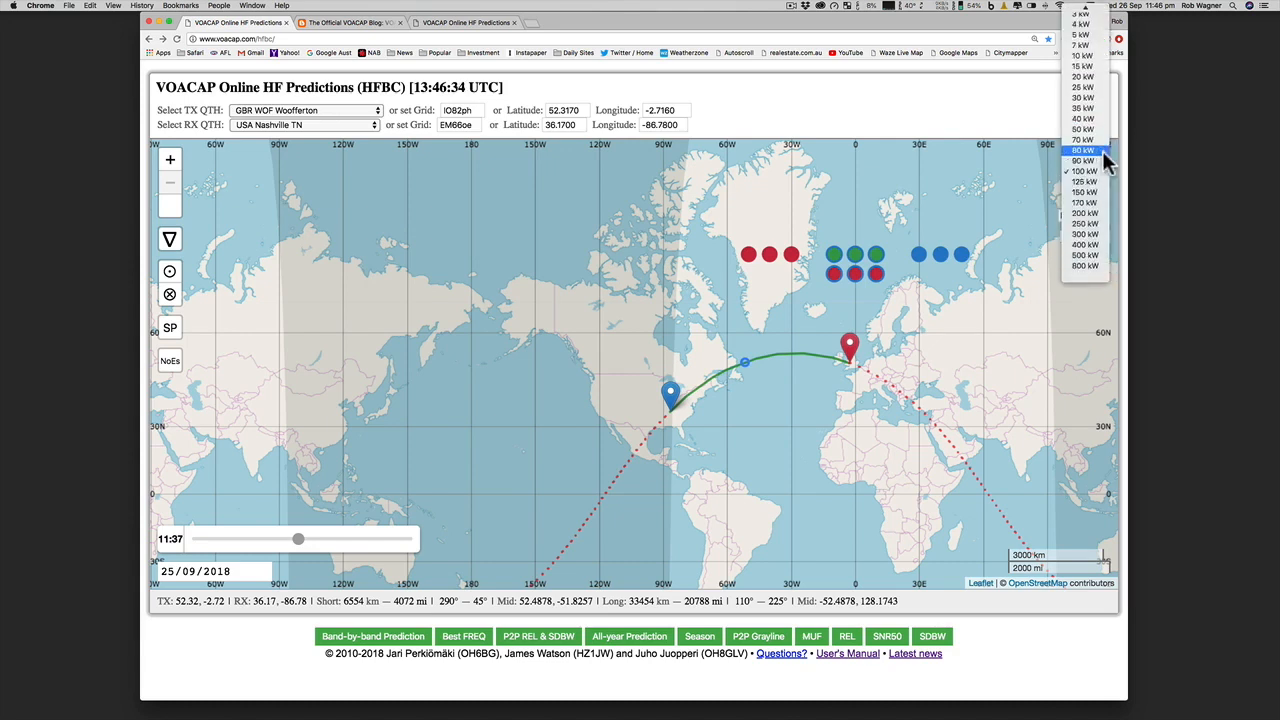
scroll(up, 3)
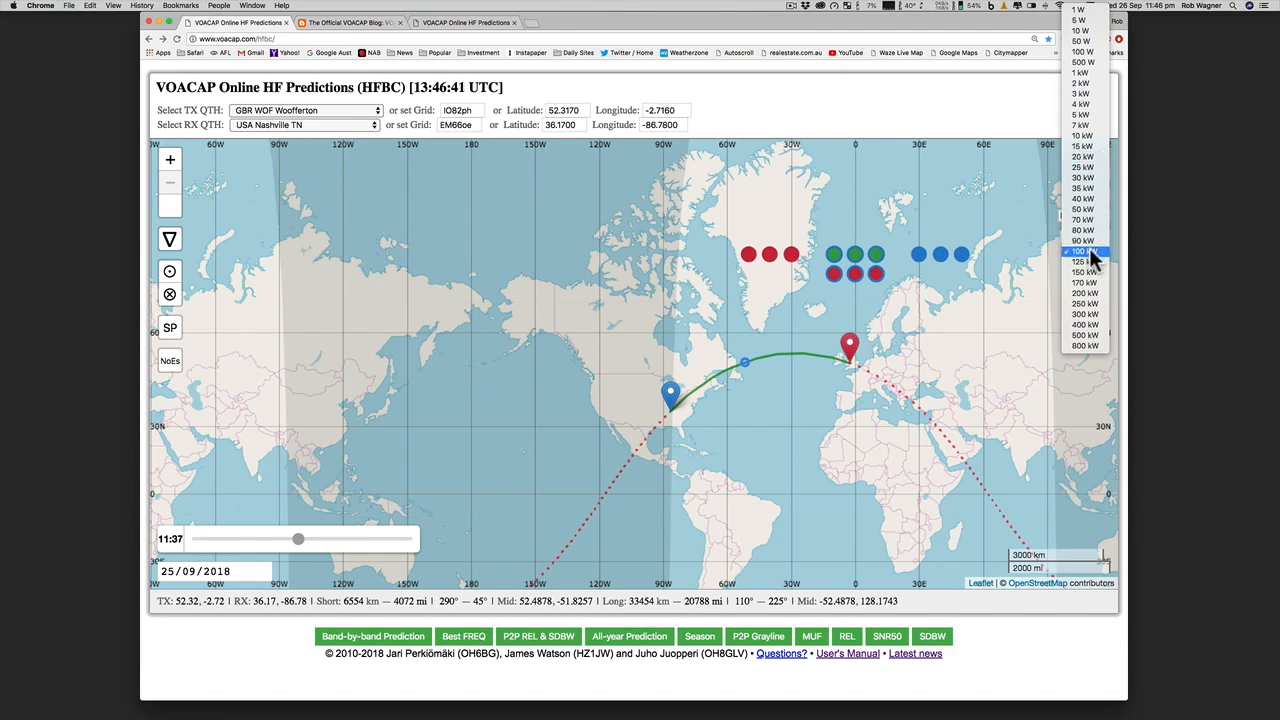
click(1081, 251)
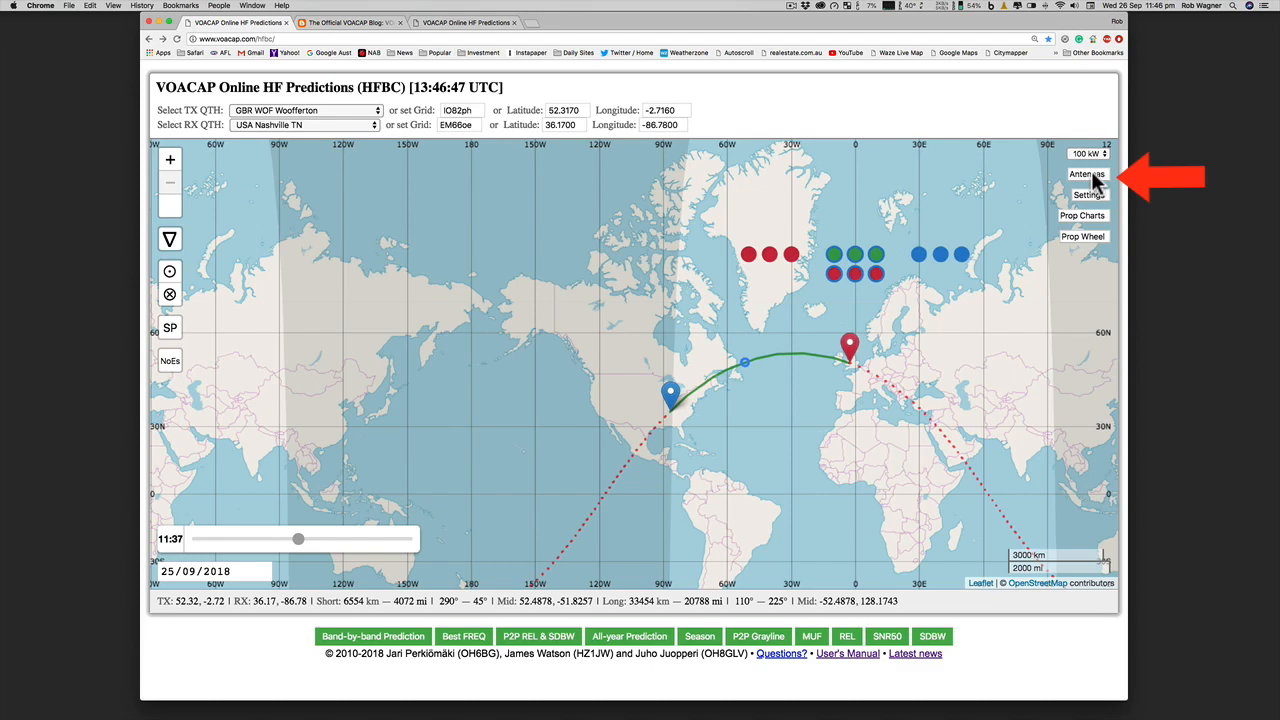
click(1087, 173)
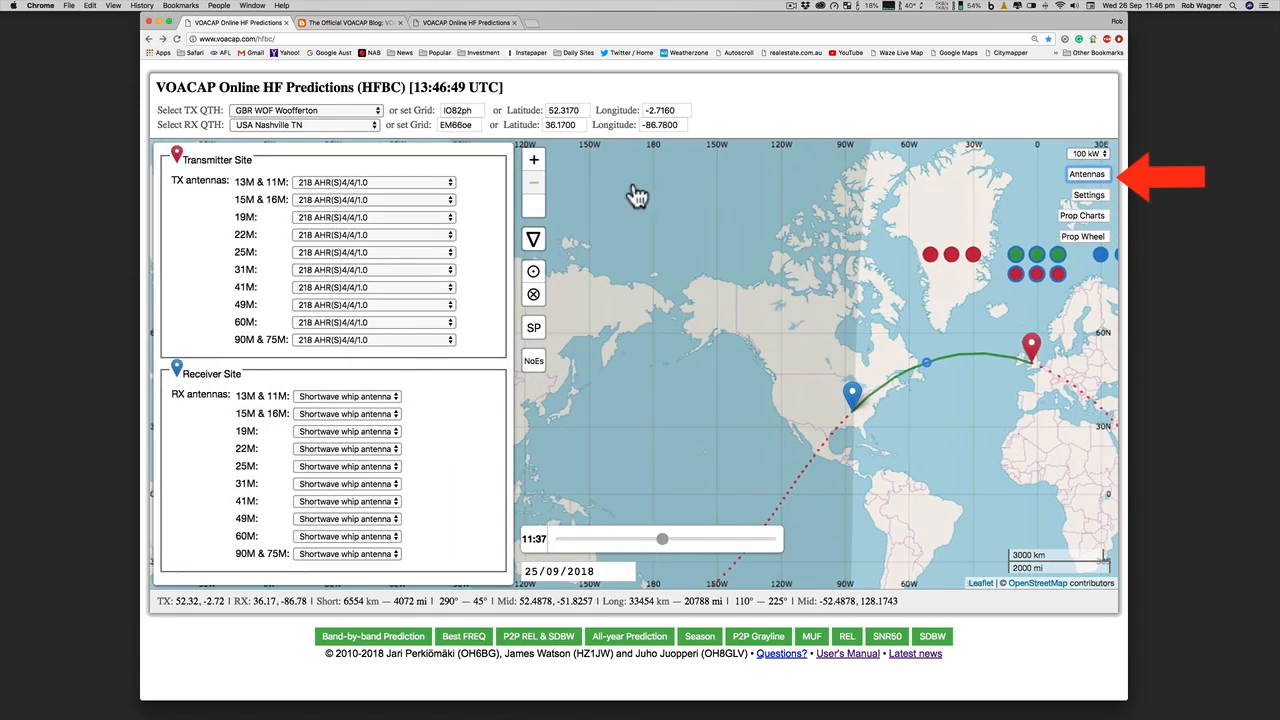
mouse_move(395, 320)
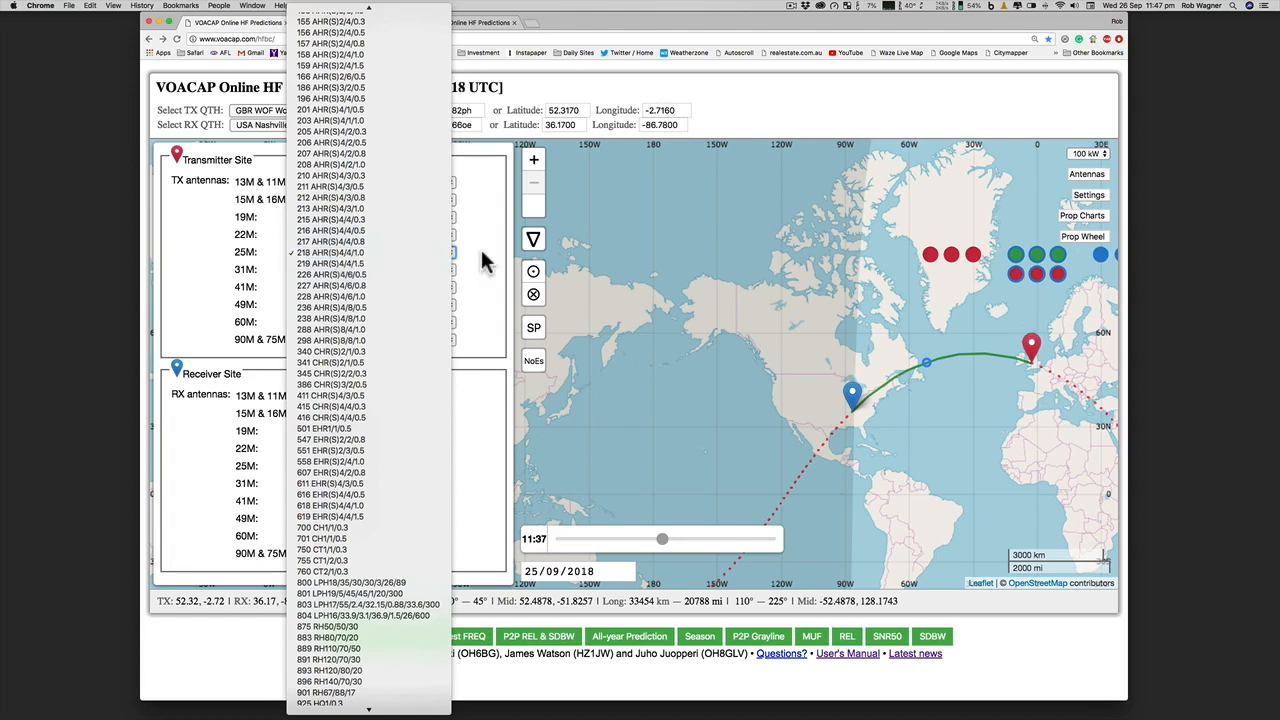
click(330, 252)
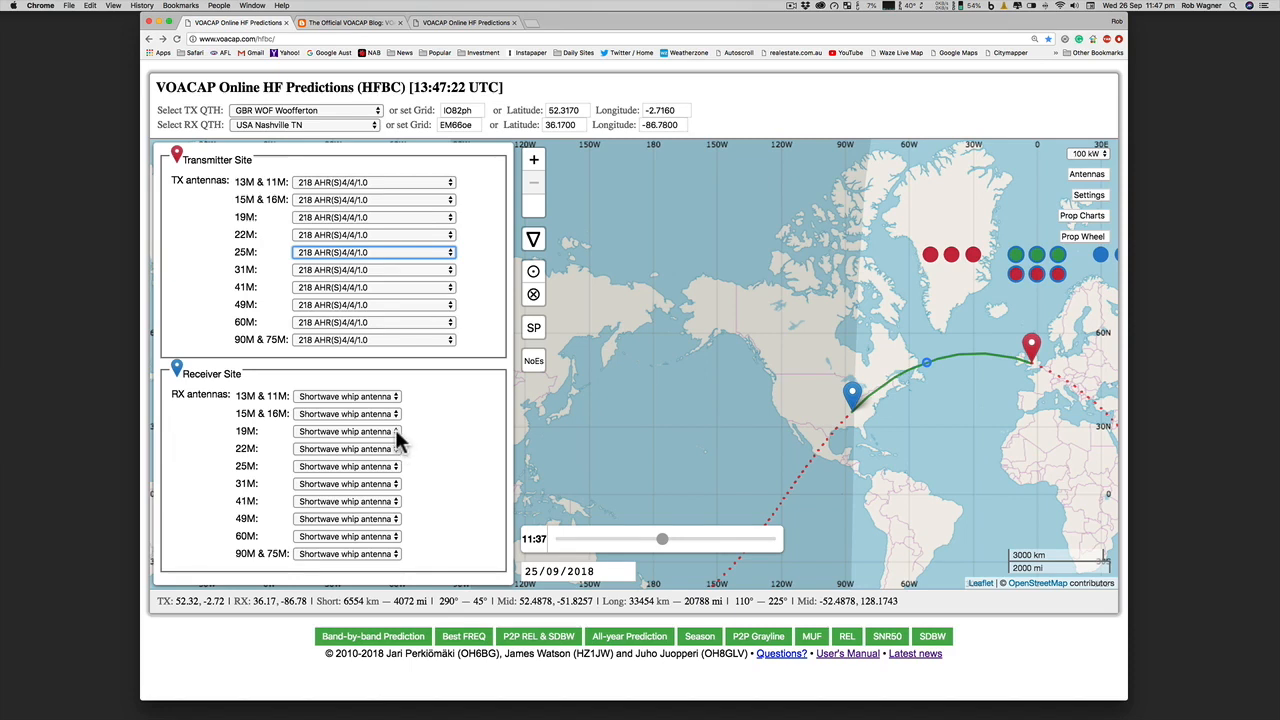
click(347, 431)
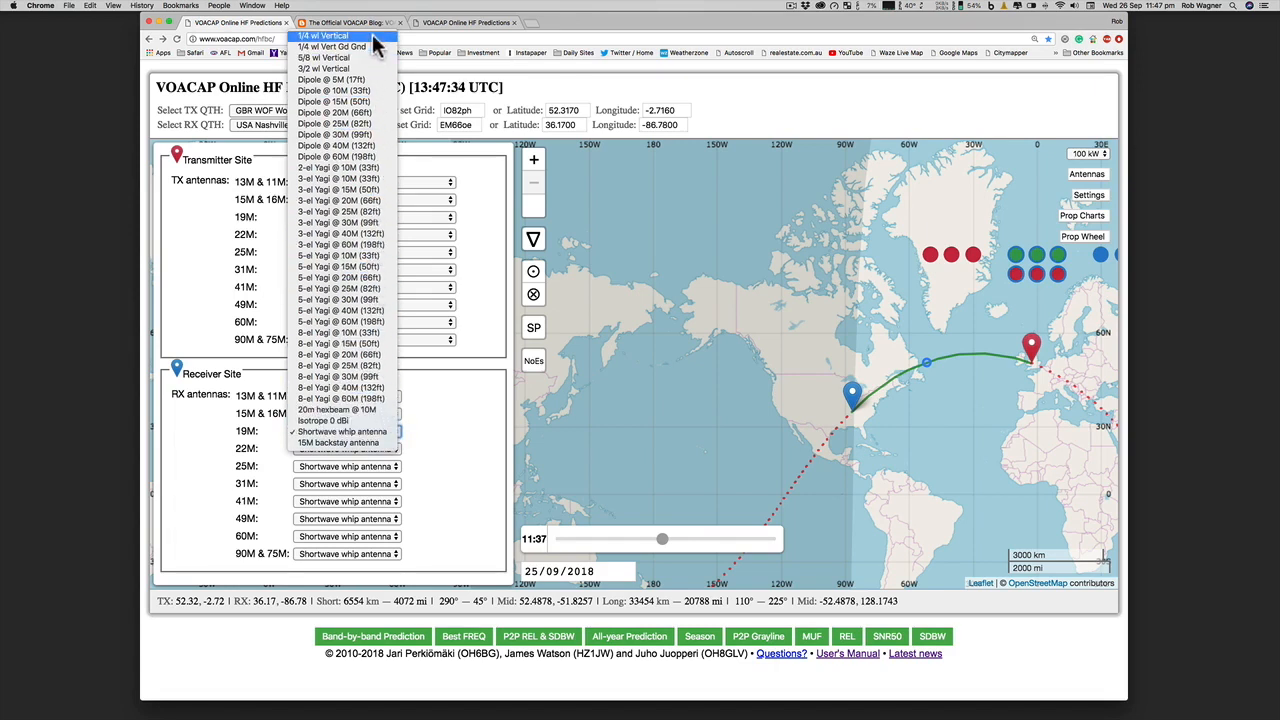
mouse_move(340, 46)
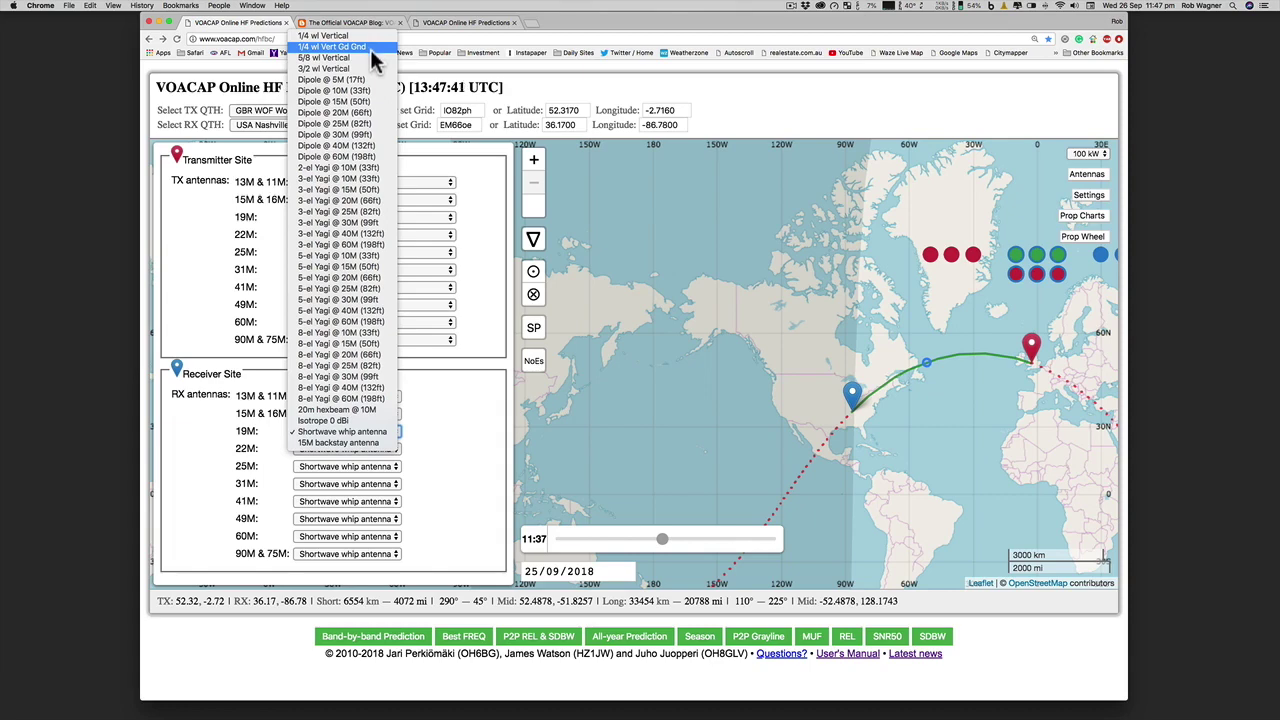
mouse_move(455, 195)
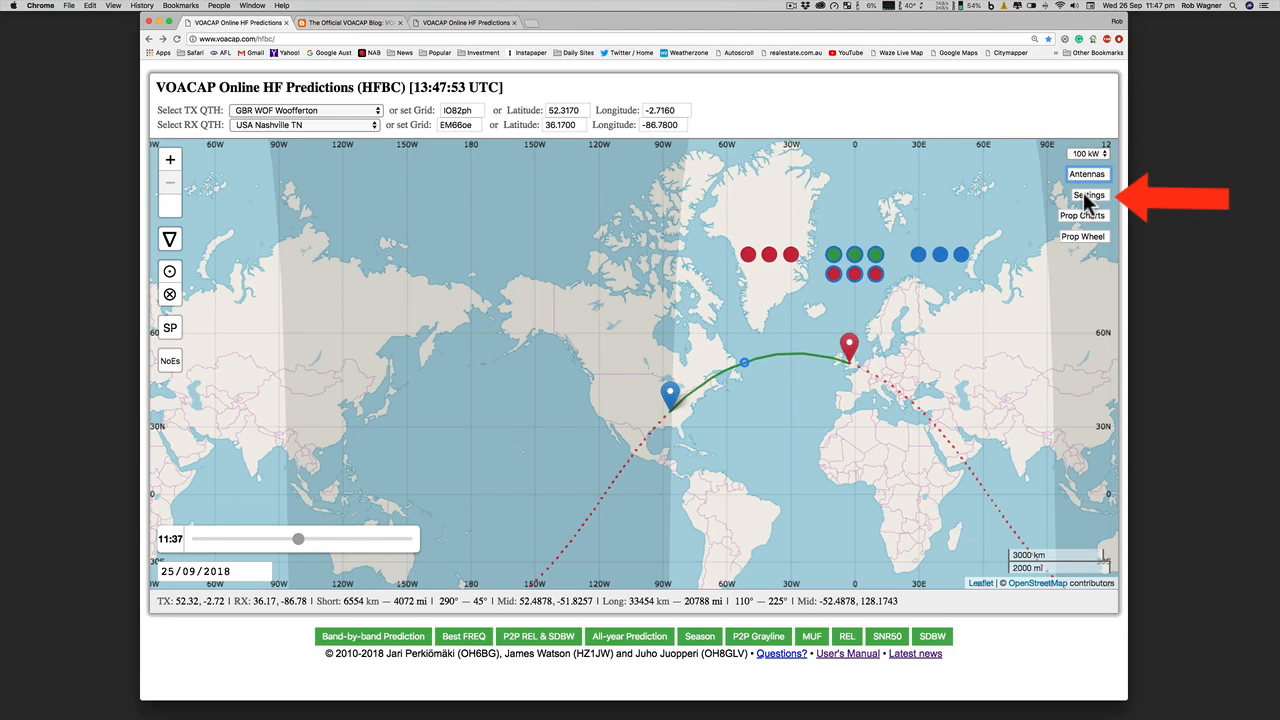
- Show General Prediction Settings and choose Residential (145) as the noise level
click(1088, 194)
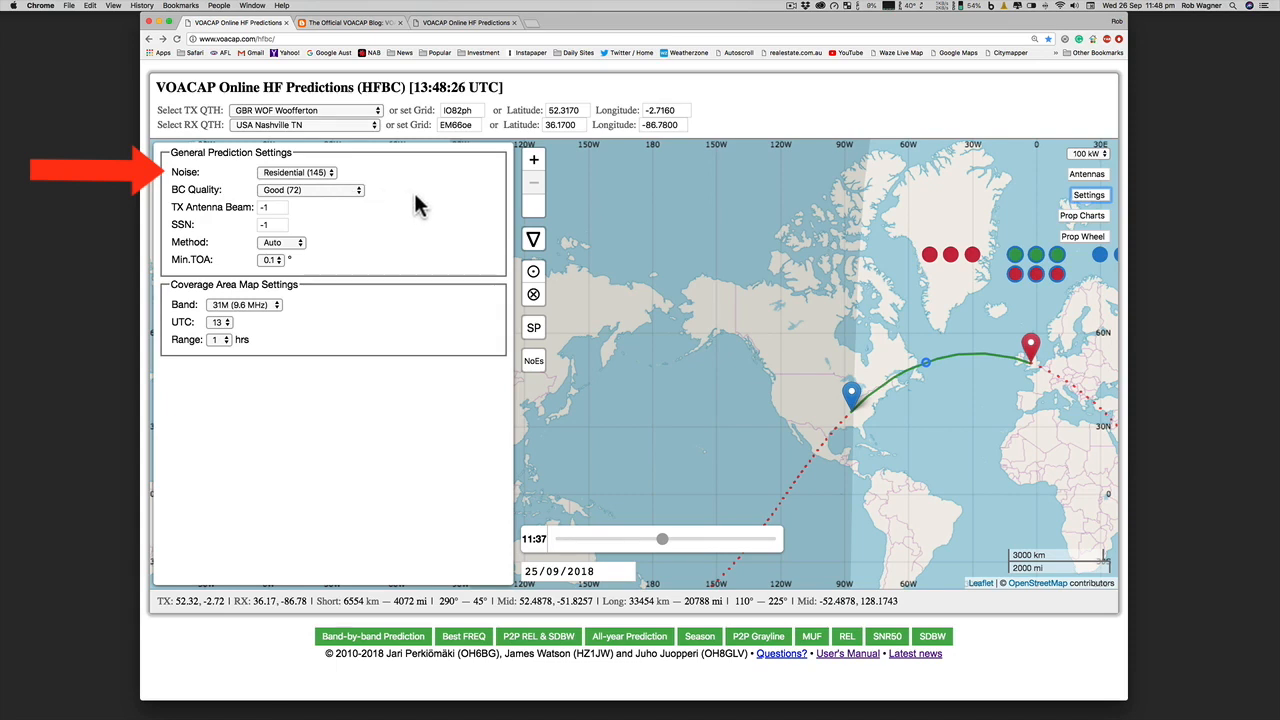
mouse_move(375, 193)
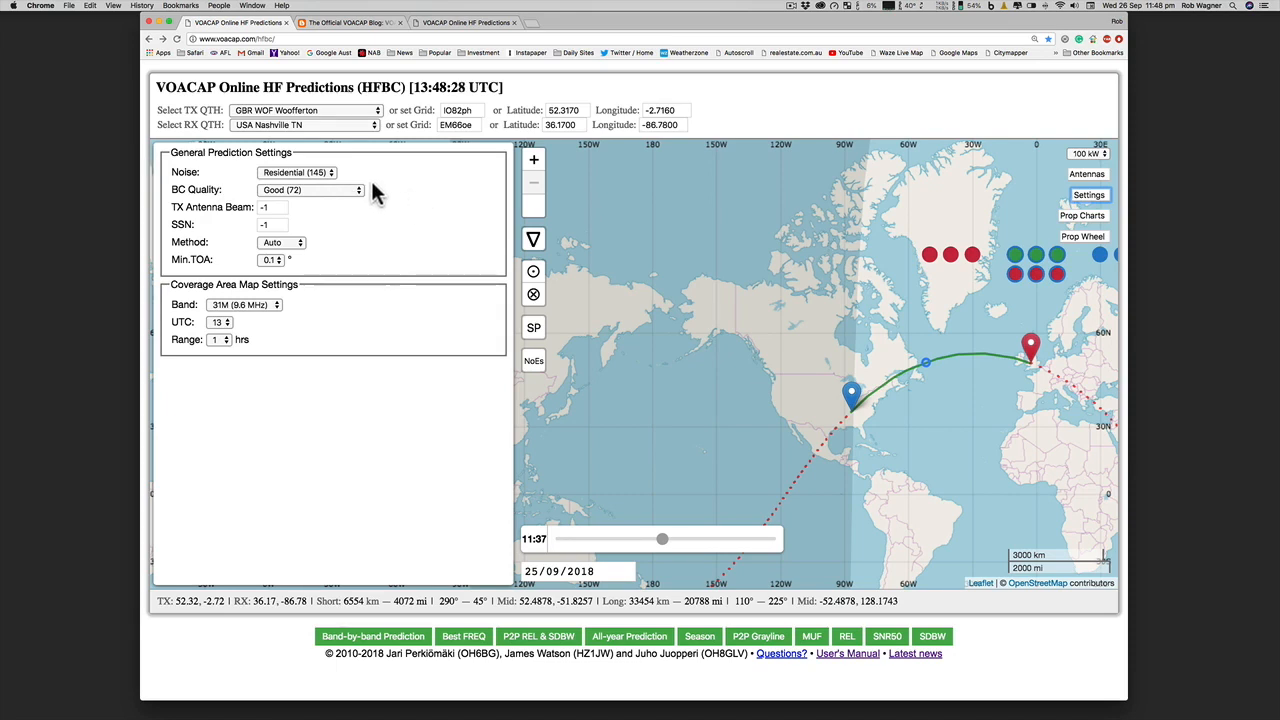
mouse_move(345, 190)
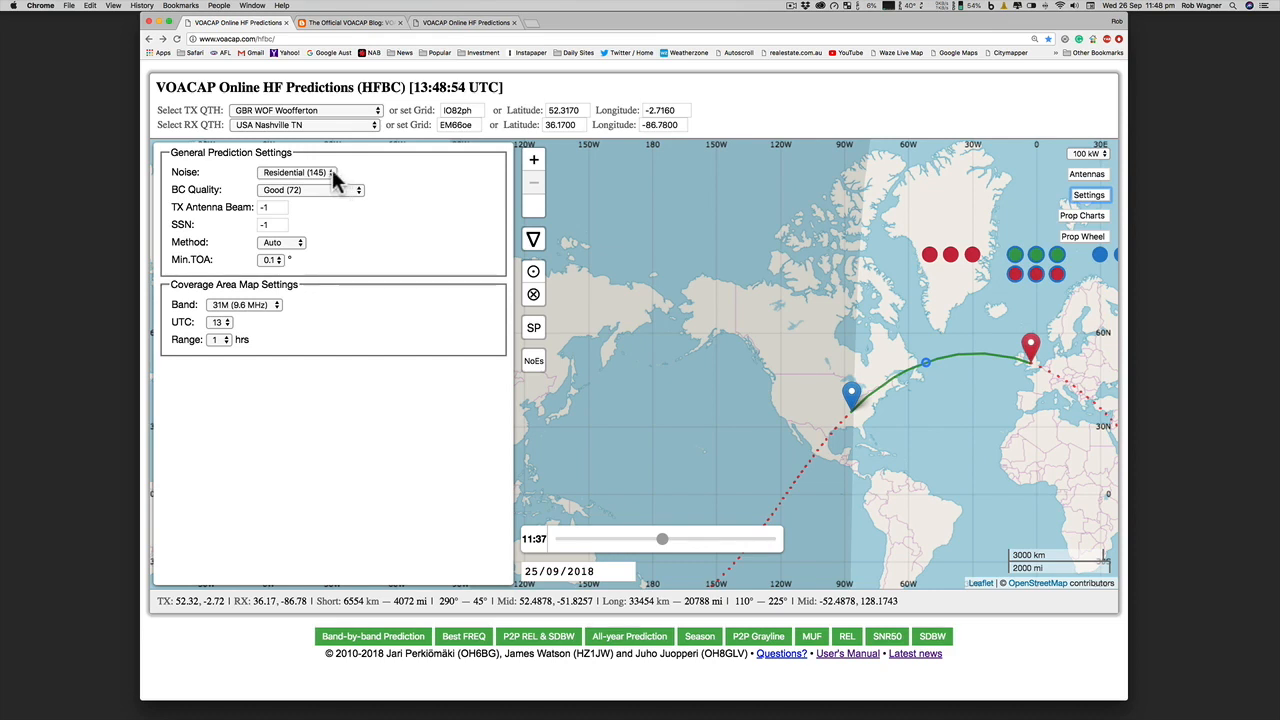
click(298, 172)
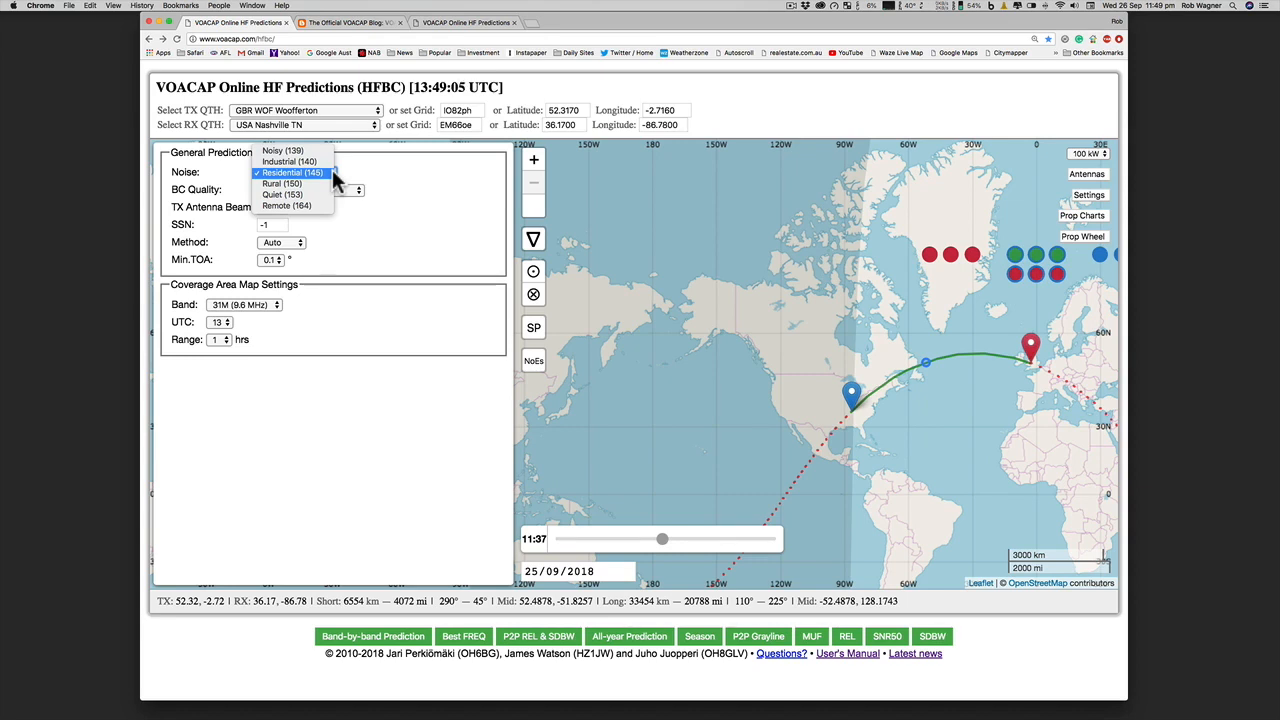
mouse_move(357, 182)
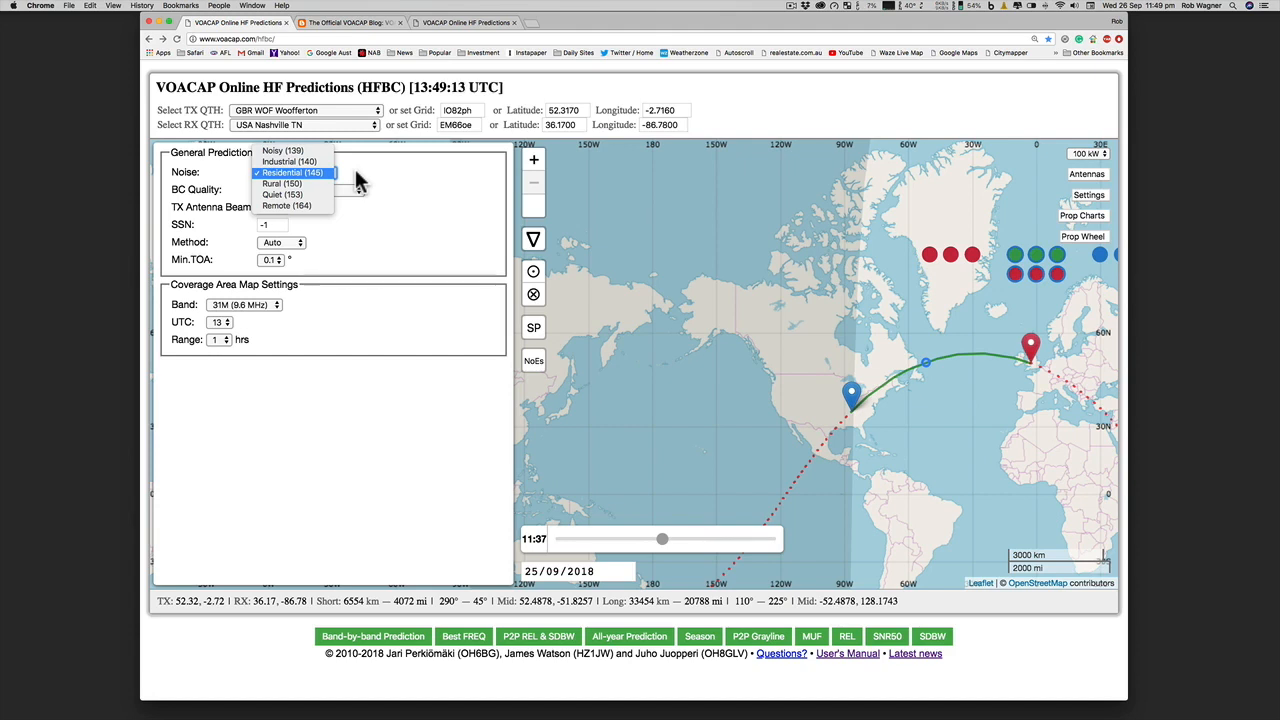
mouse_move(352, 184)
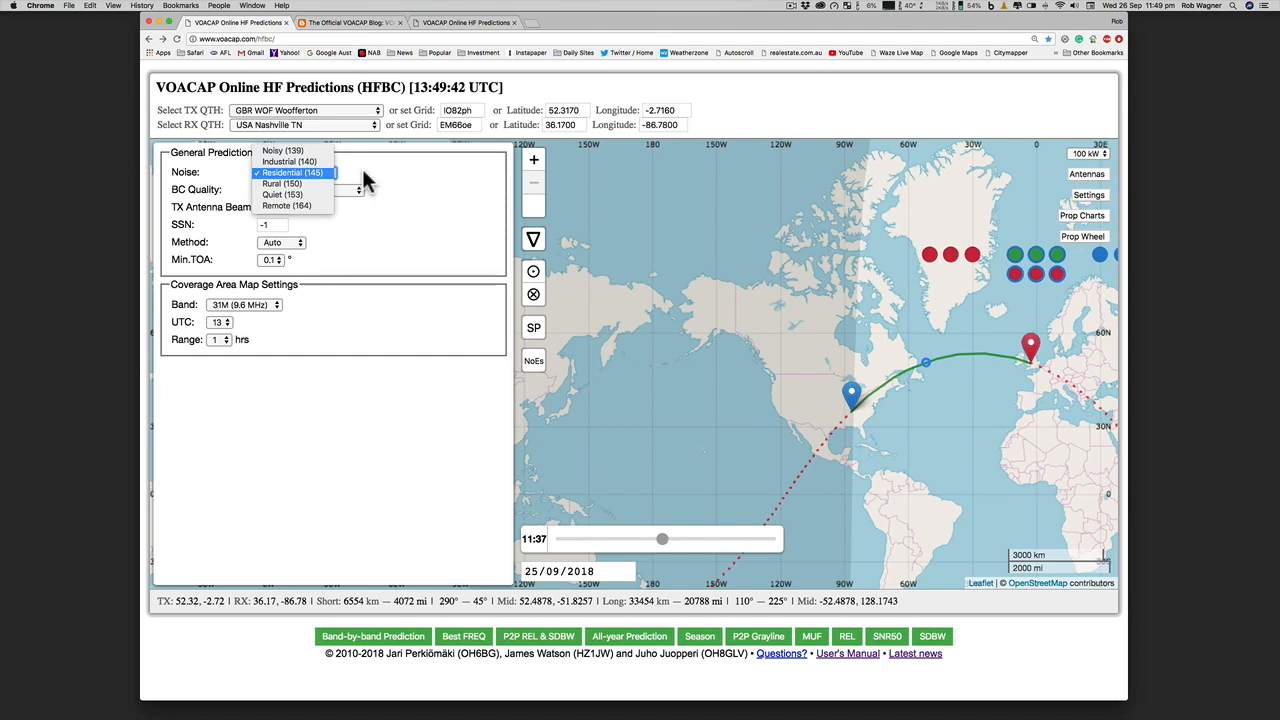
click(293, 172)
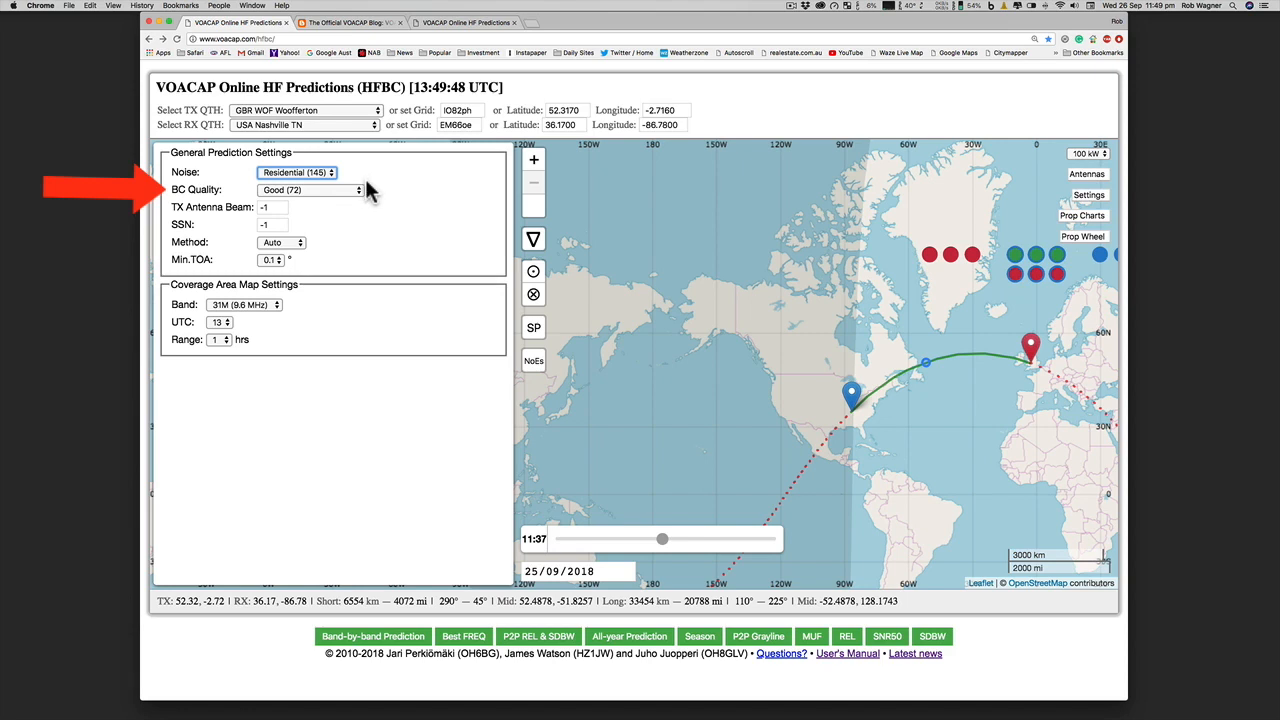
mouse_move(393, 210)
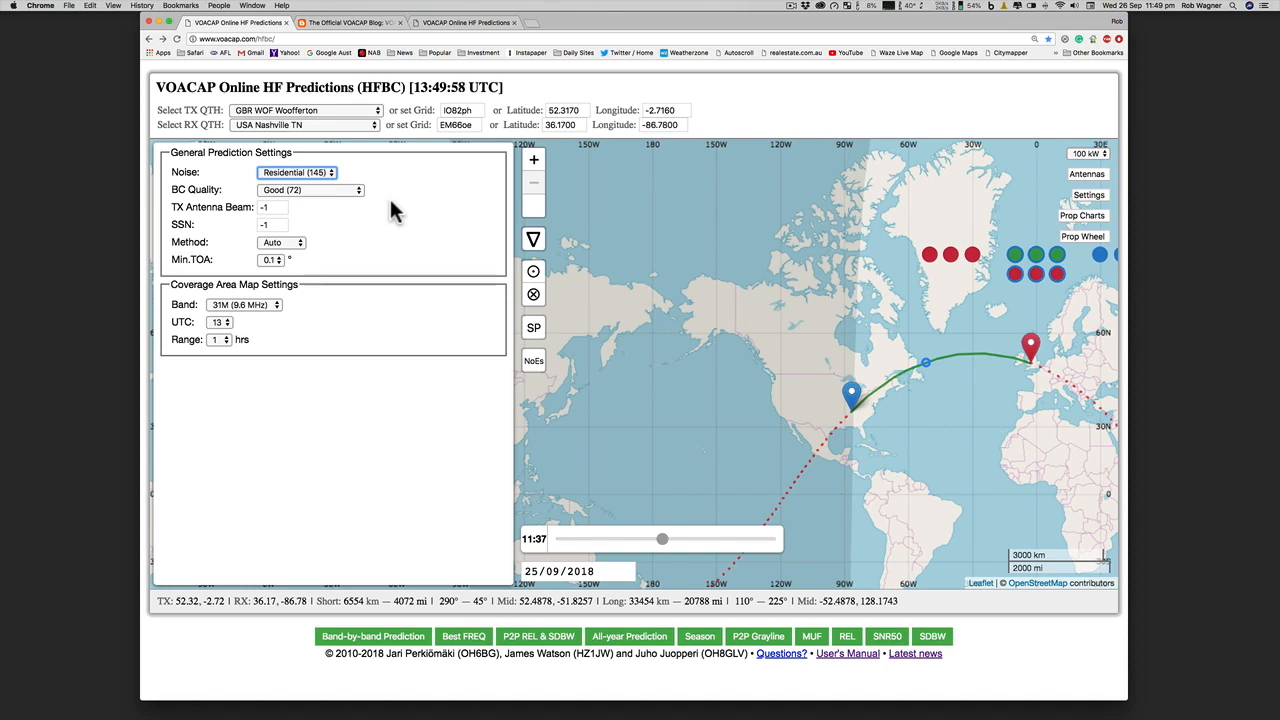
mouse_move(290, 170)
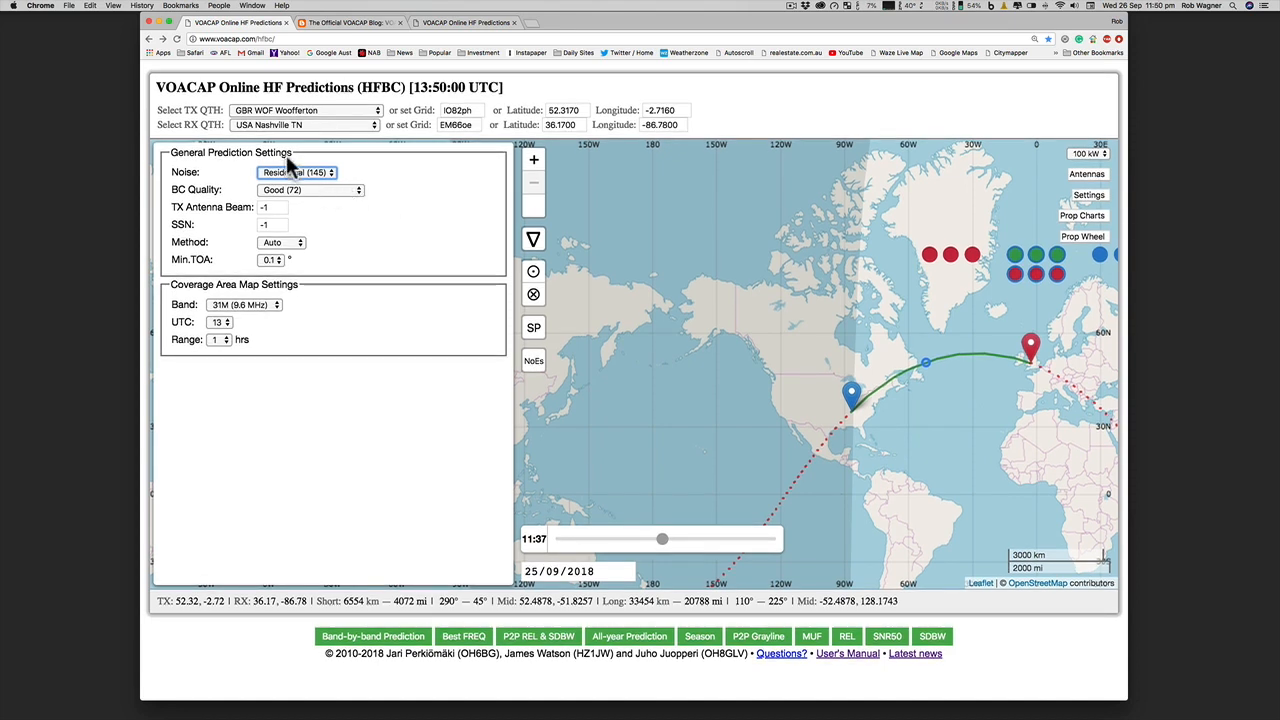
- Review BC Quality options, keep Good (72), and hide the settings panel
click(310, 190)
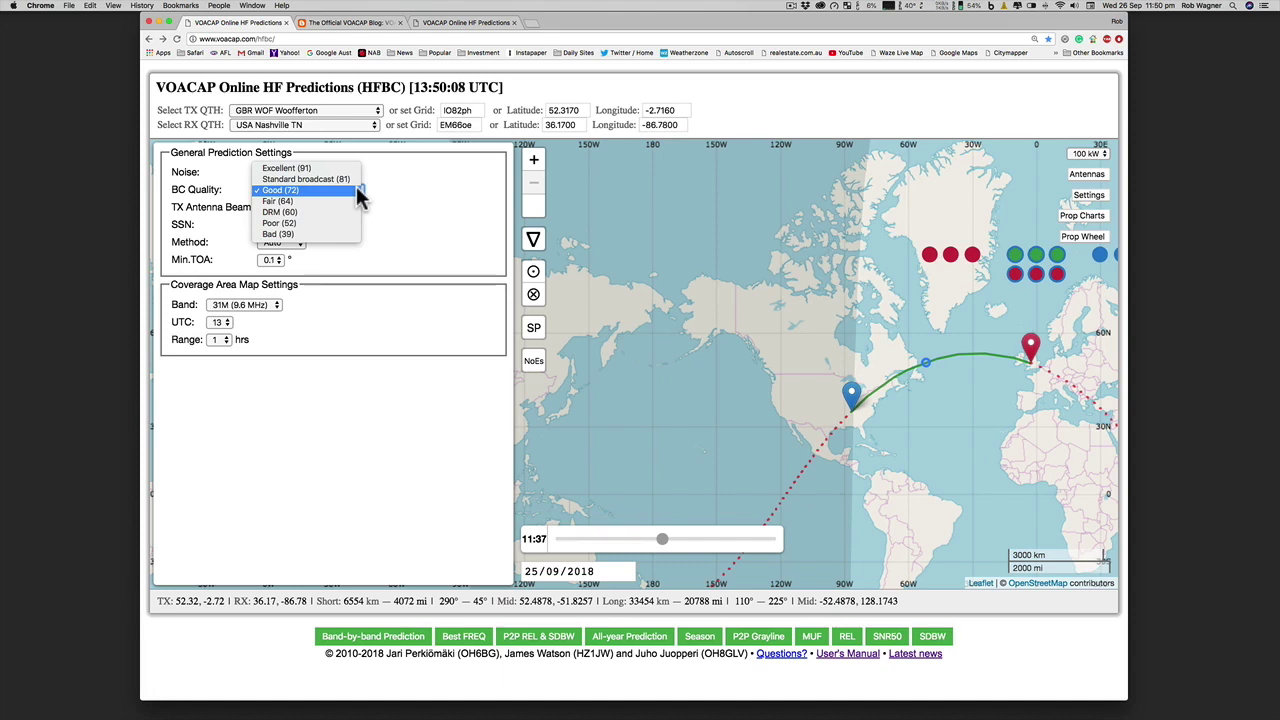
mouse_move(305, 223)
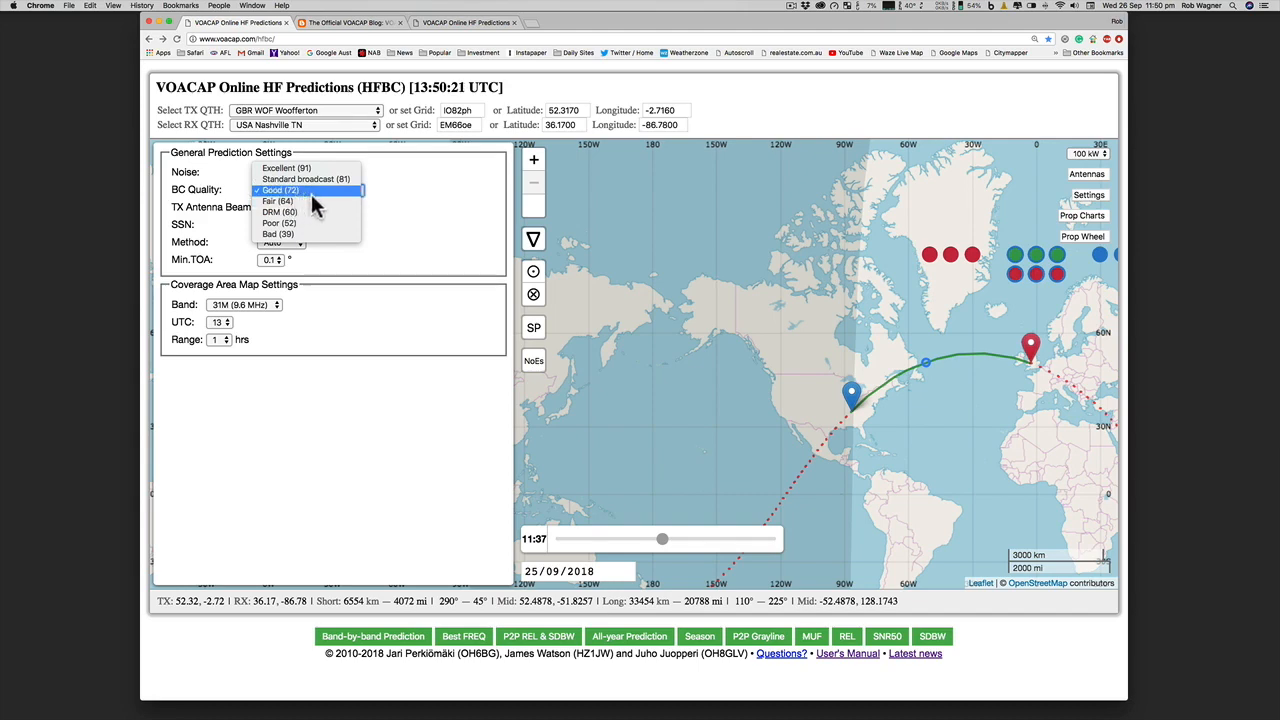
click(1088, 195)
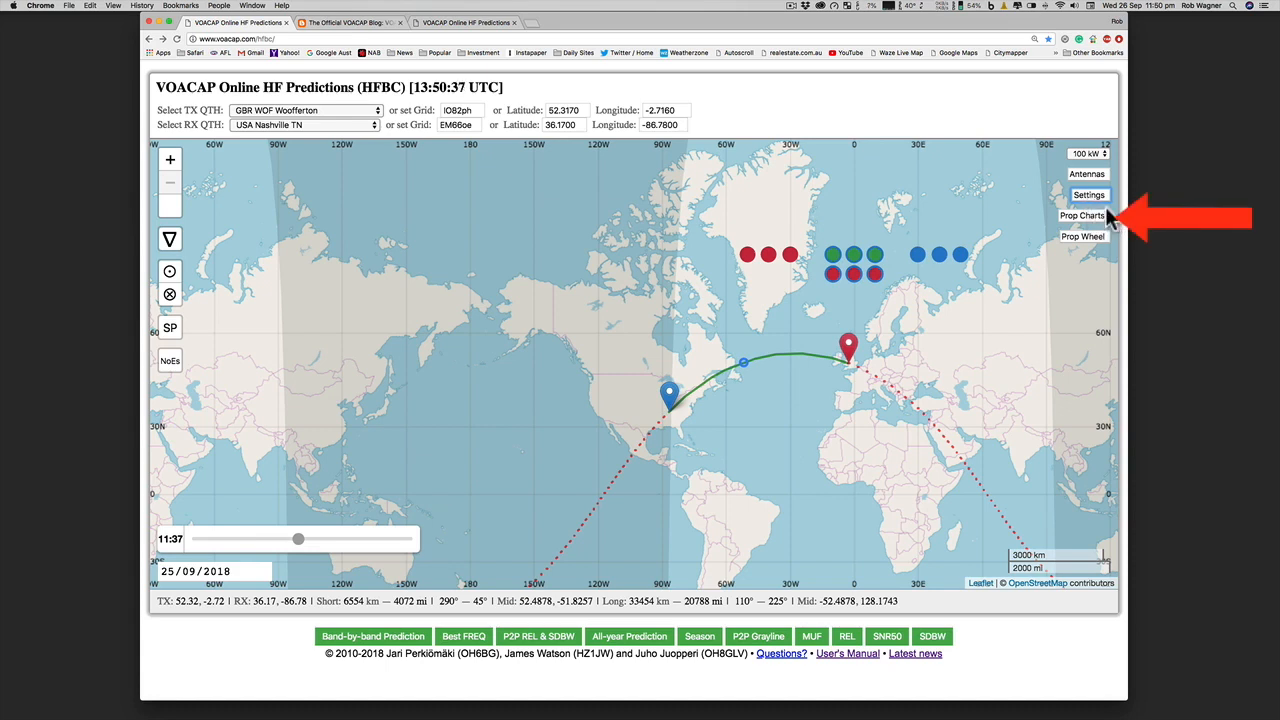
mouse_move(1118, 232)
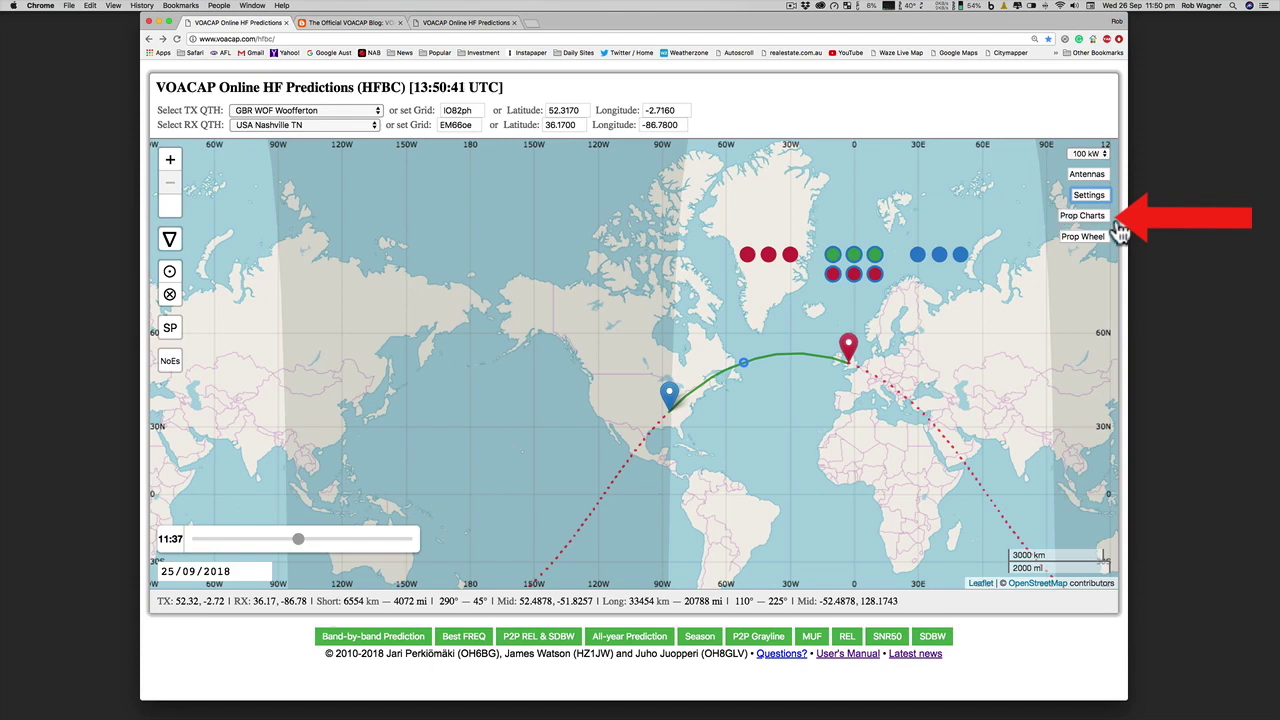
- Show the propagation charts and browse the 25M (11.8 MHz) and REL Short-Path charts
click(1082, 216)
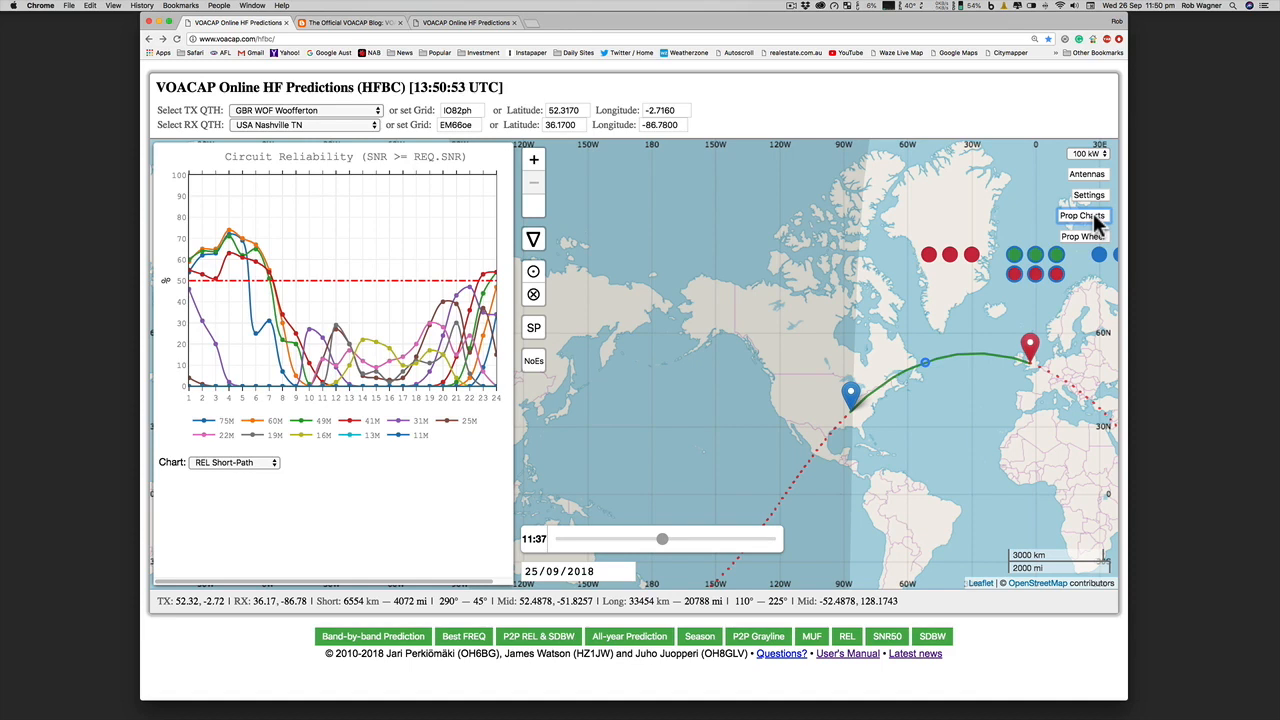
click(1083, 216)
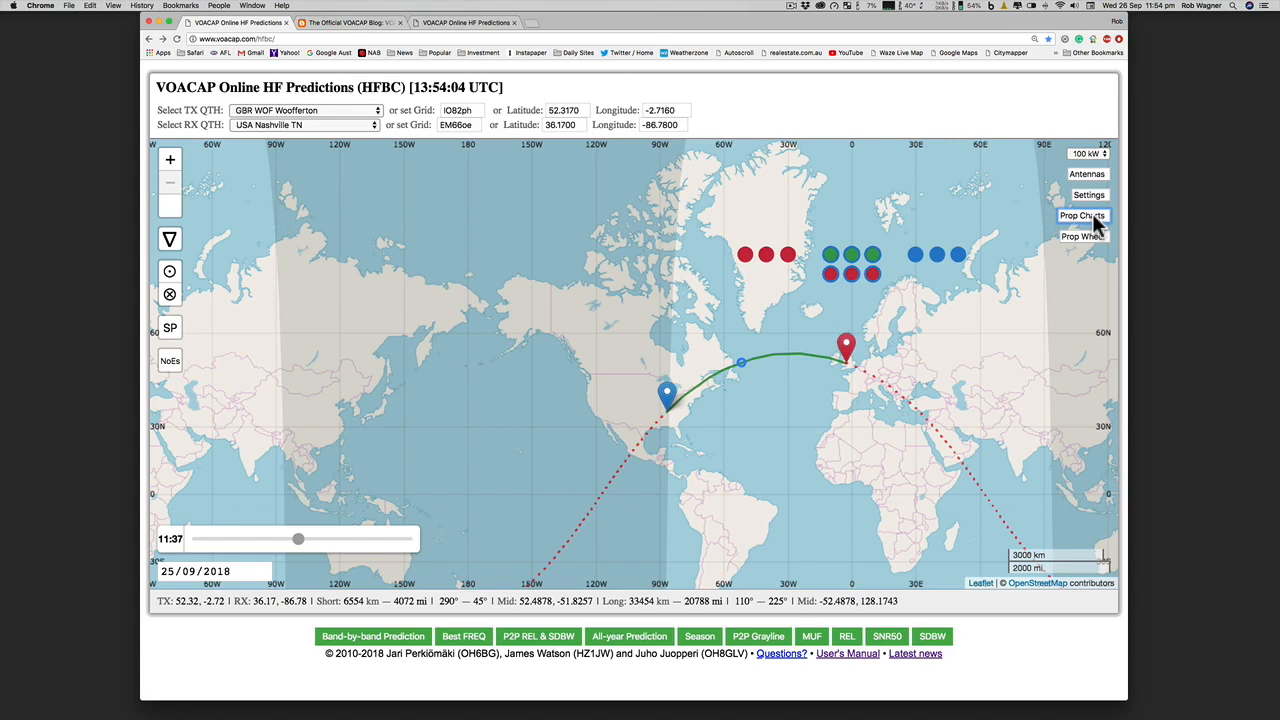
click(1082, 216)
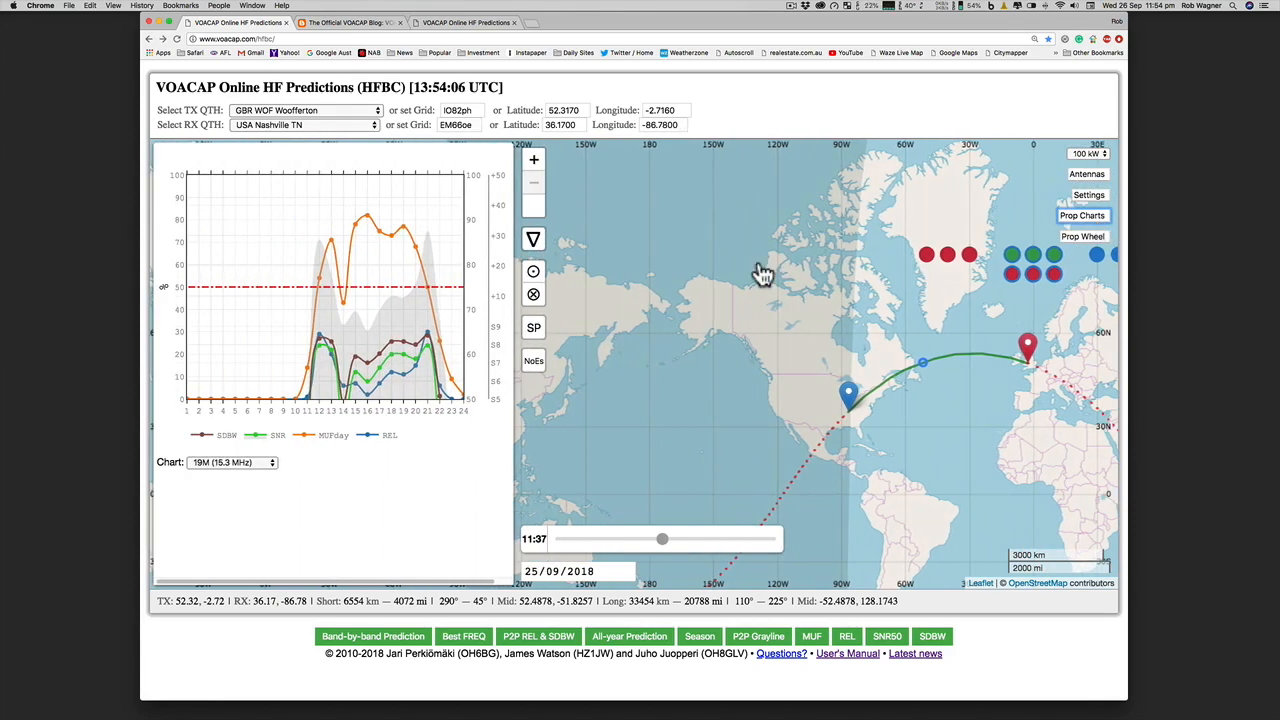
mouse_move(764, 274)
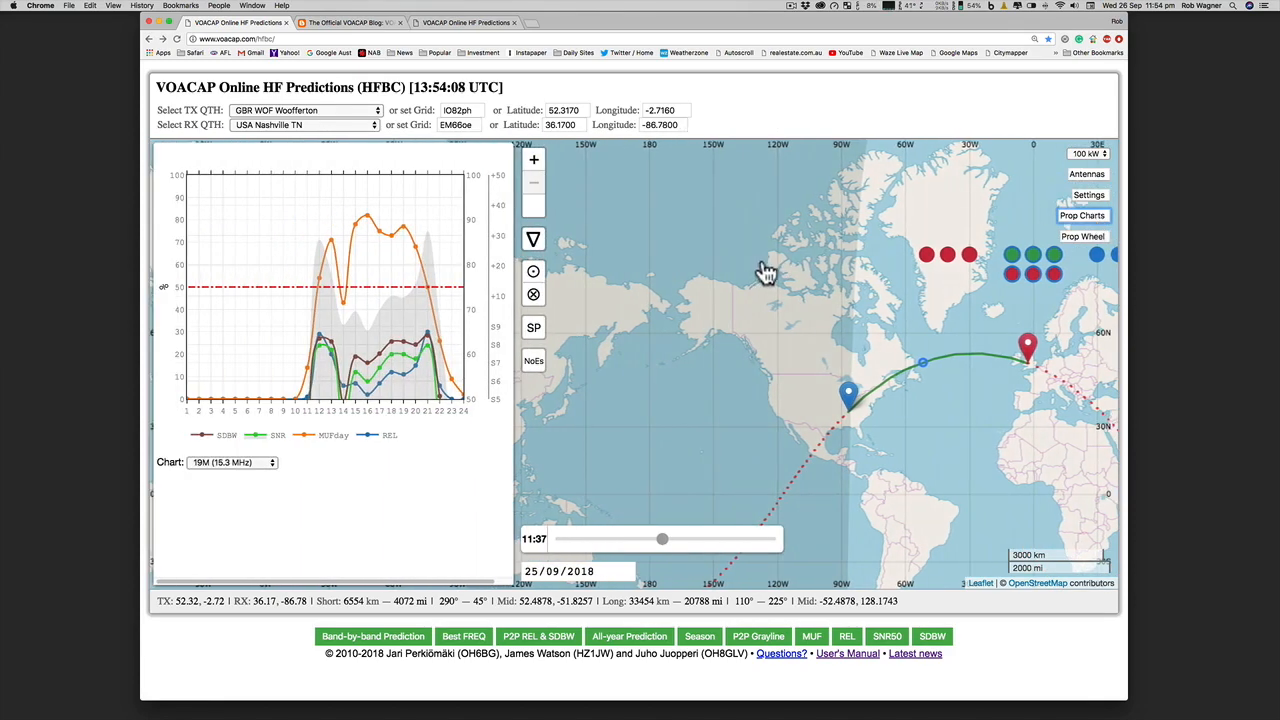
mouse_move(276, 525)
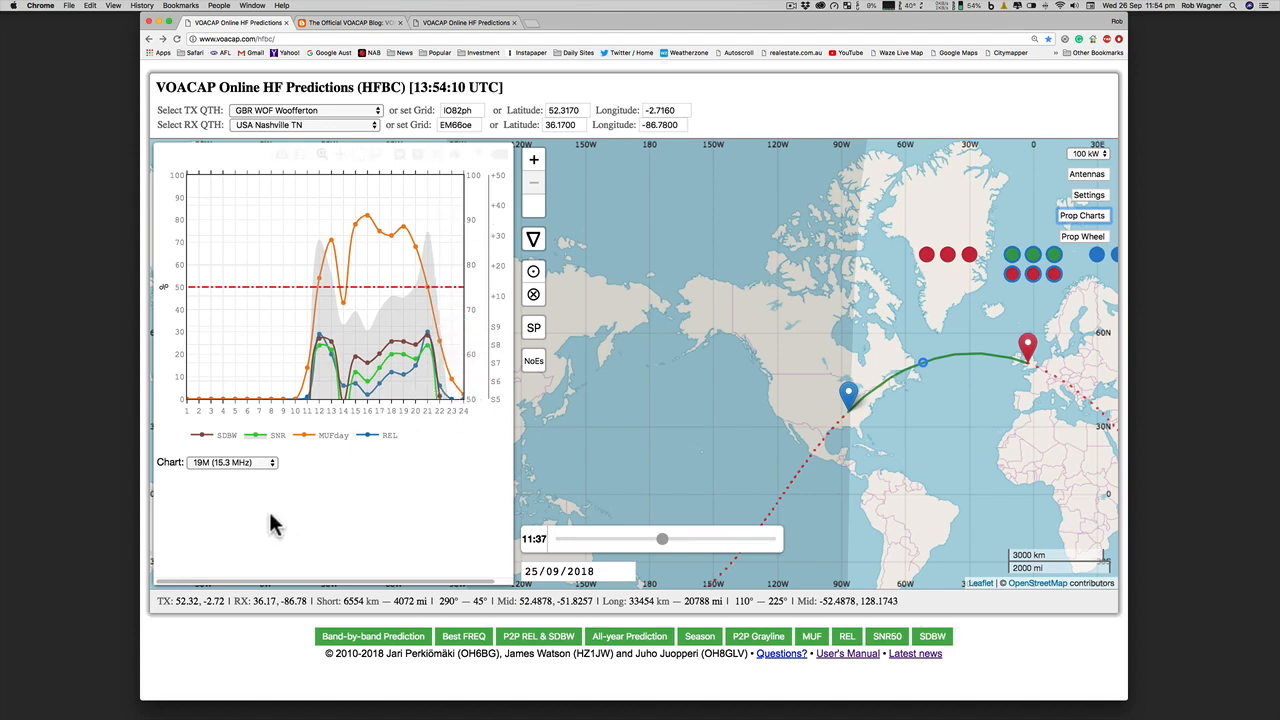
mouse_move(249, 587)
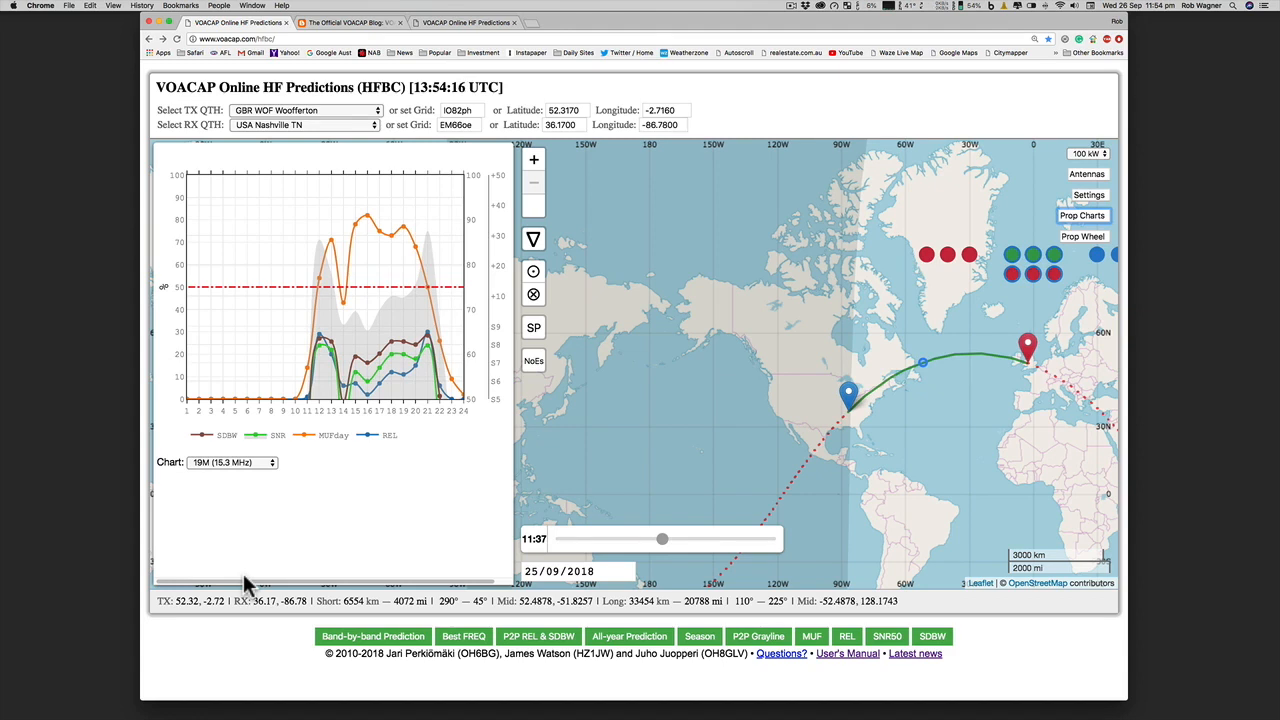
mouse_move(277, 472)
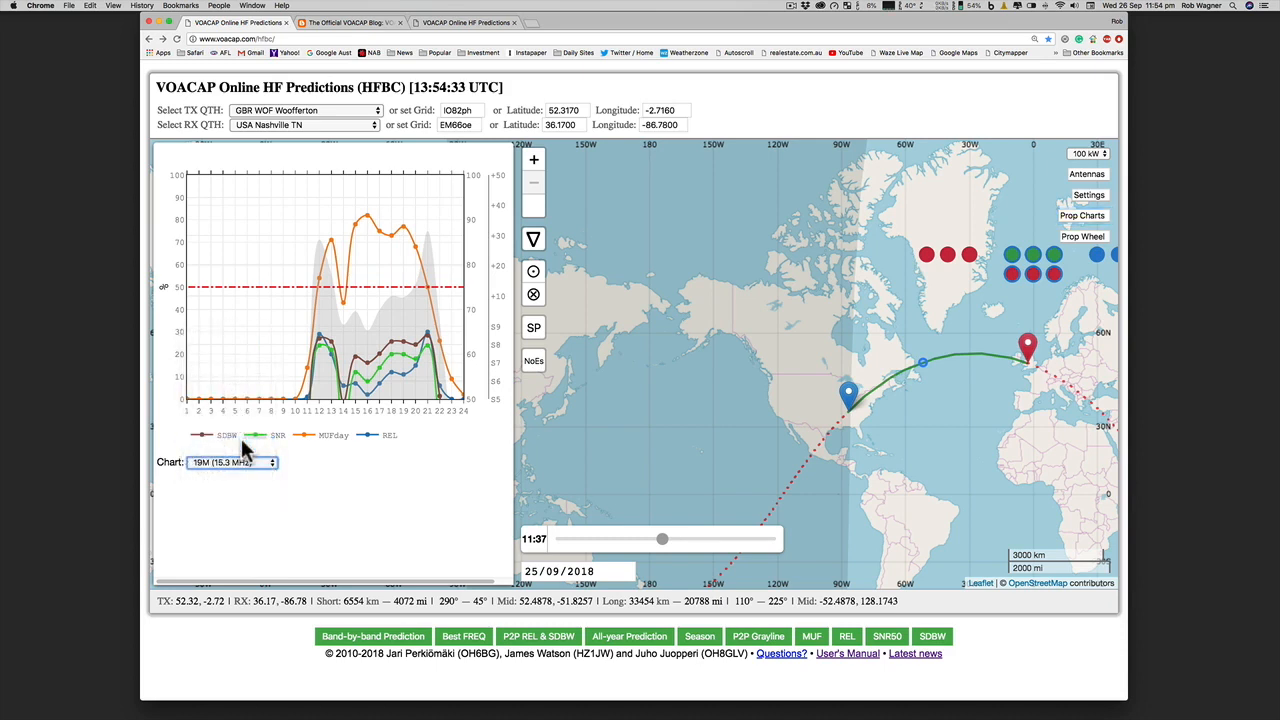
click(232, 462)
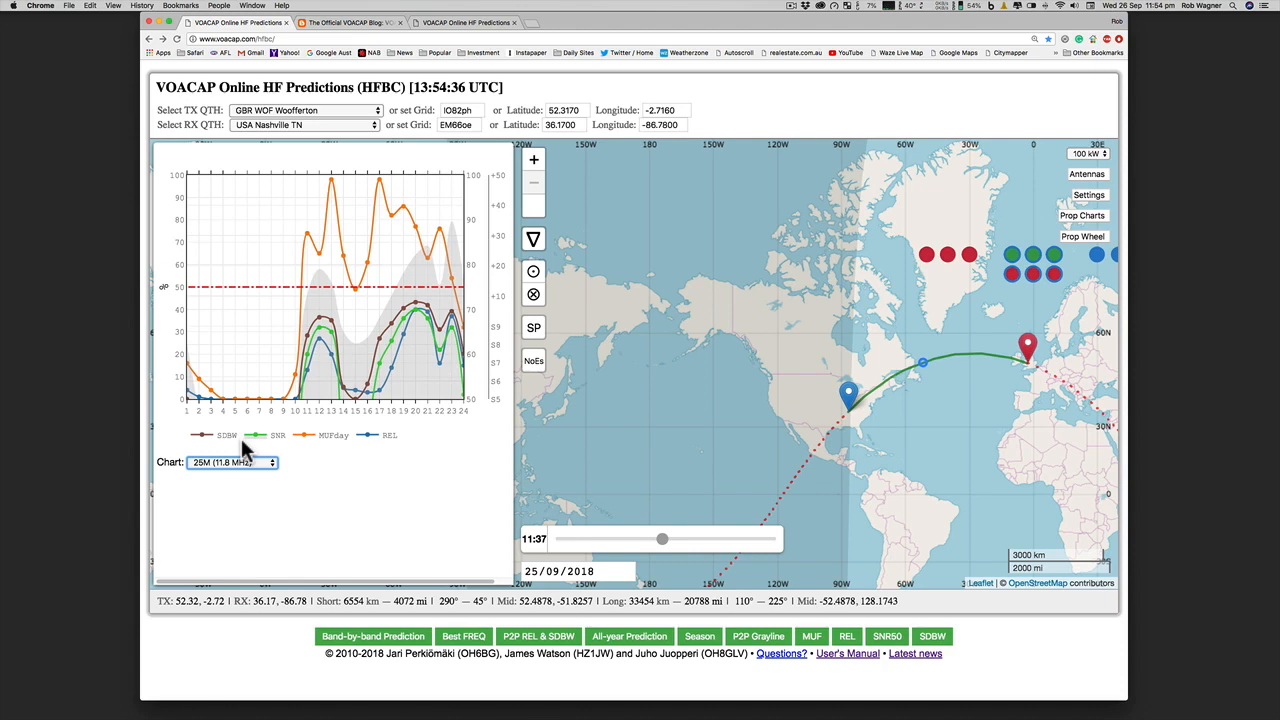
click(232, 462)
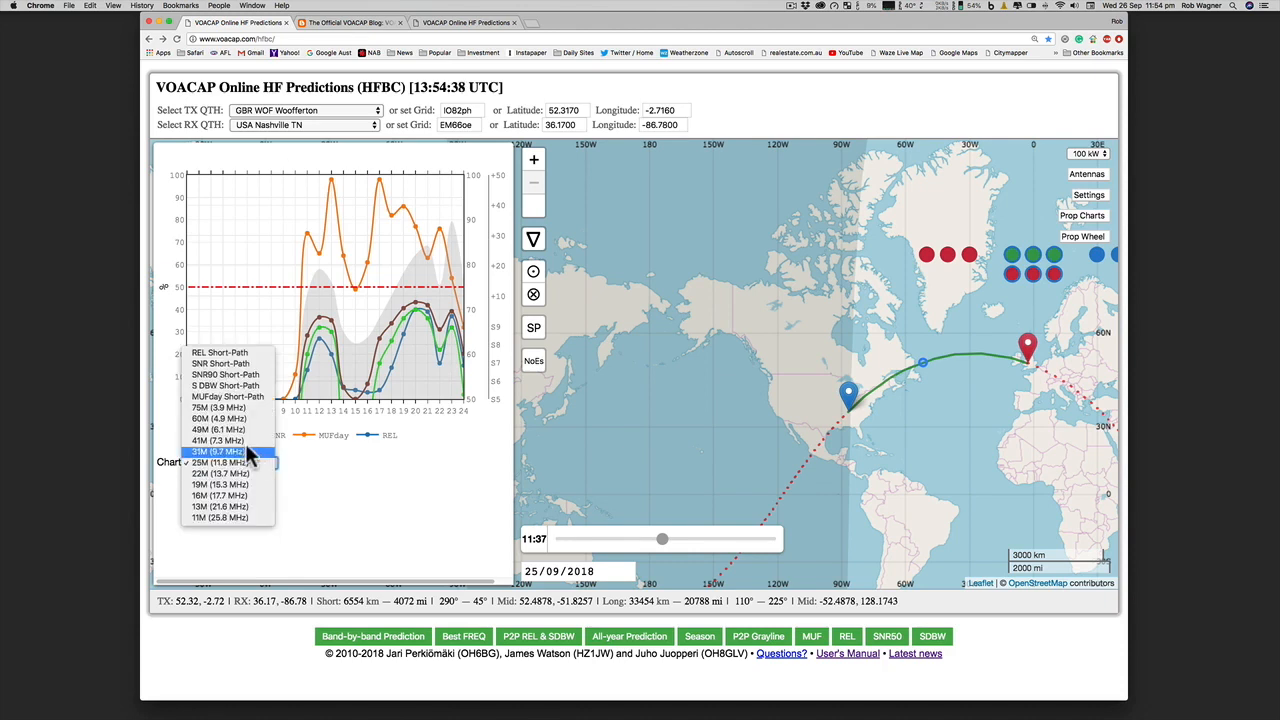
click(219, 462)
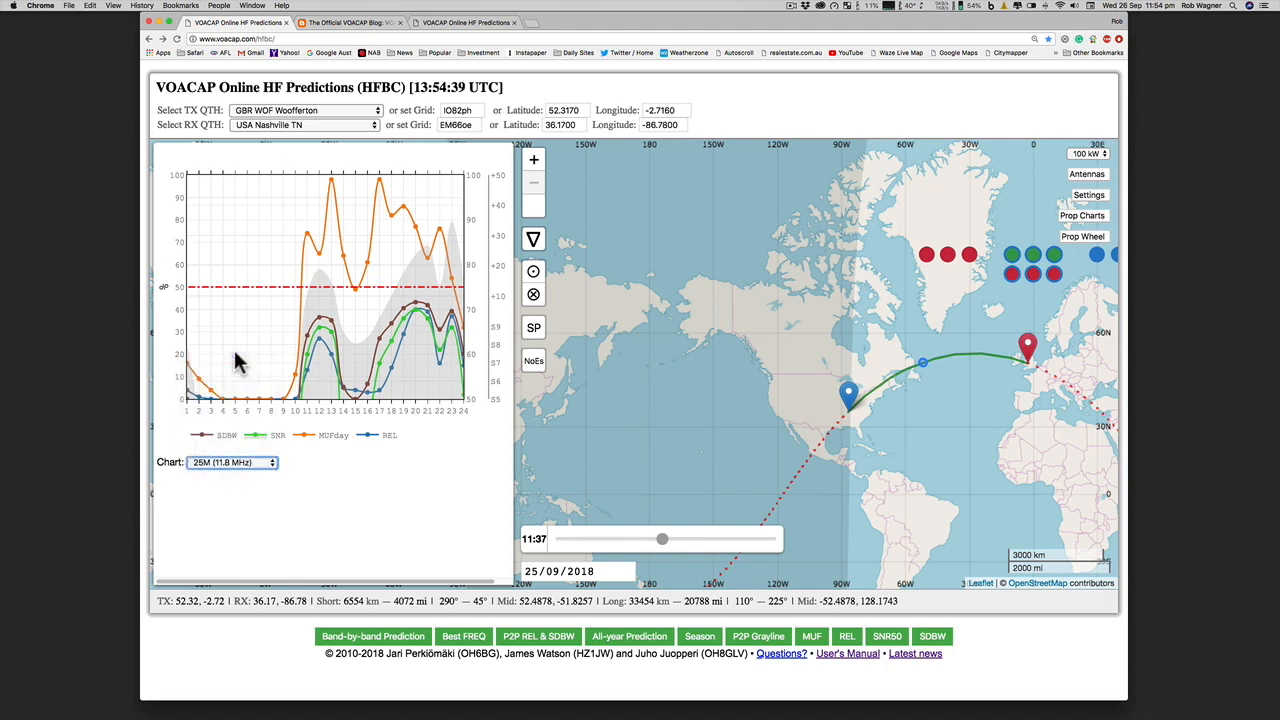
click(232, 462)
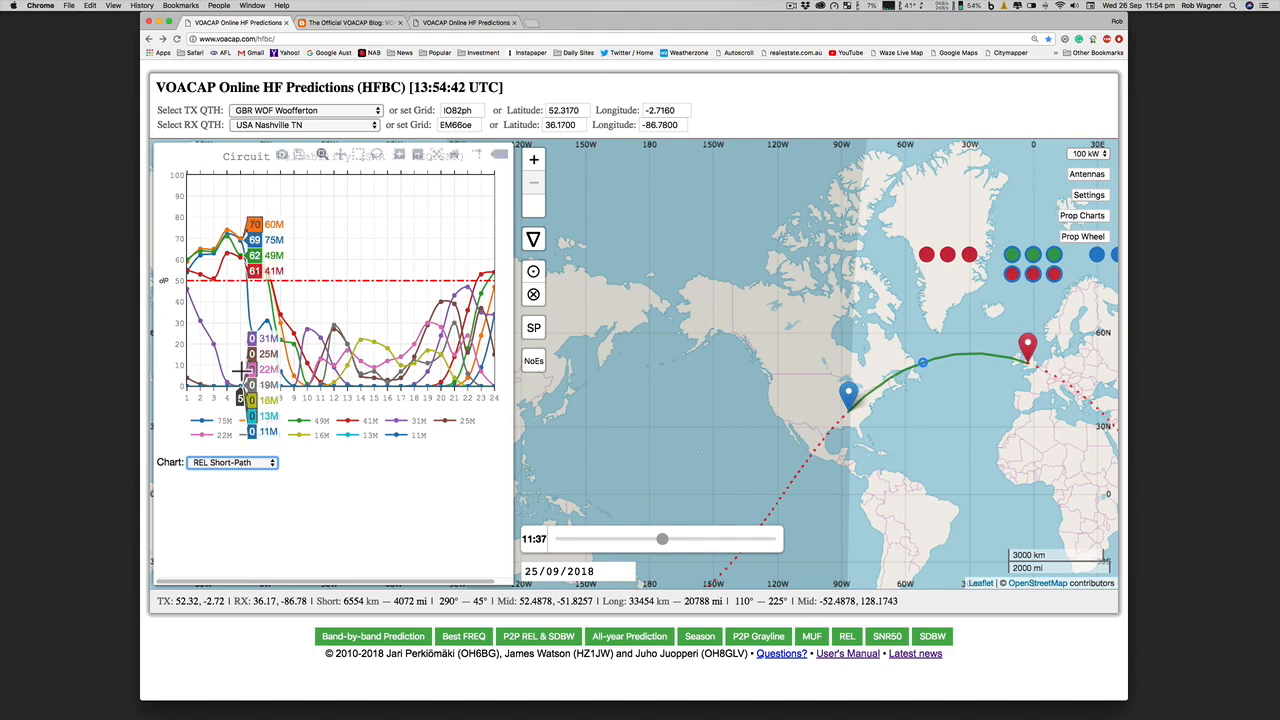
mouse_move(294, 453)
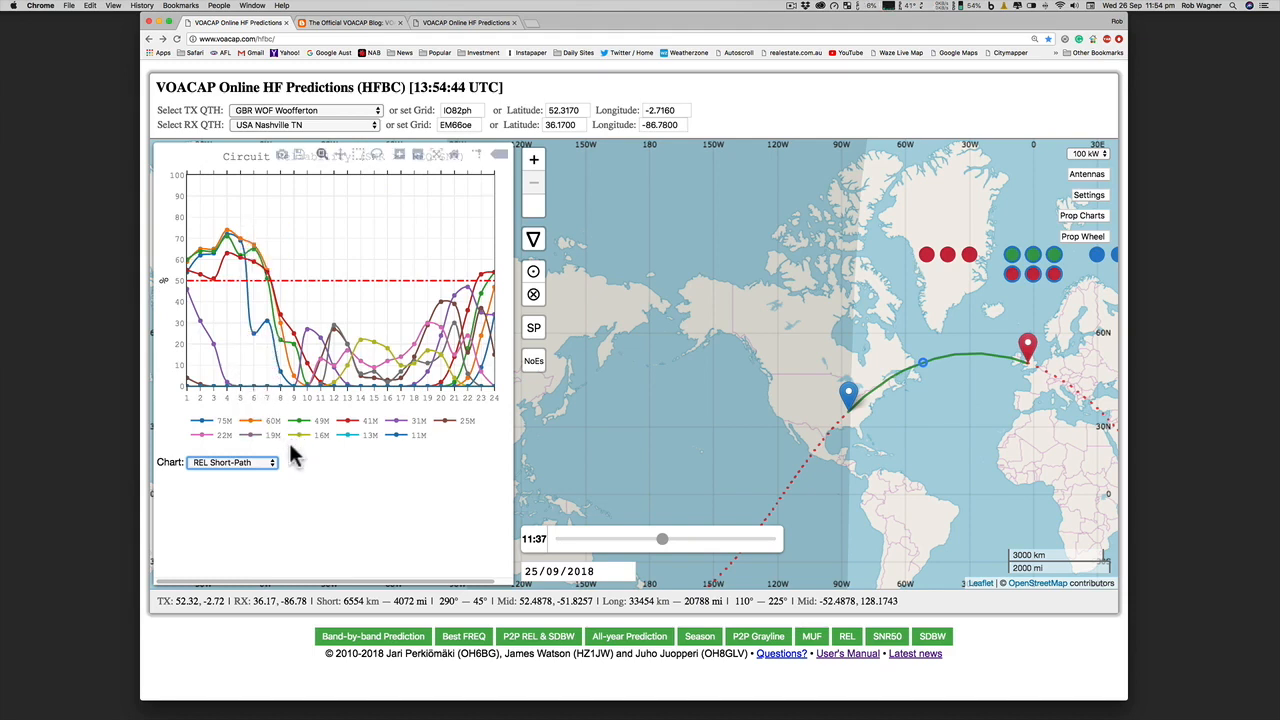
mouse_move(262, 458)
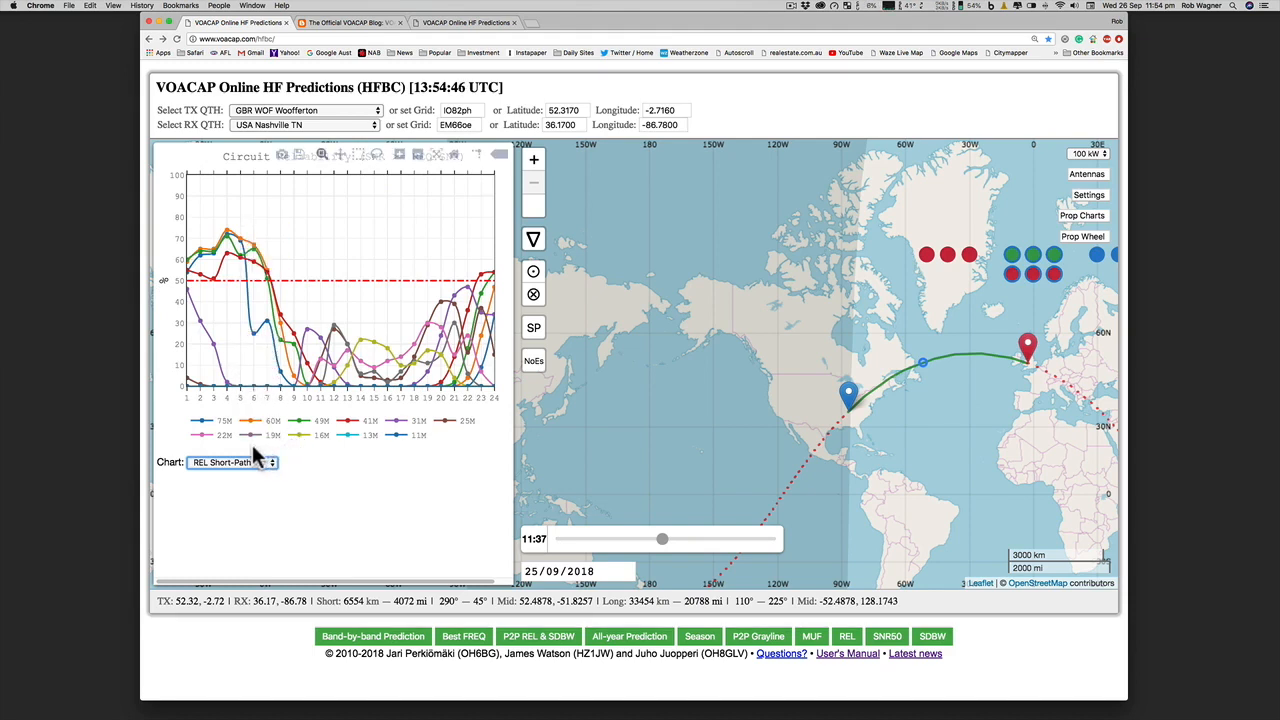
mouse_move(247, 456)
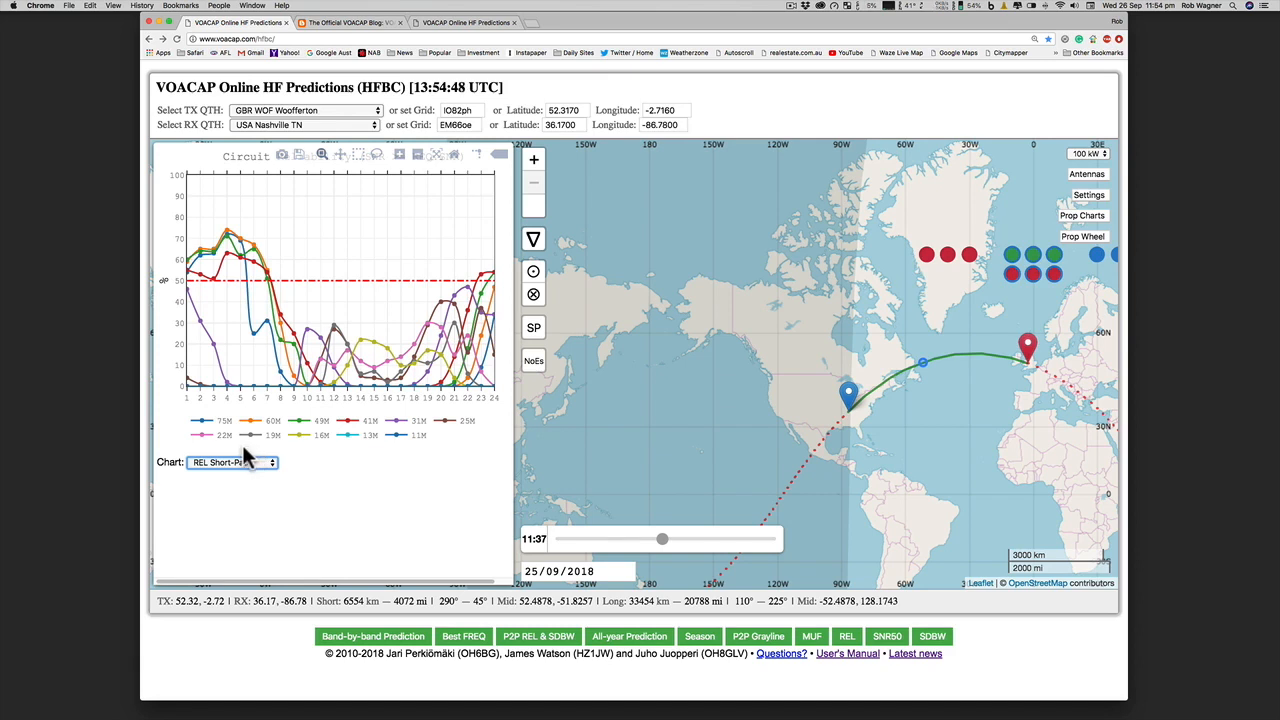
mouse_move(242, 418)
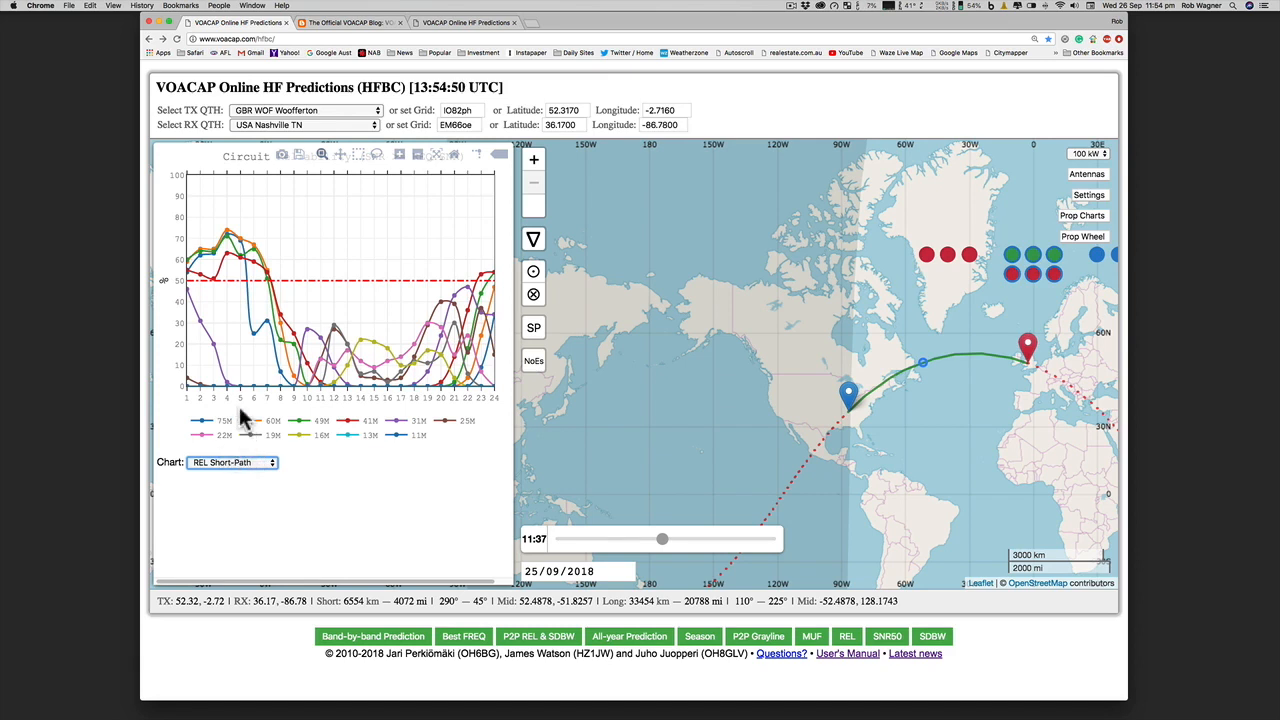
- Select the 22M (13.7 MHz) chart, switch to long path, then back to short path
click(232, 462)
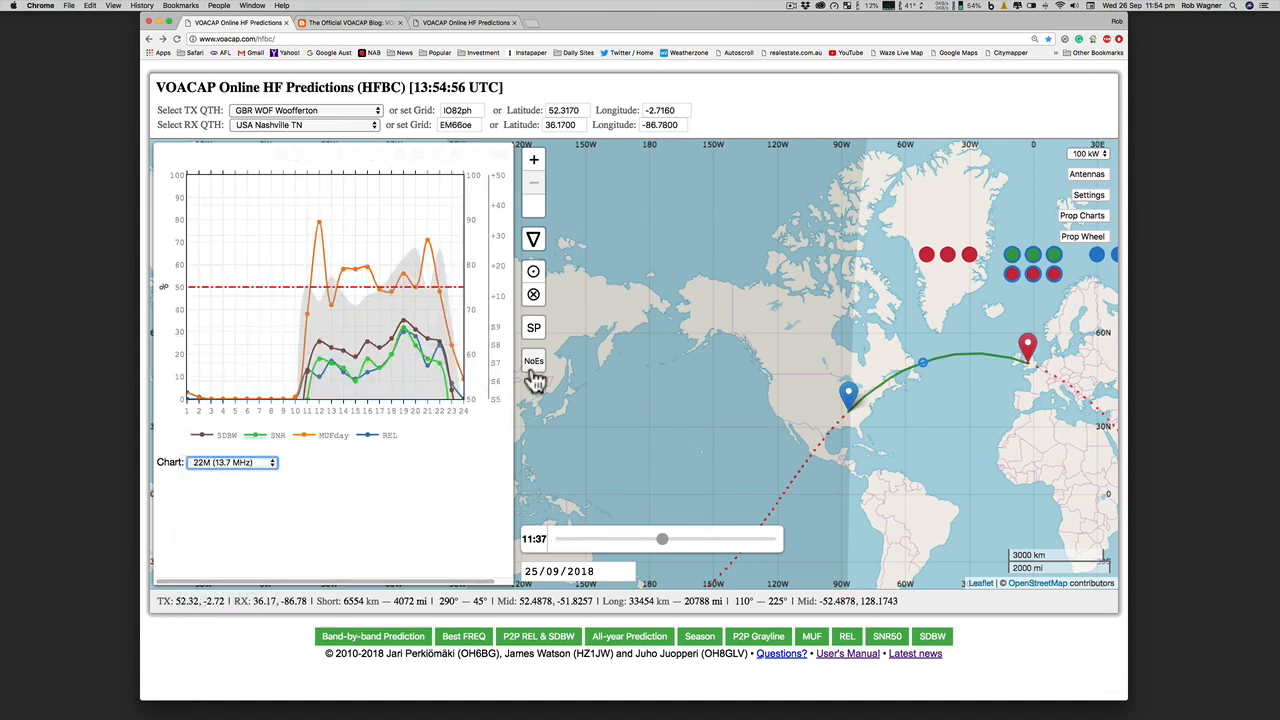
mouse_move(534, 361)
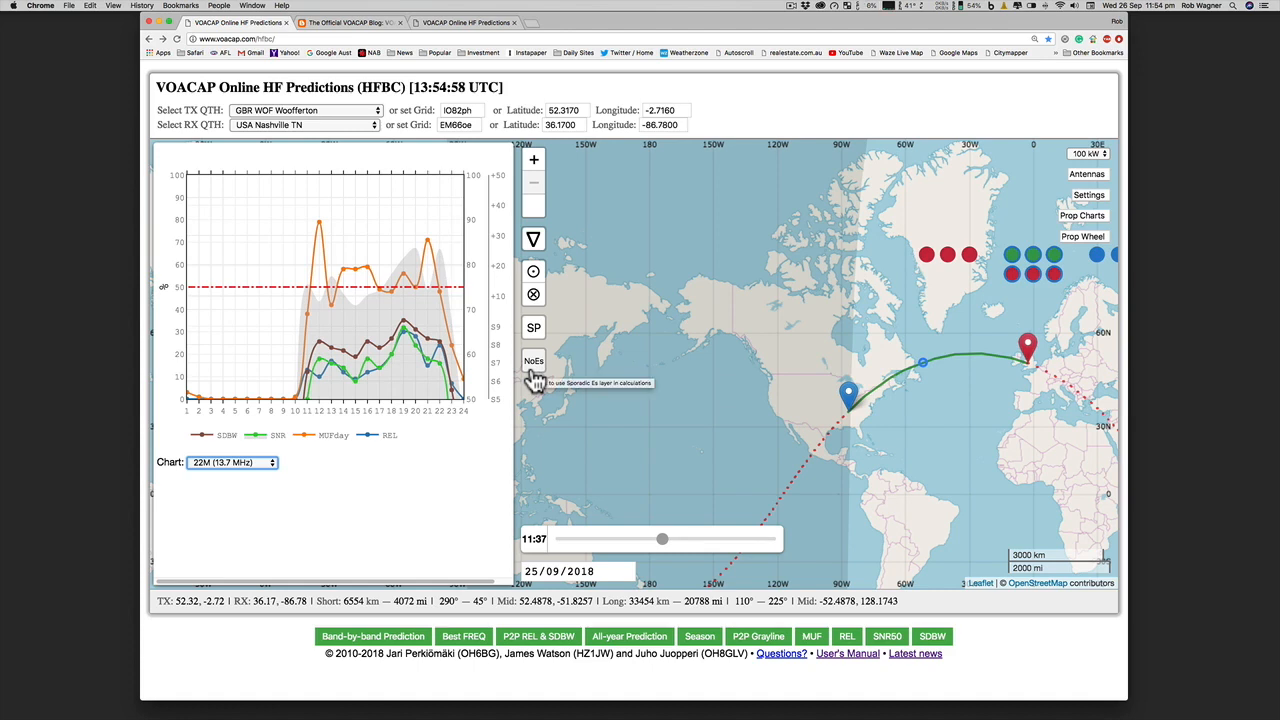
mouse_move(534, 327)
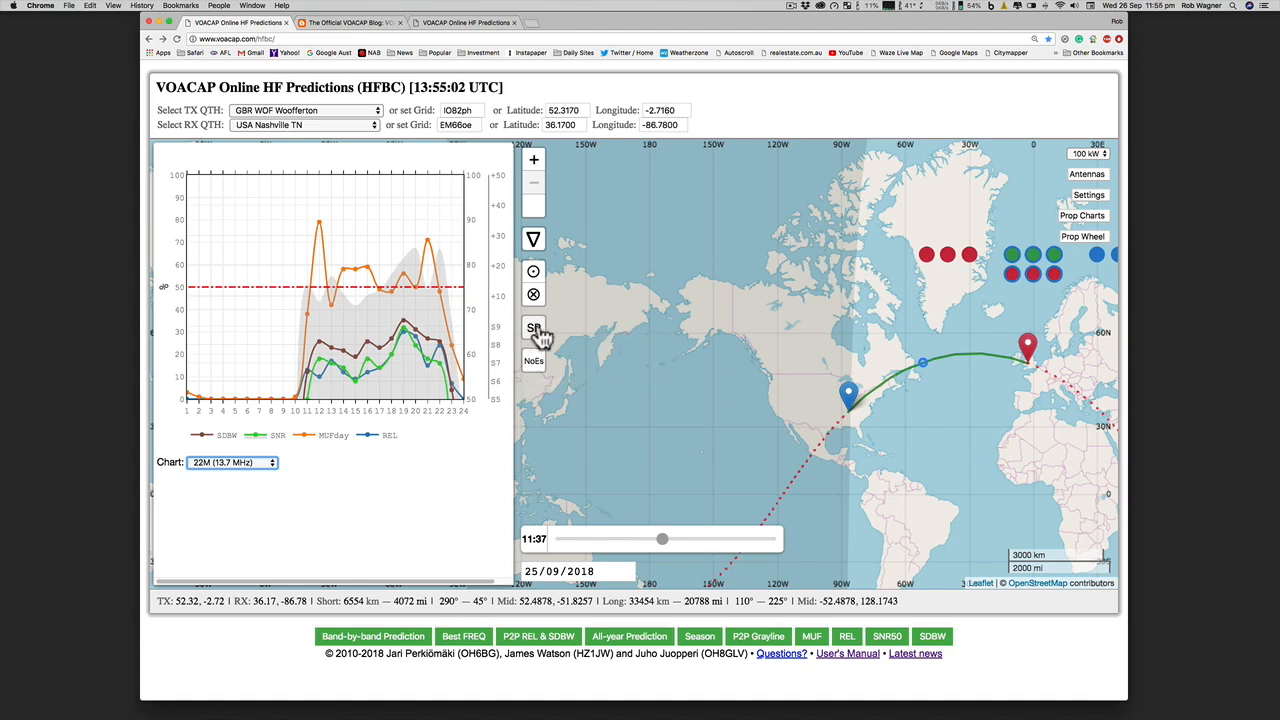
click(534, 329)
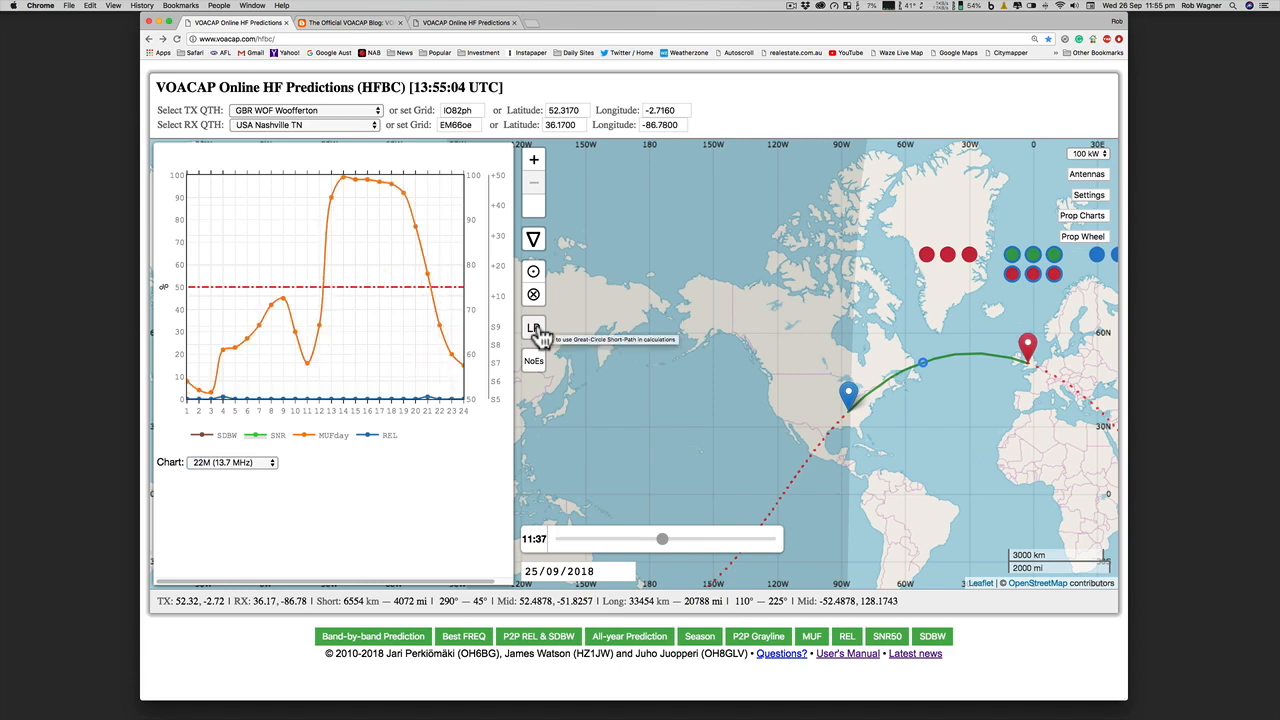
click(533, 328)
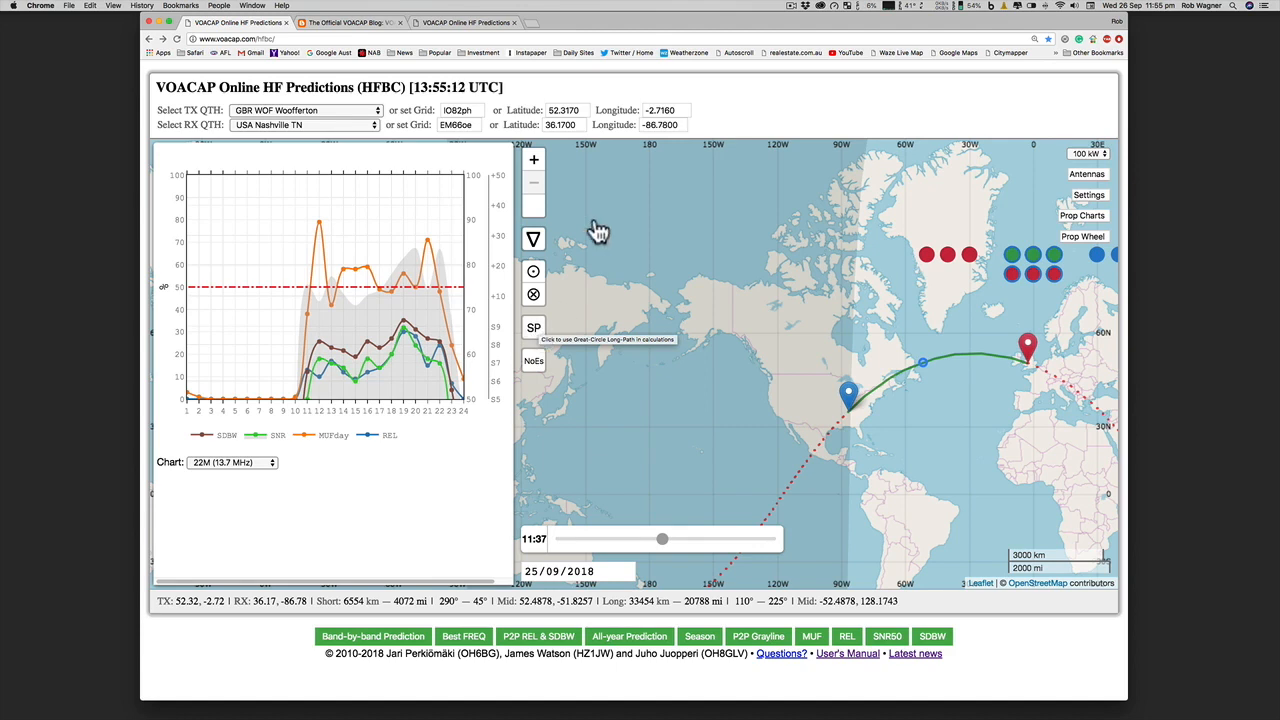
mouse_move(808, 280)
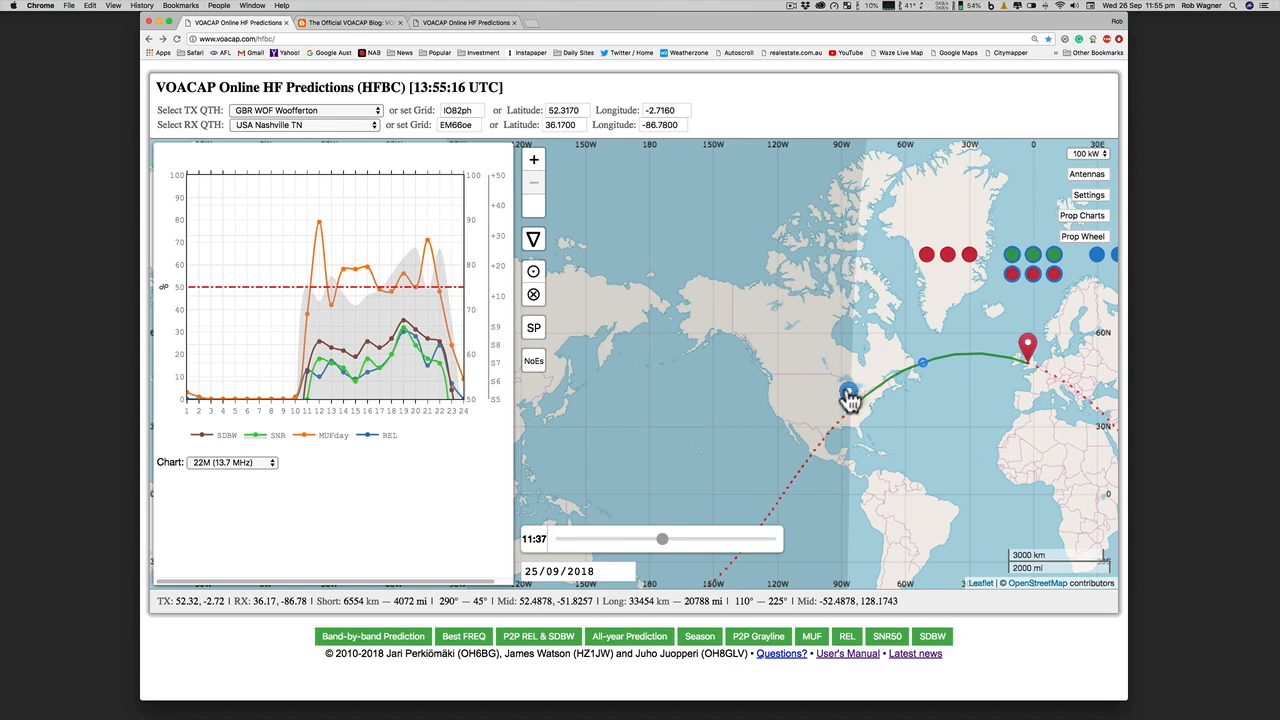
- Drag the receiver marker north into northern Canada, near 63.37, -81.88
drag(848, 392, 833, 353)
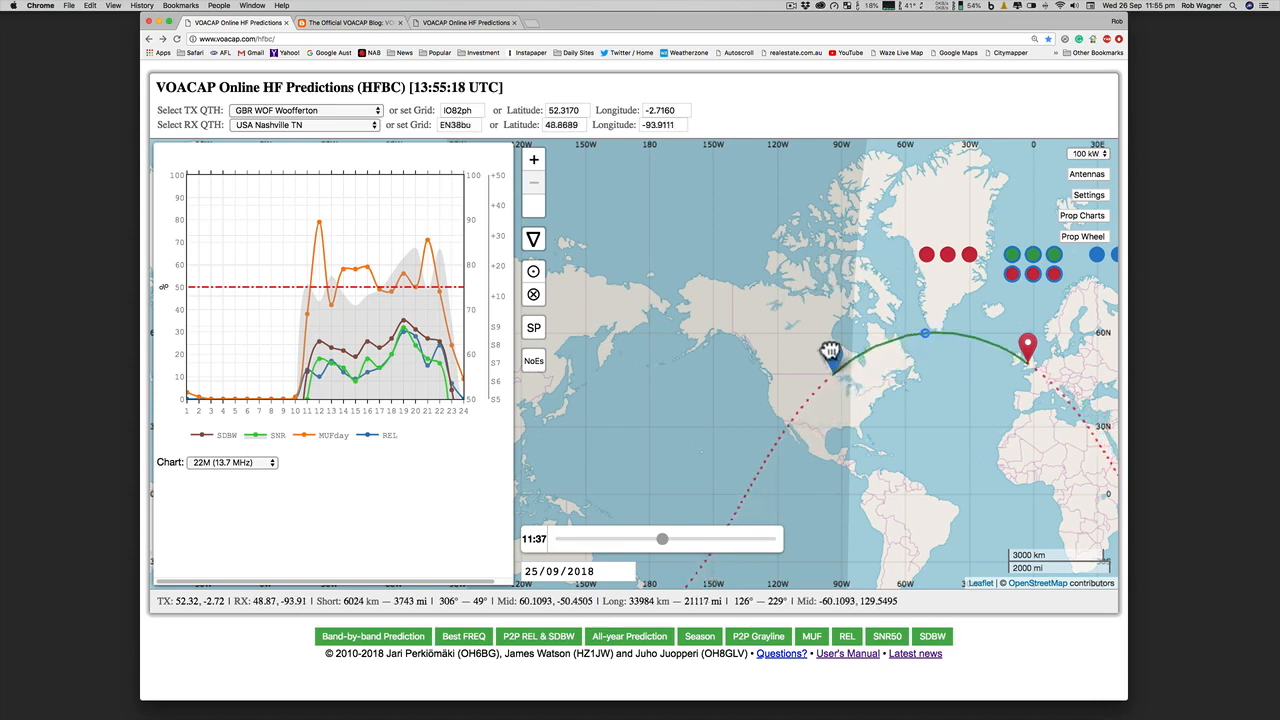
drag(830, 360, 675, 372)
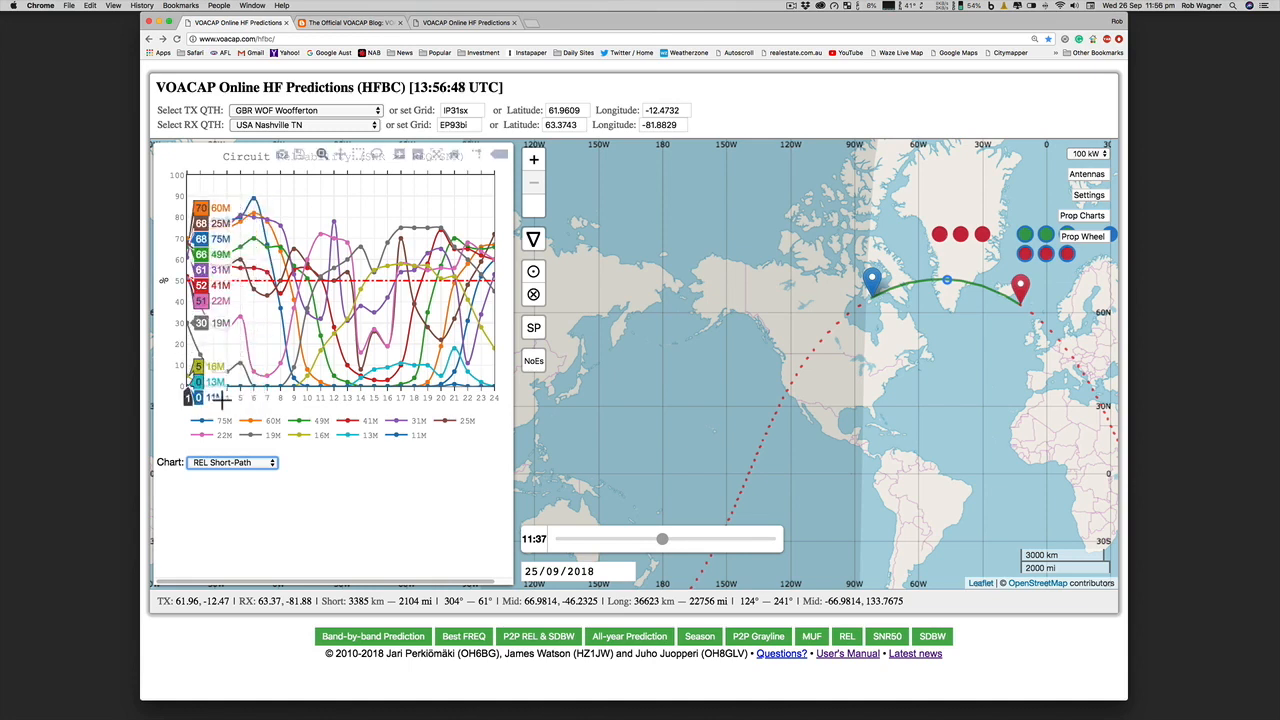
- Switch the Chart dropdown to a different chart type
click(232, 462)
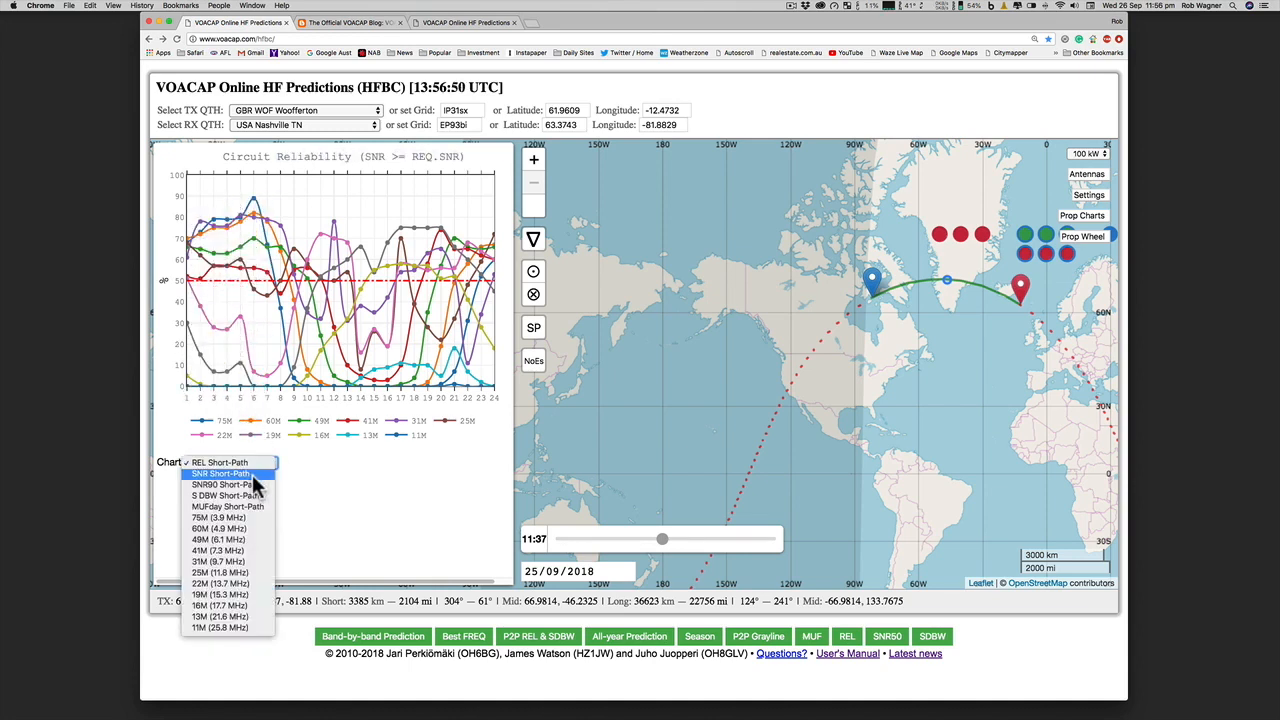
mouse_move(240, 555)
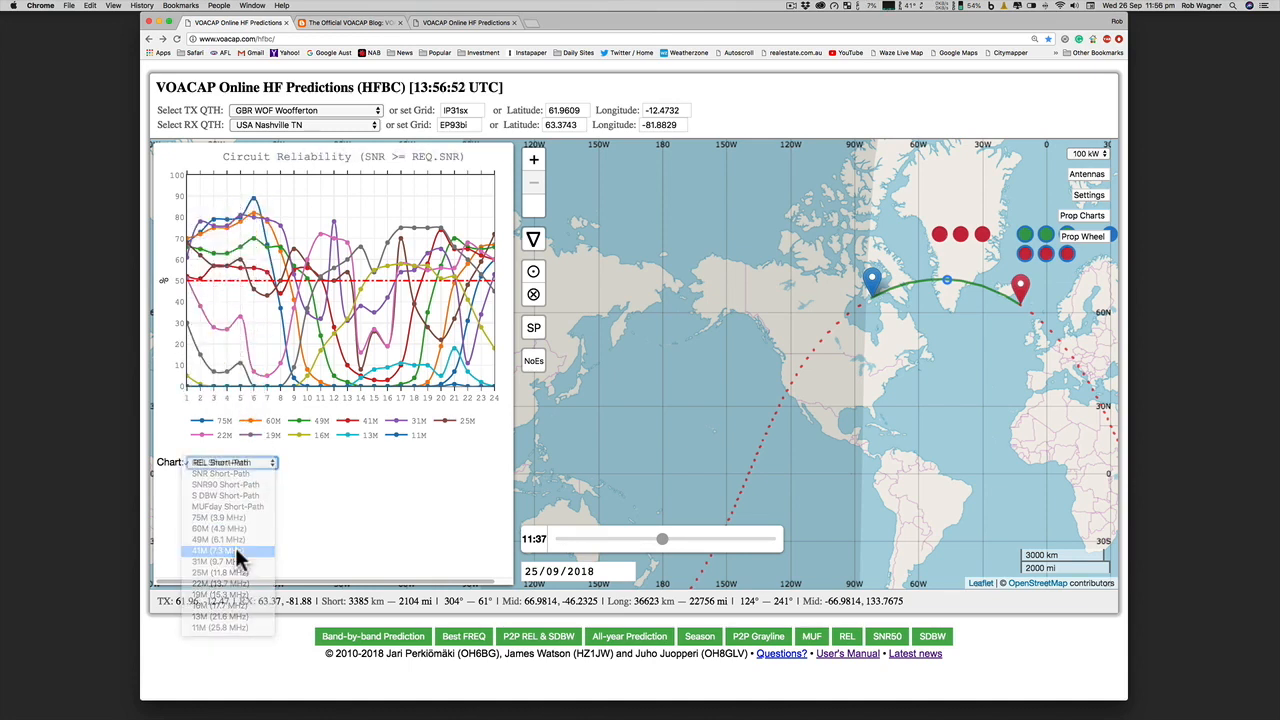
click(219, 551)
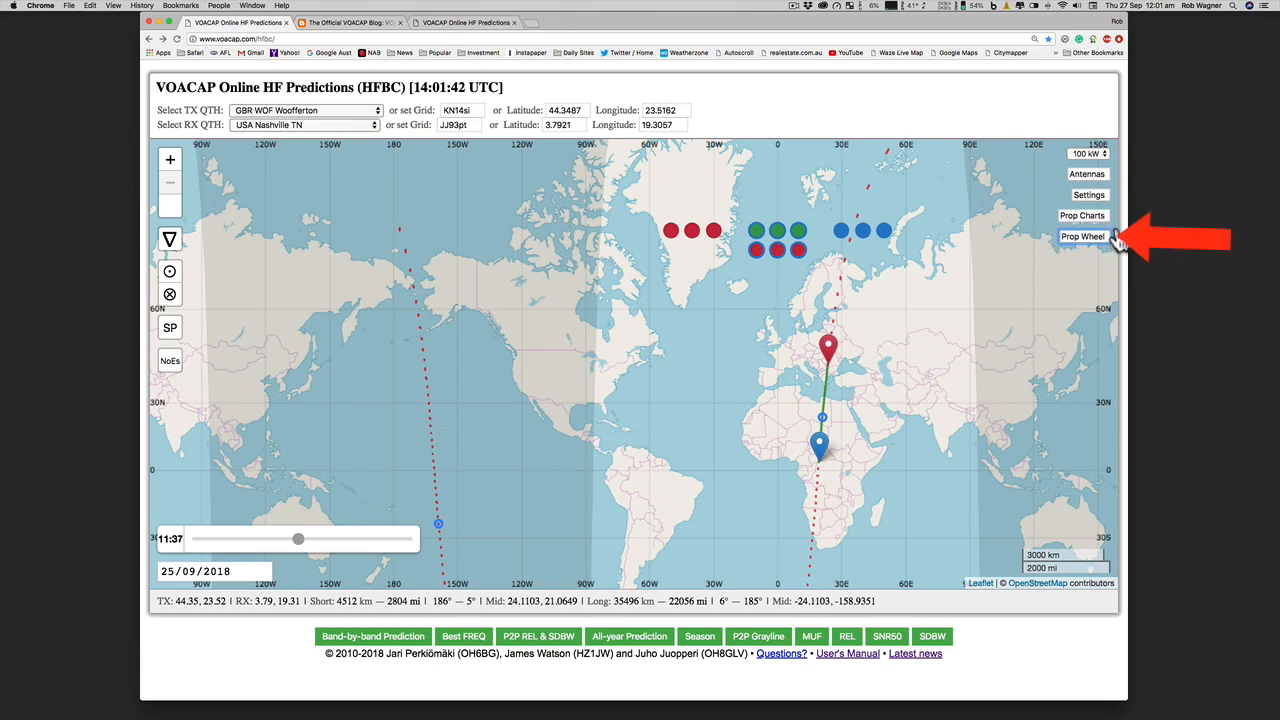
mouse_move(1088, 245)
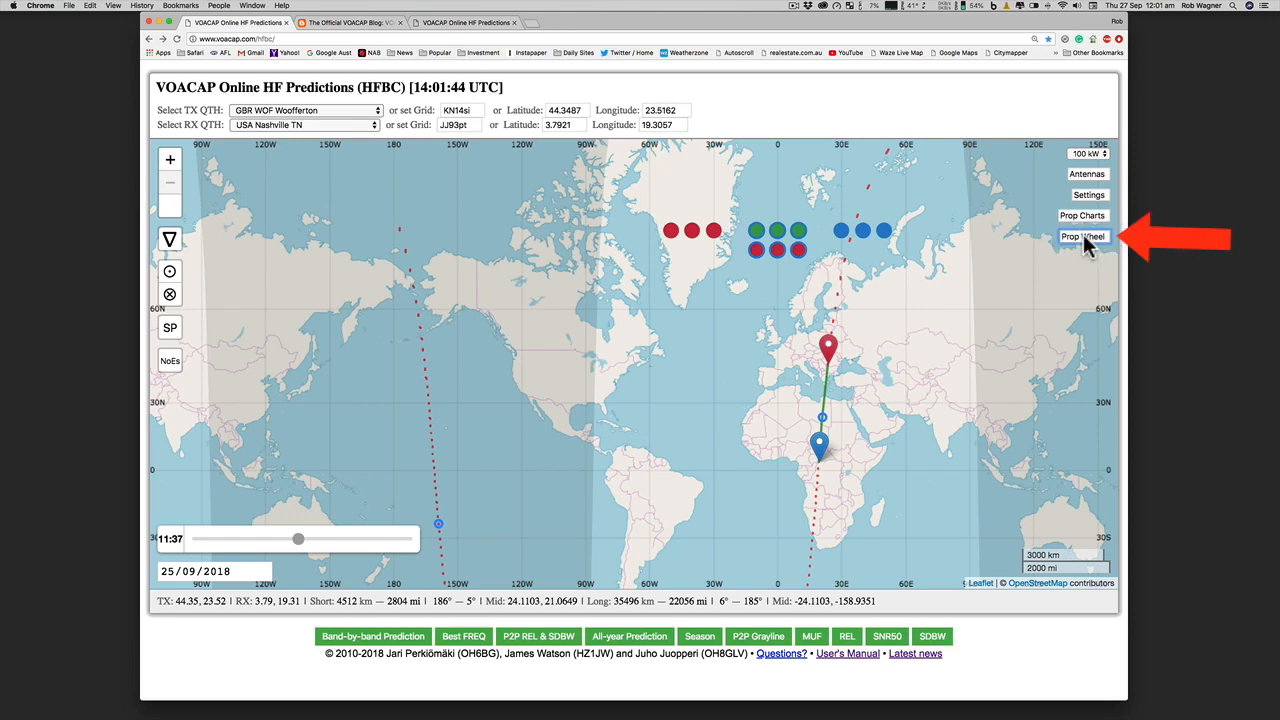
- Show the propagation wheel and drag a path endpoint toward North America
click(1084, 236)
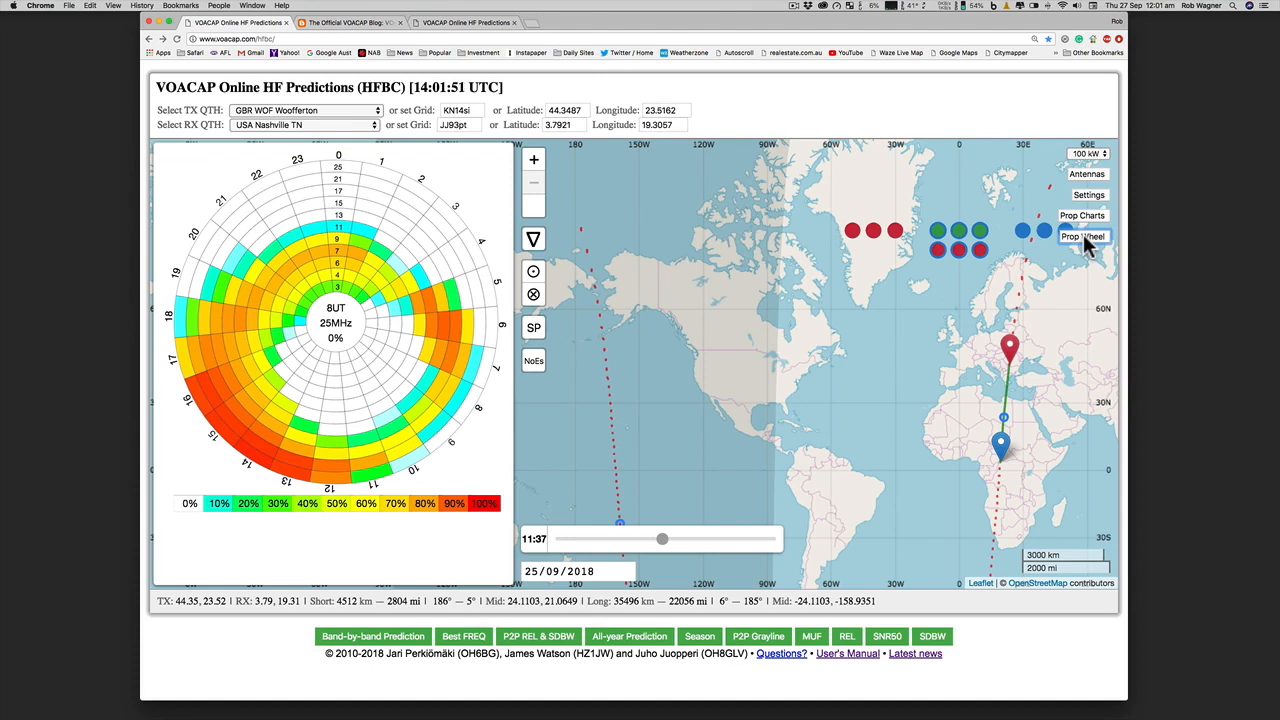
mouse_move(1020, 340)
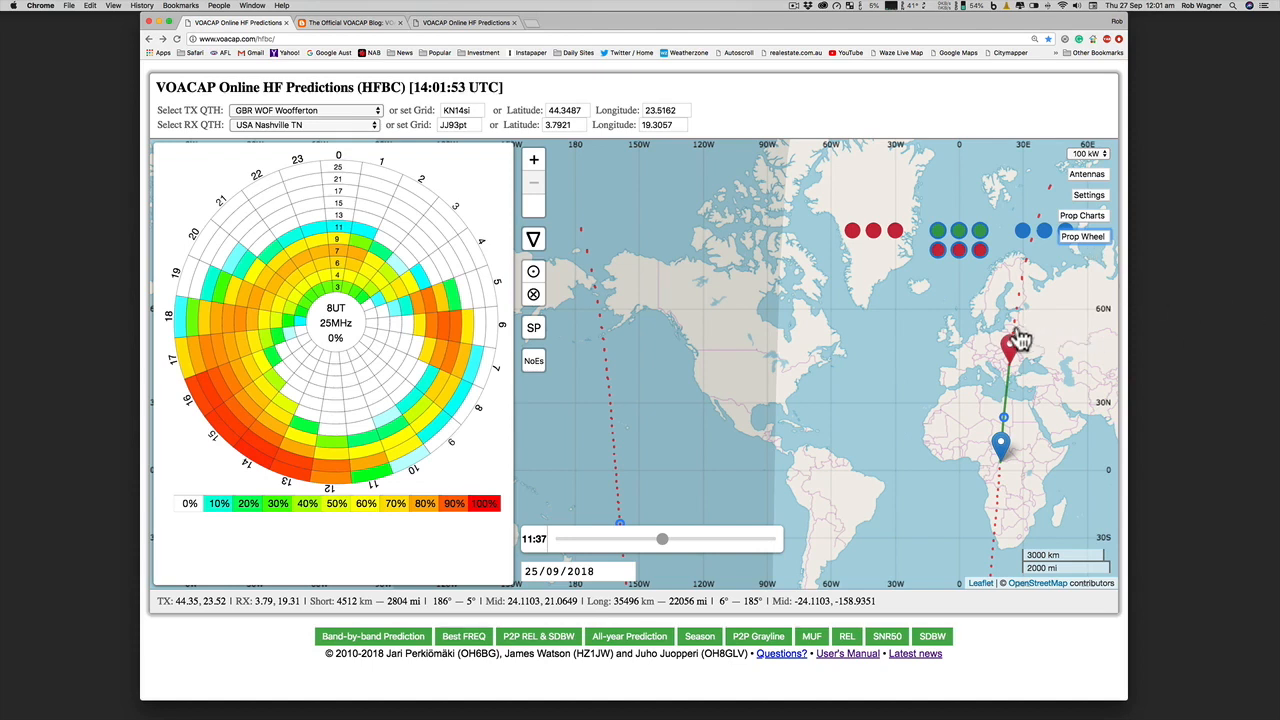
drag(1018, 348, 1033, 340)
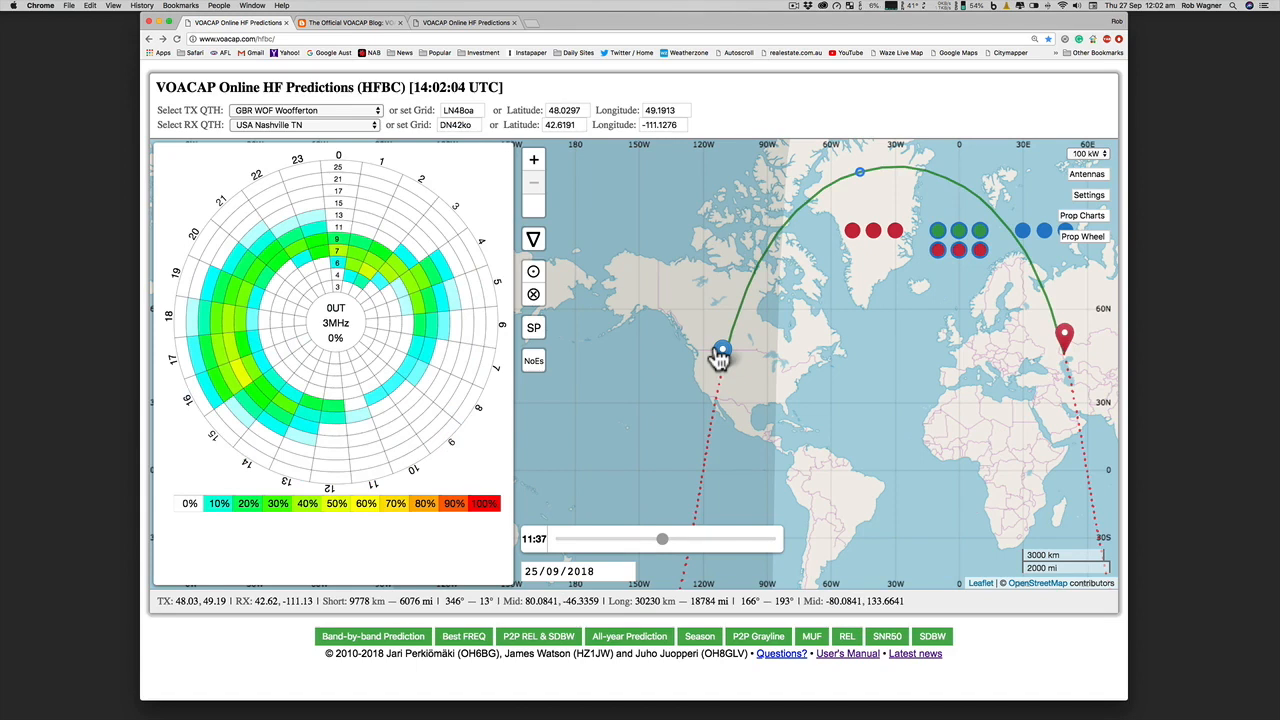
mouse_move(1072, 365)
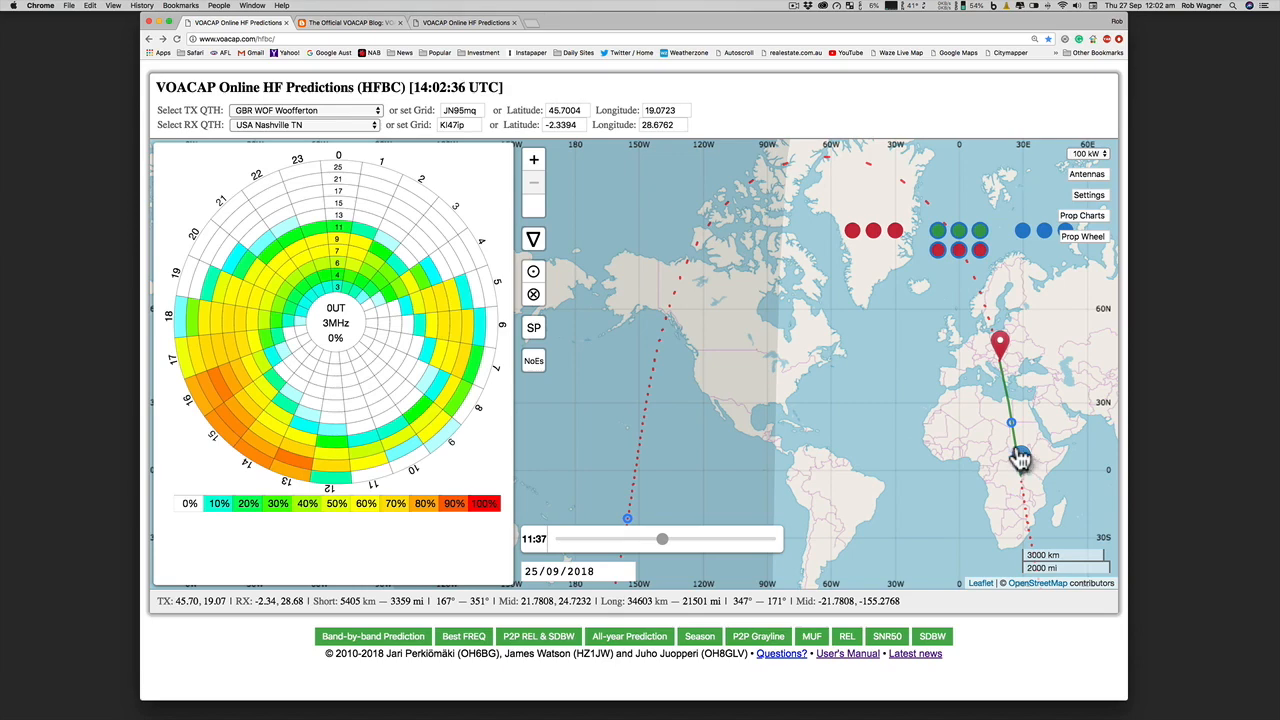
mouse_move(518, 472)
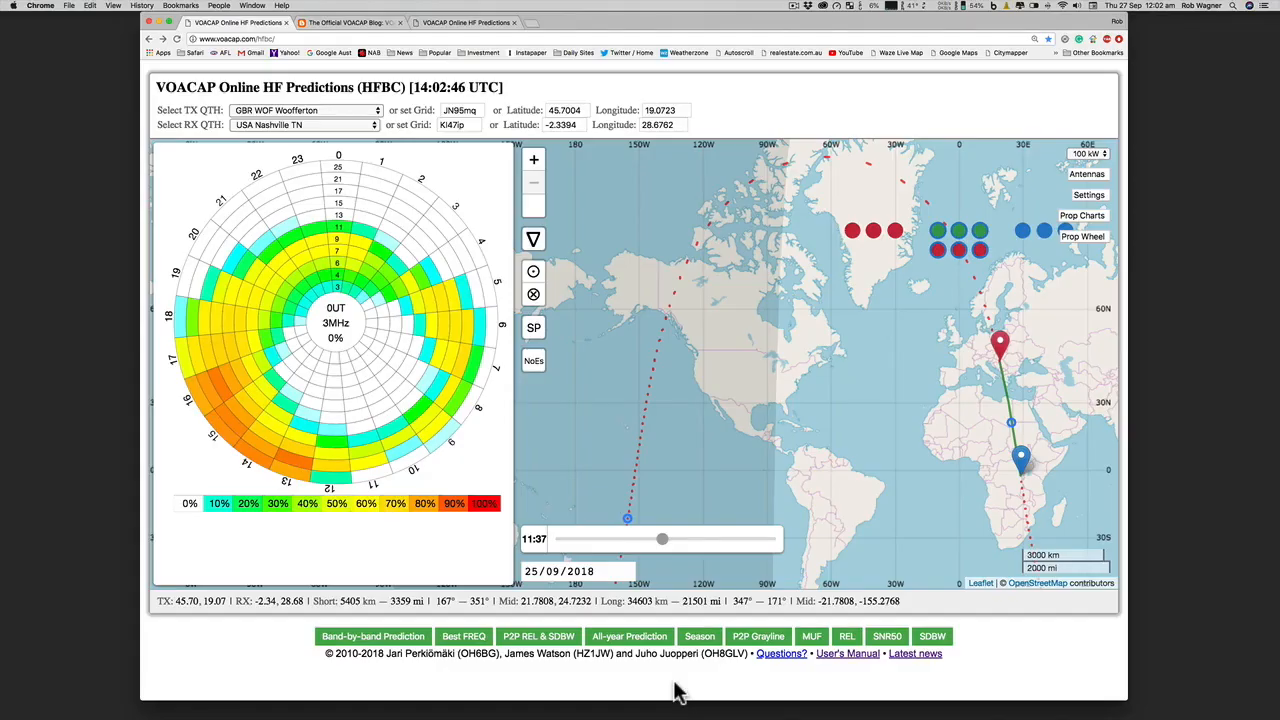
mouse_move(395, 680)
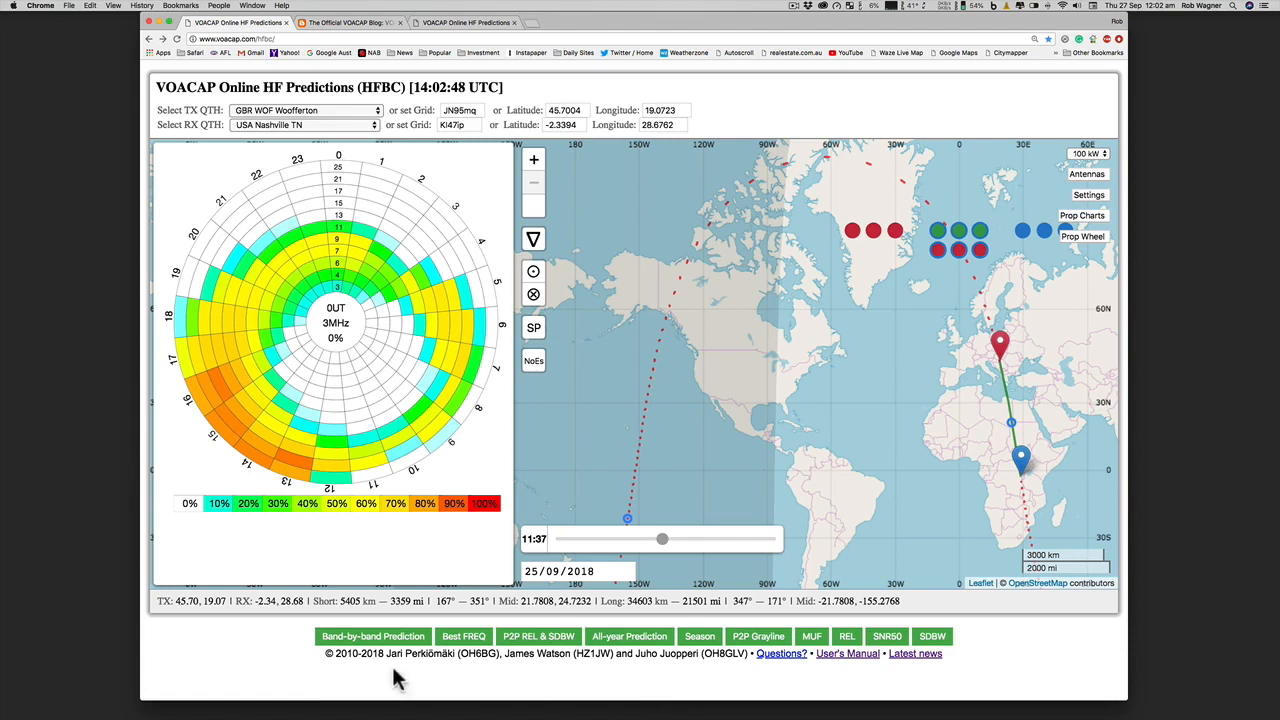
mouse_move(283, 585)
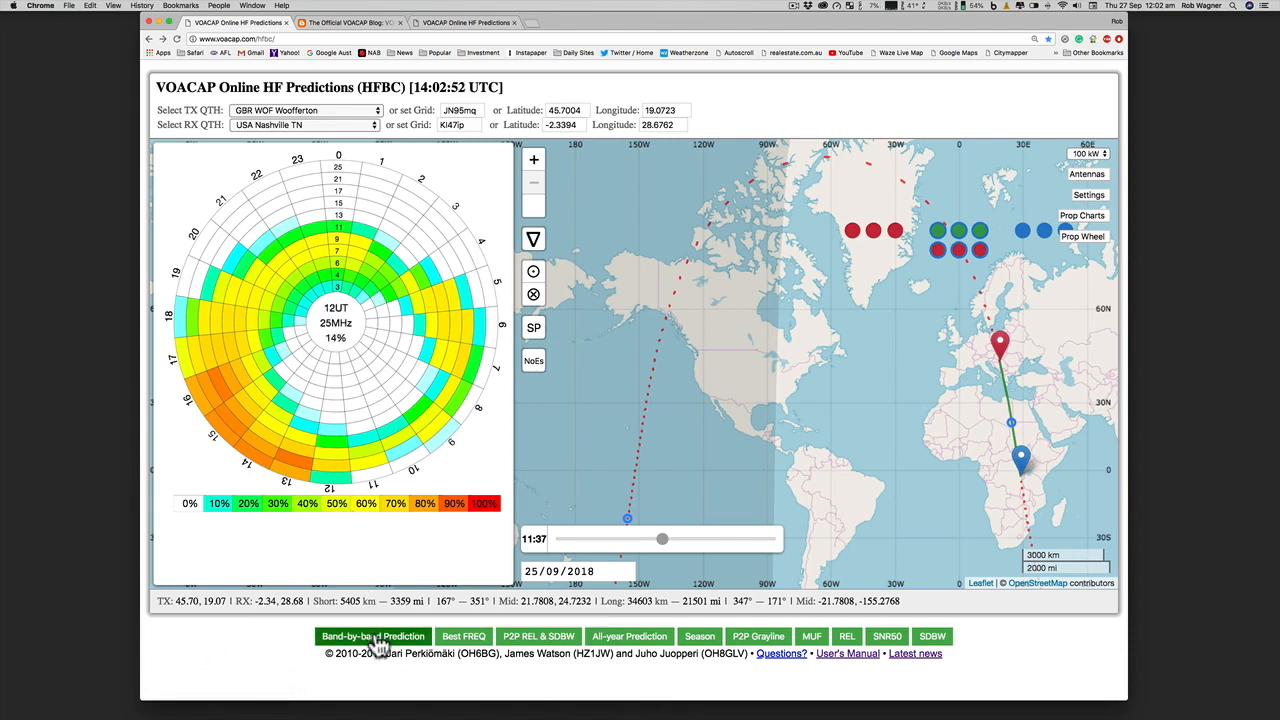
- Check the band-by-band, best-frequency and circuit reliability reports, then hide the propagation wheel
click(373, 636)
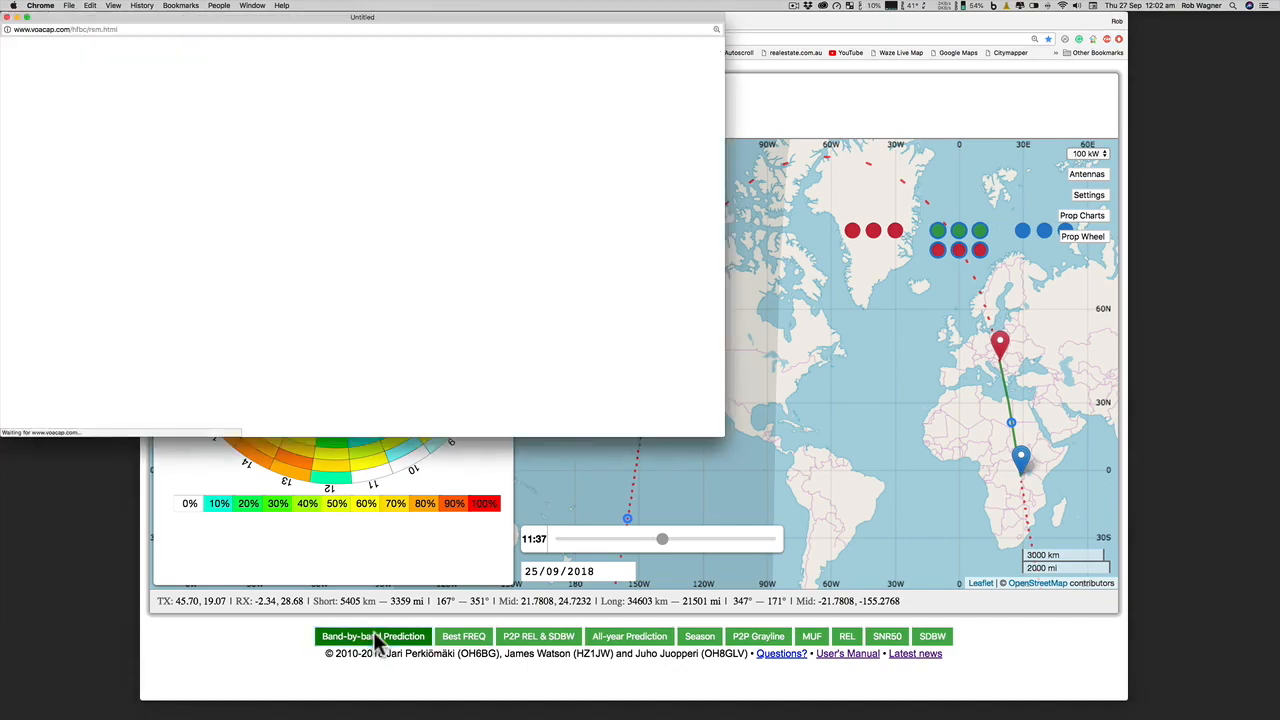
click(372, 636)
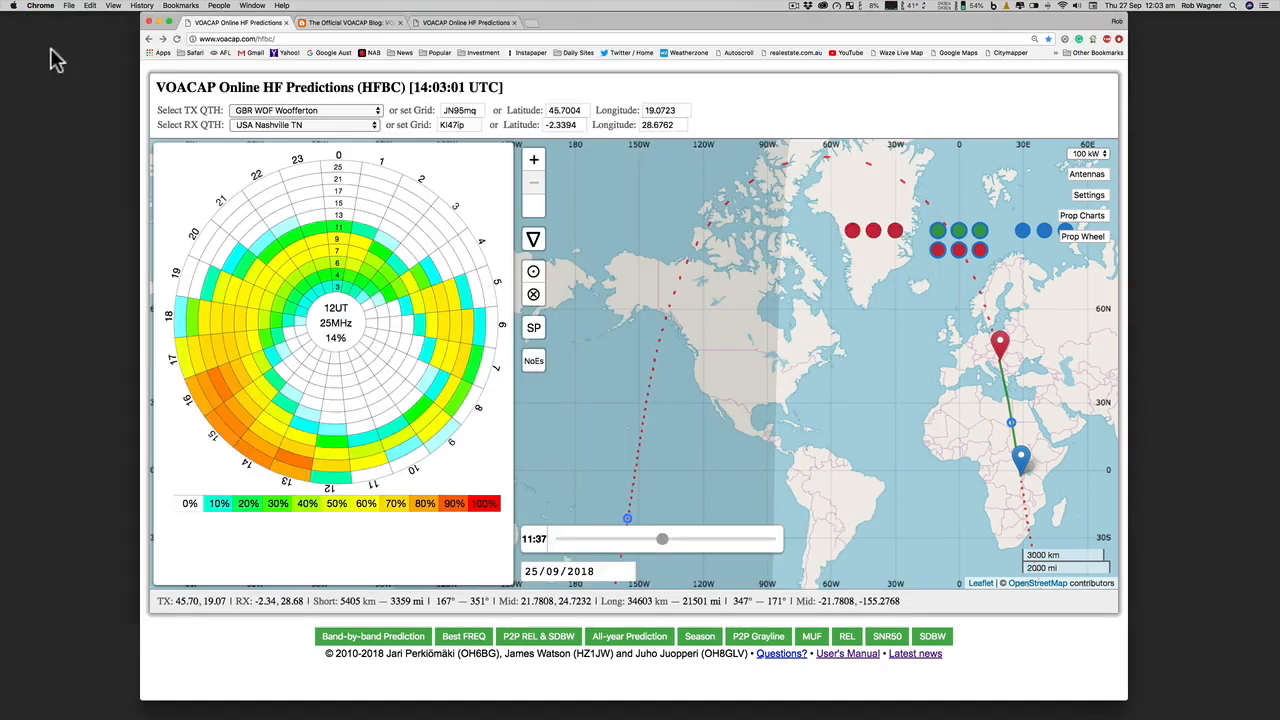
click(463, 636)
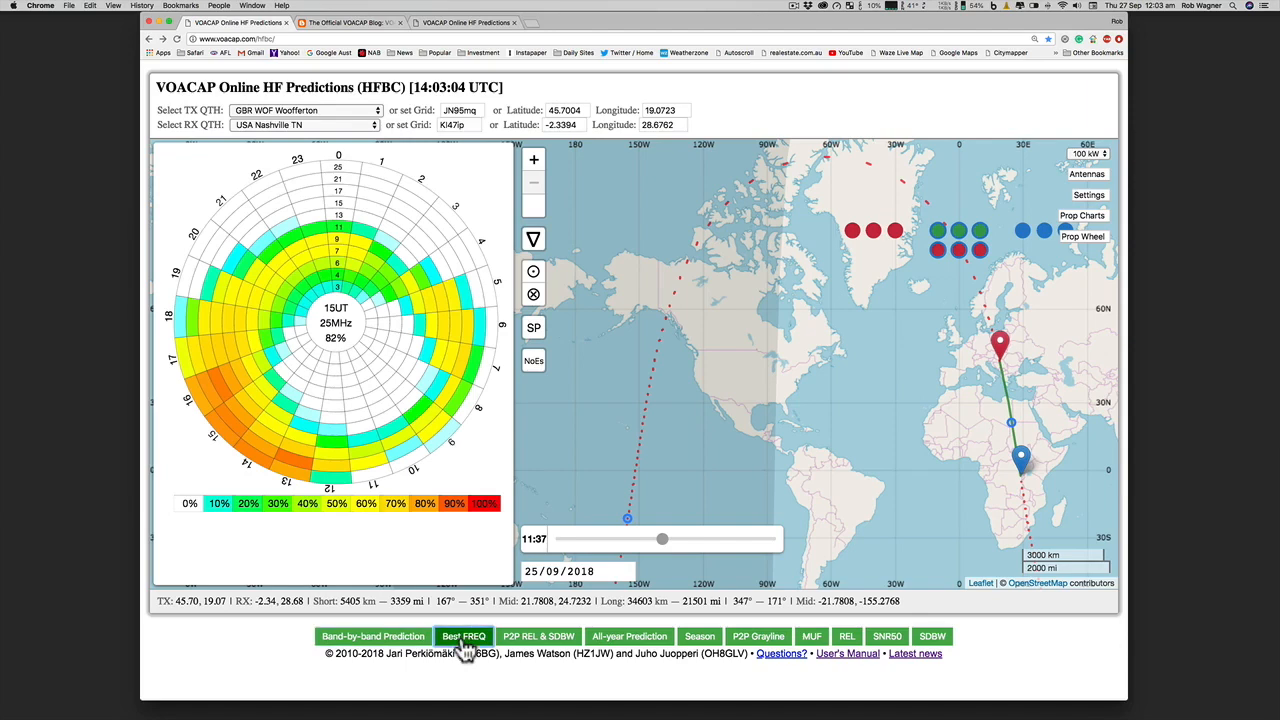
click(463, 636)
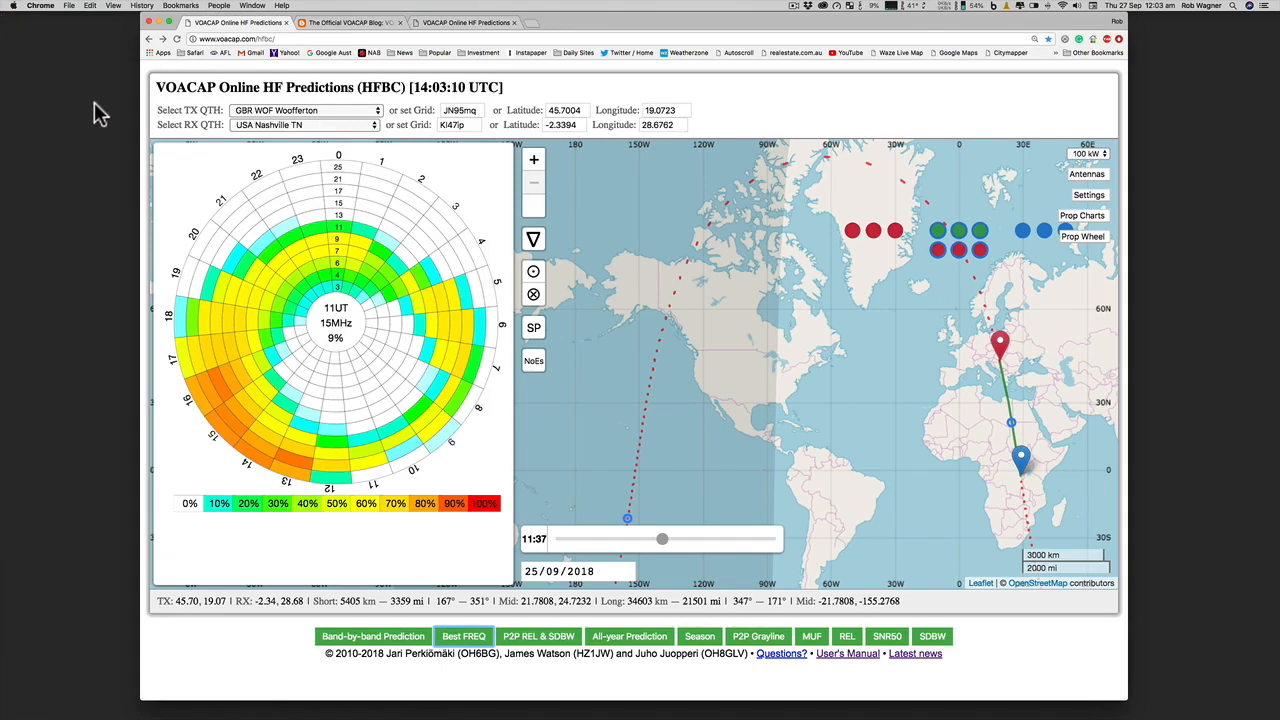
mouse_move(418, 361)
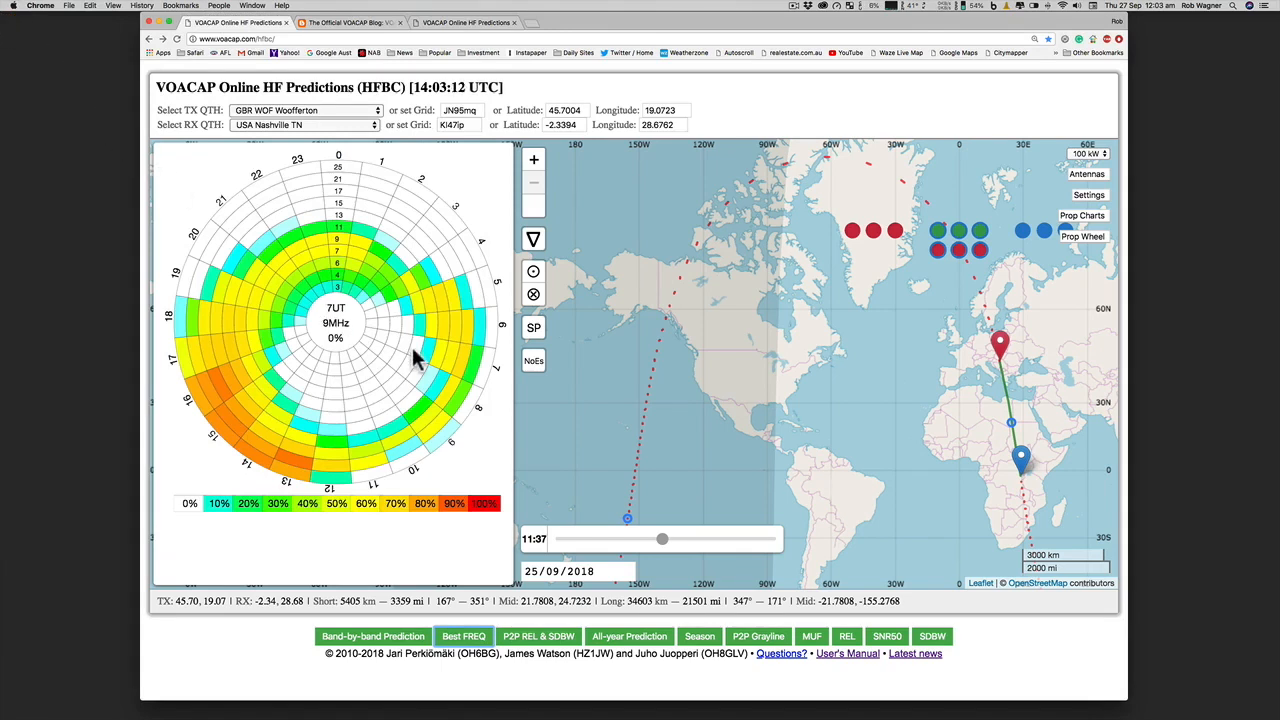
click(463, 636)
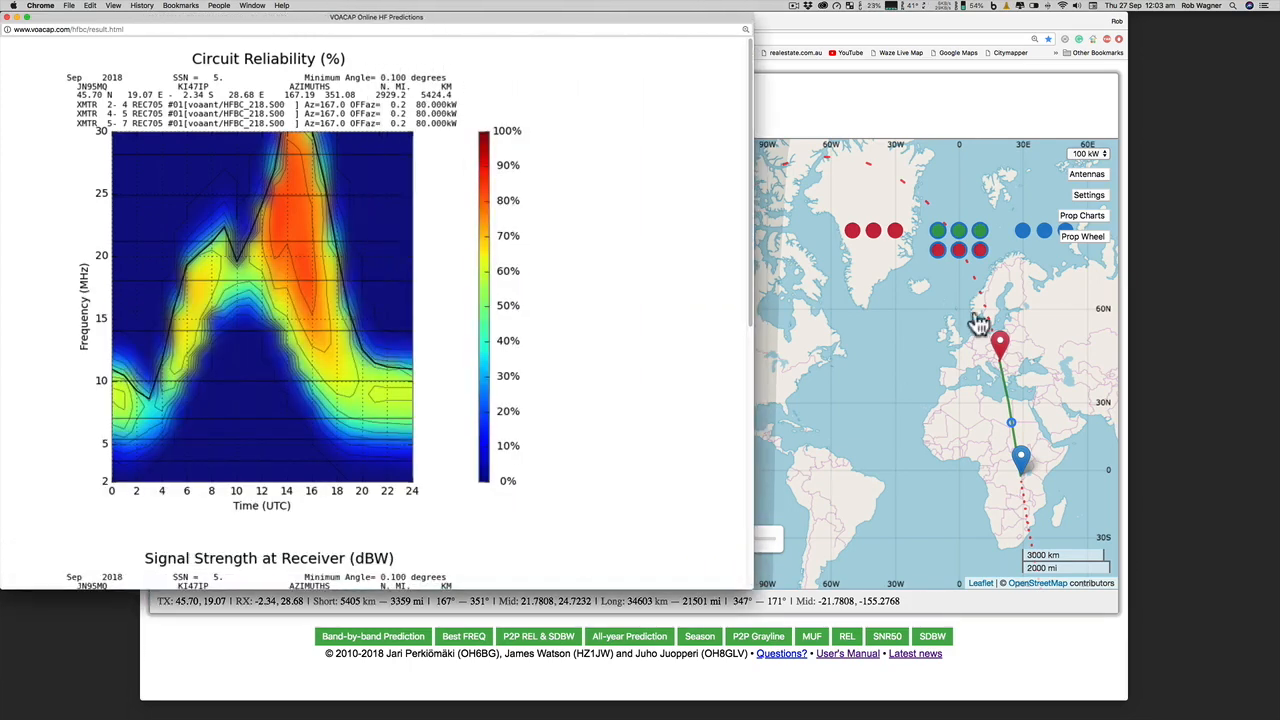
mouse_move(10, 25)
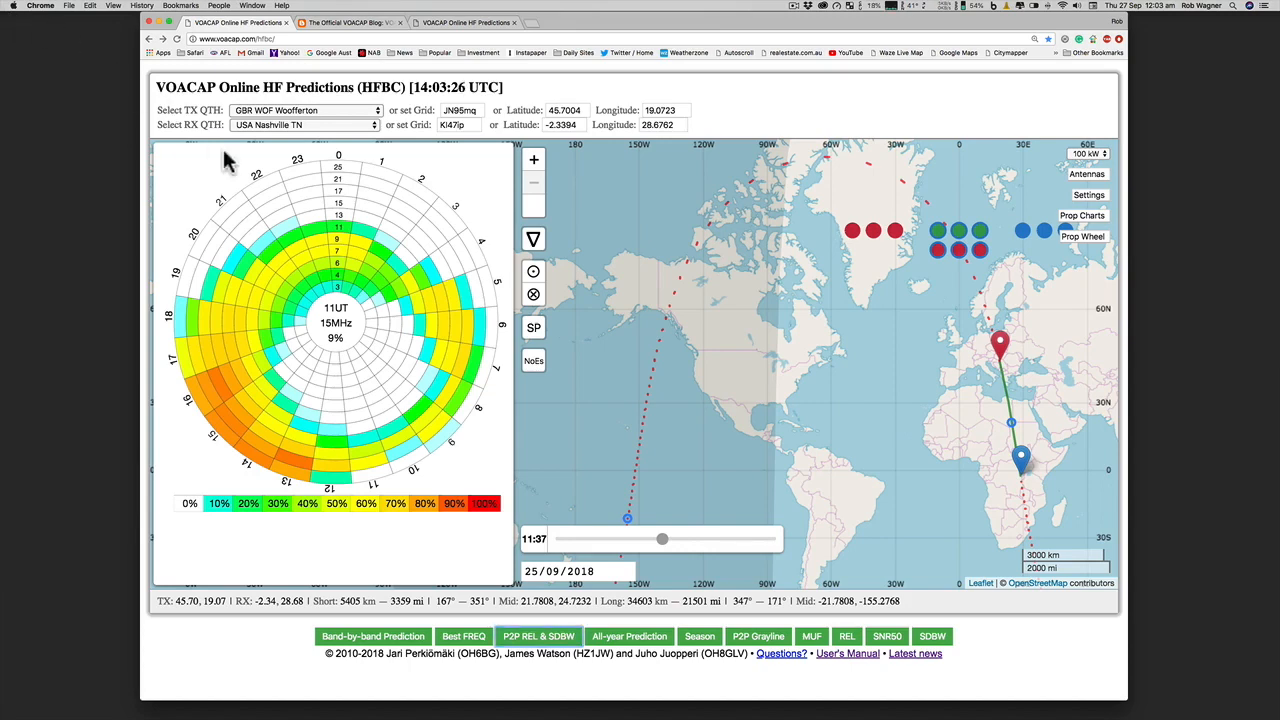
click(1082, 236)
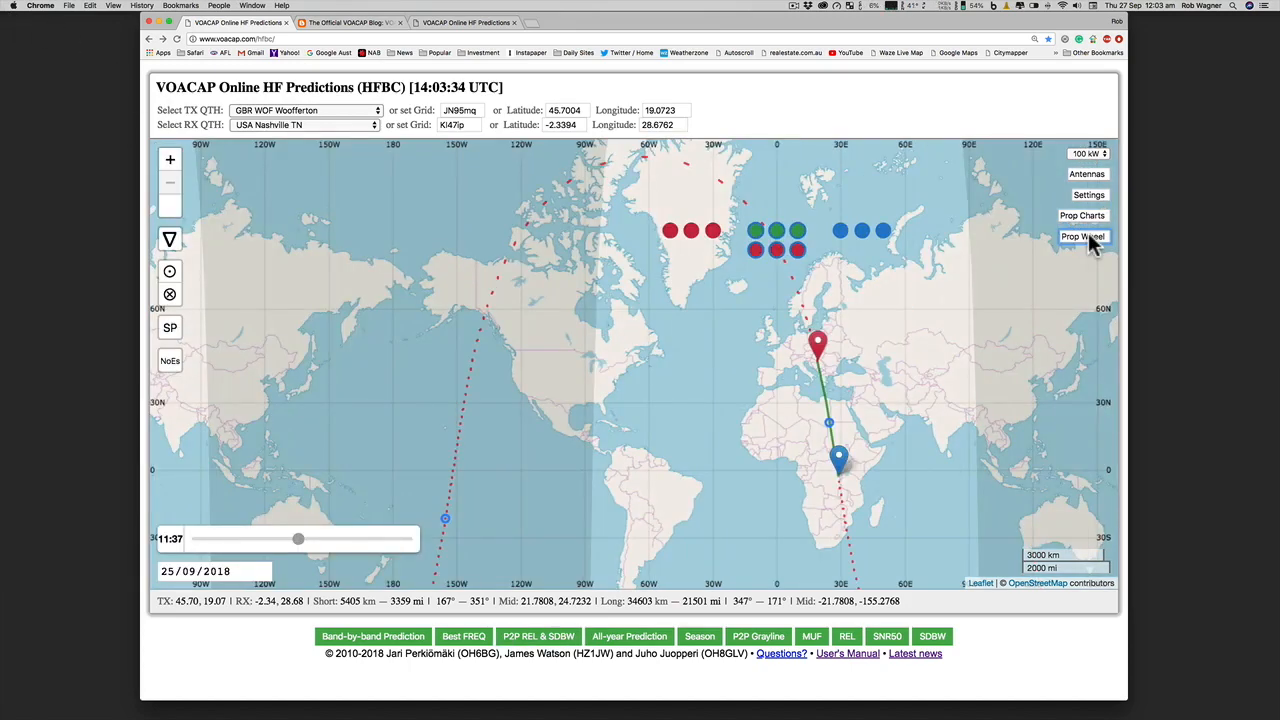
mouse_move(700, 558)
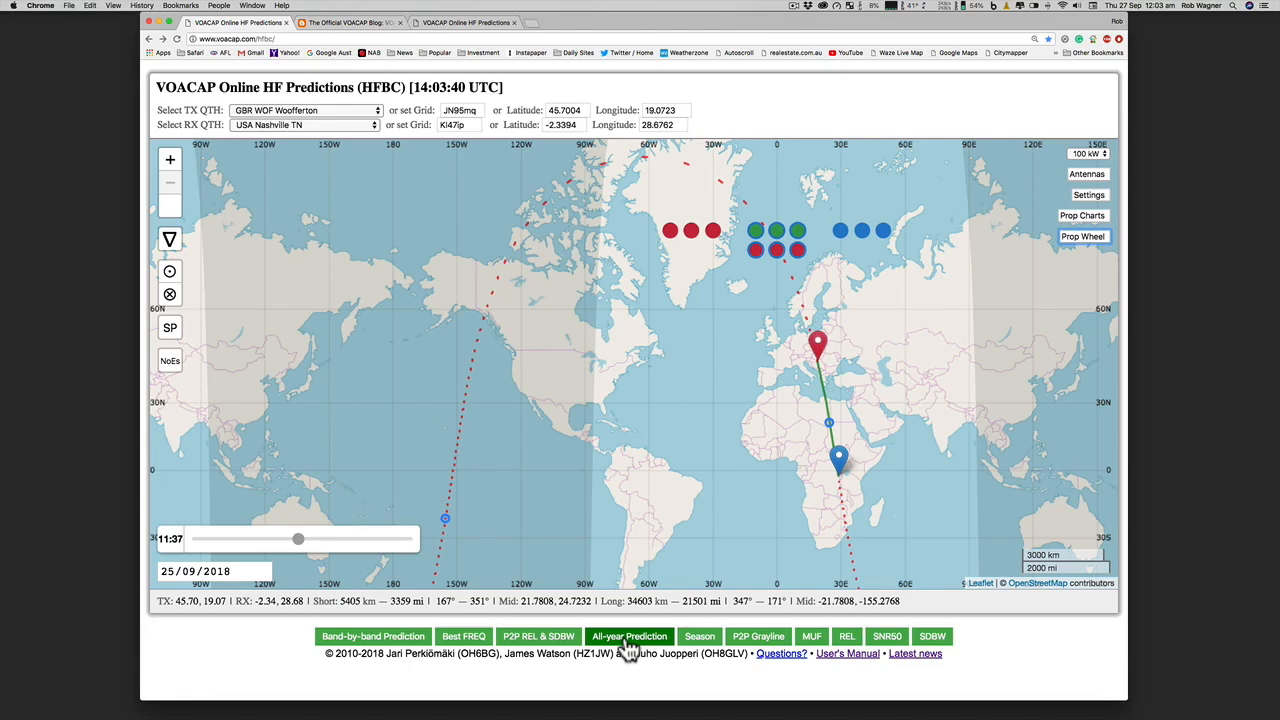
- Open the all-year prediction, enlarge its window, and scroll through the March–October 2018 grids
click(629, 636)
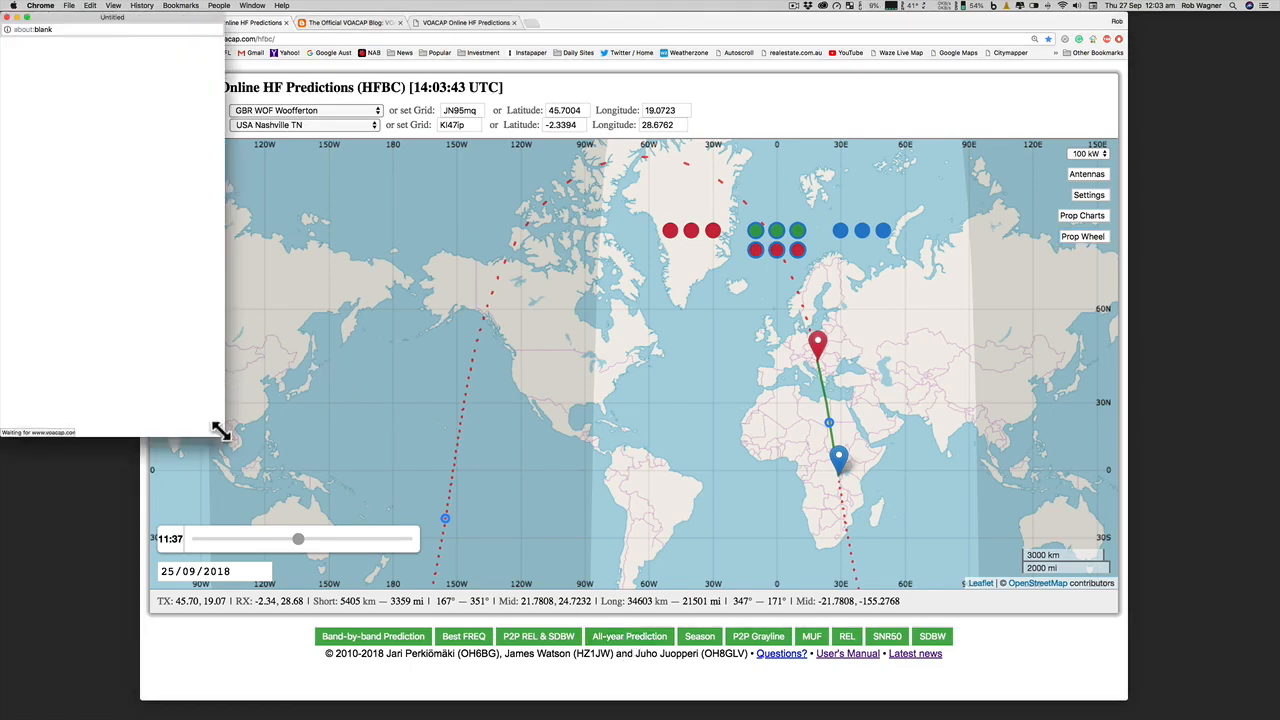
click(629, 636)
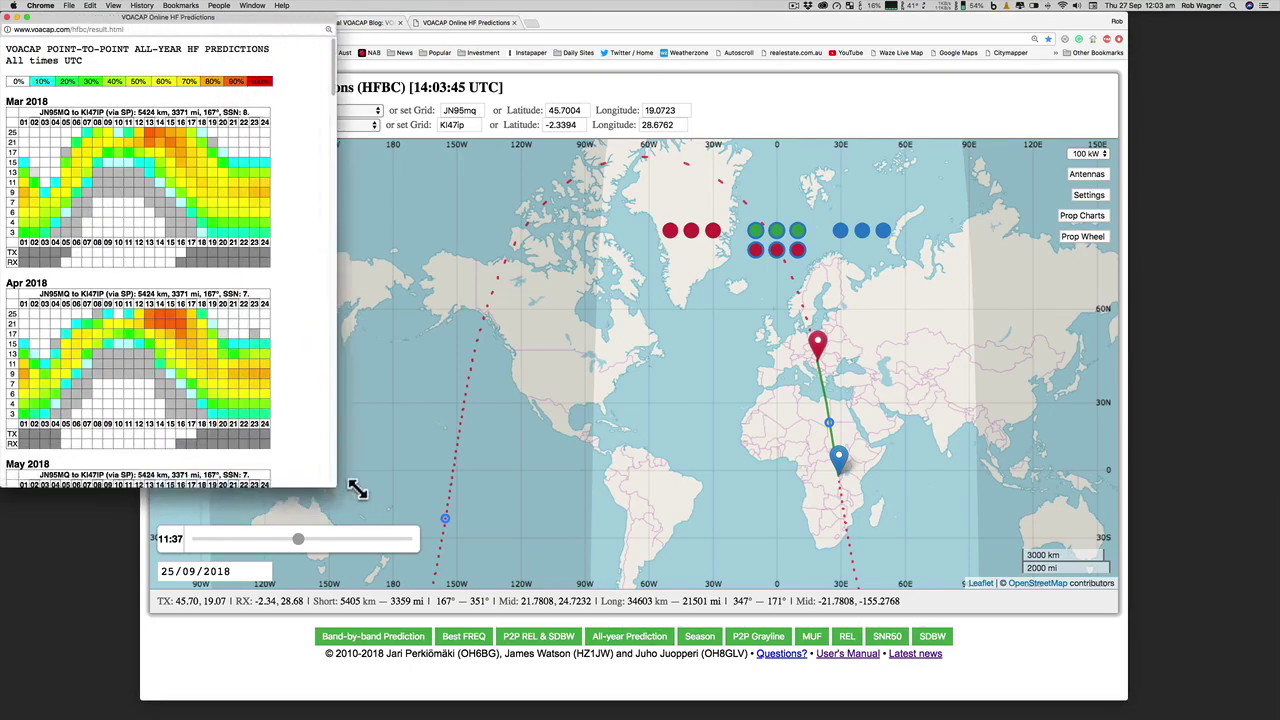
drag(358, 490, 638, 518)
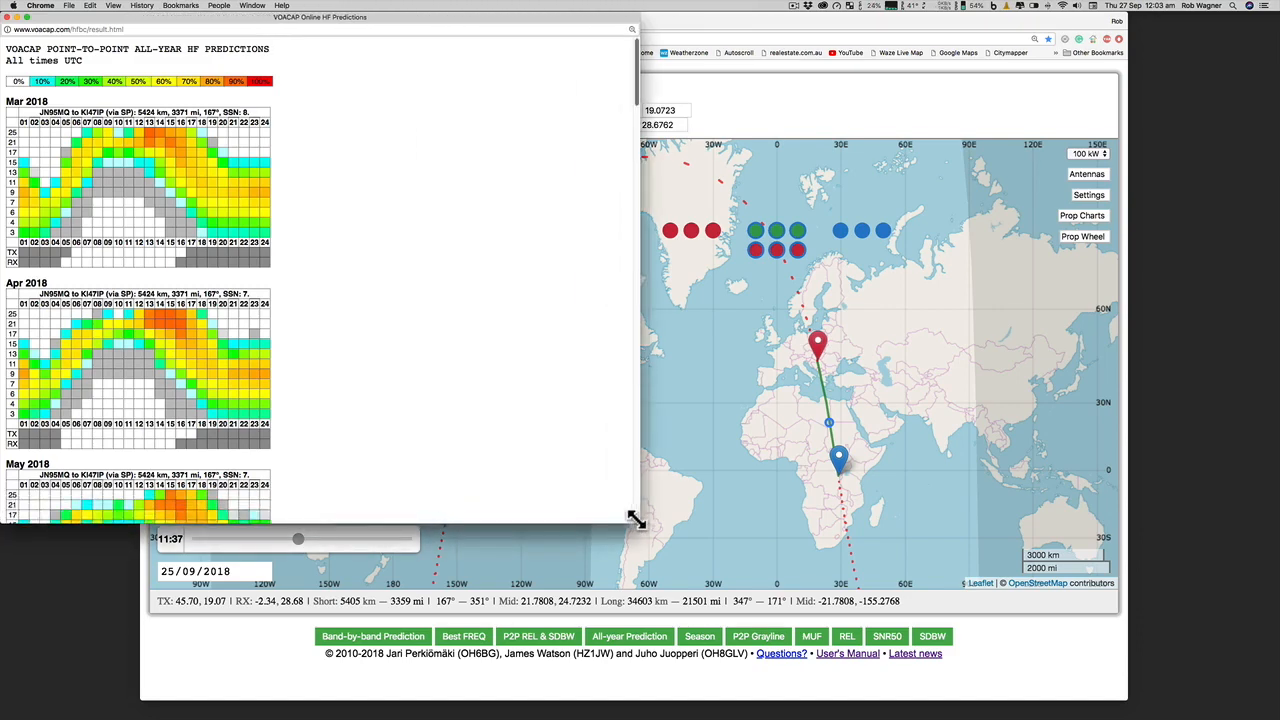
mouse_move(350, 430)
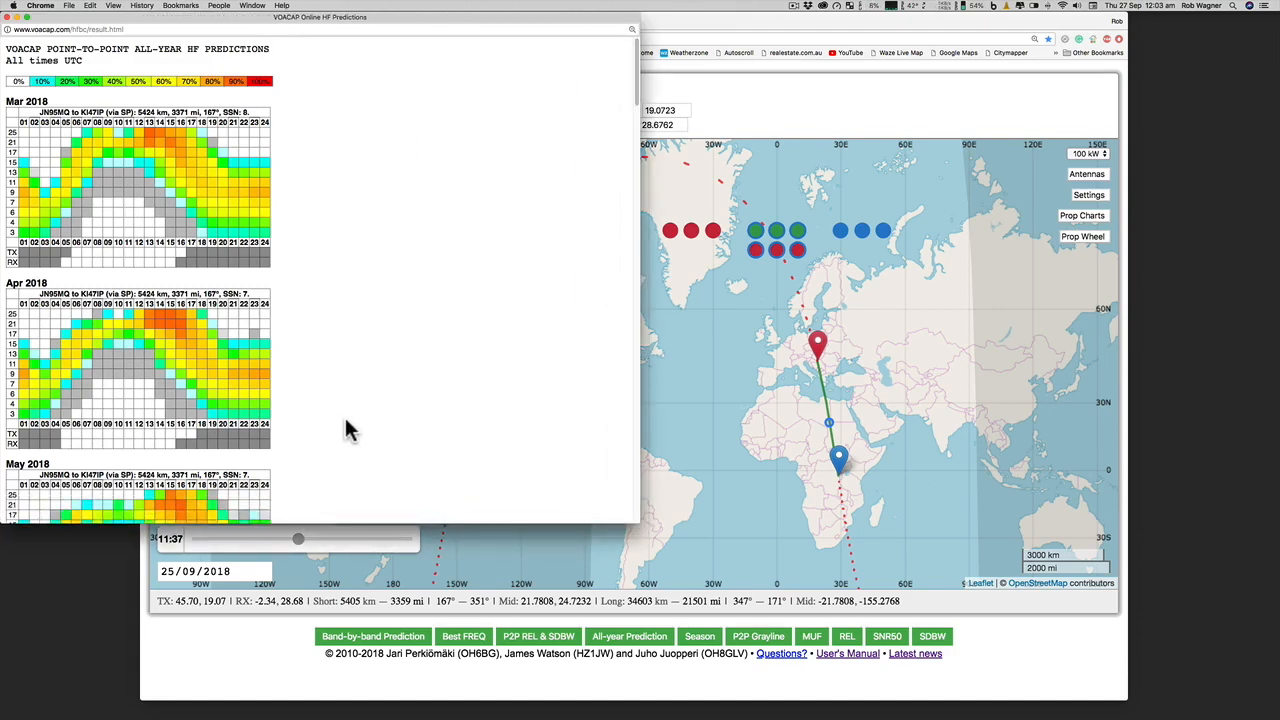
scroll(down, 3)
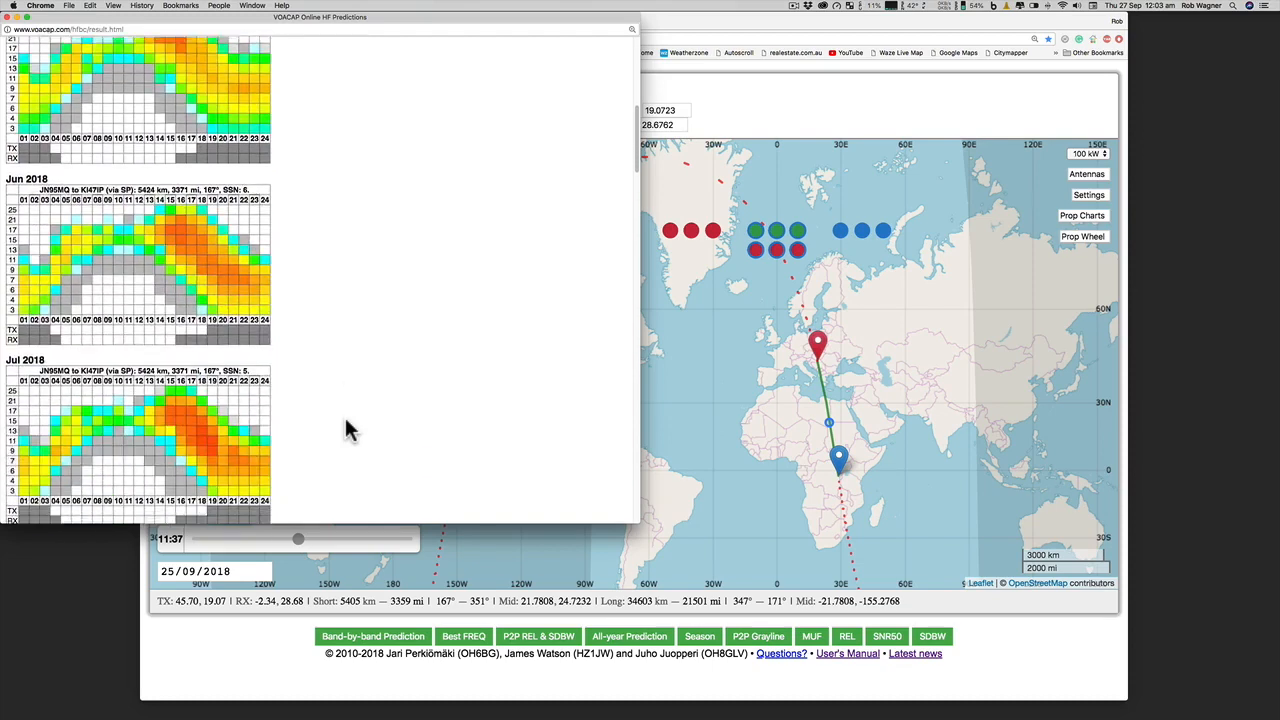
scroll(down, 3)
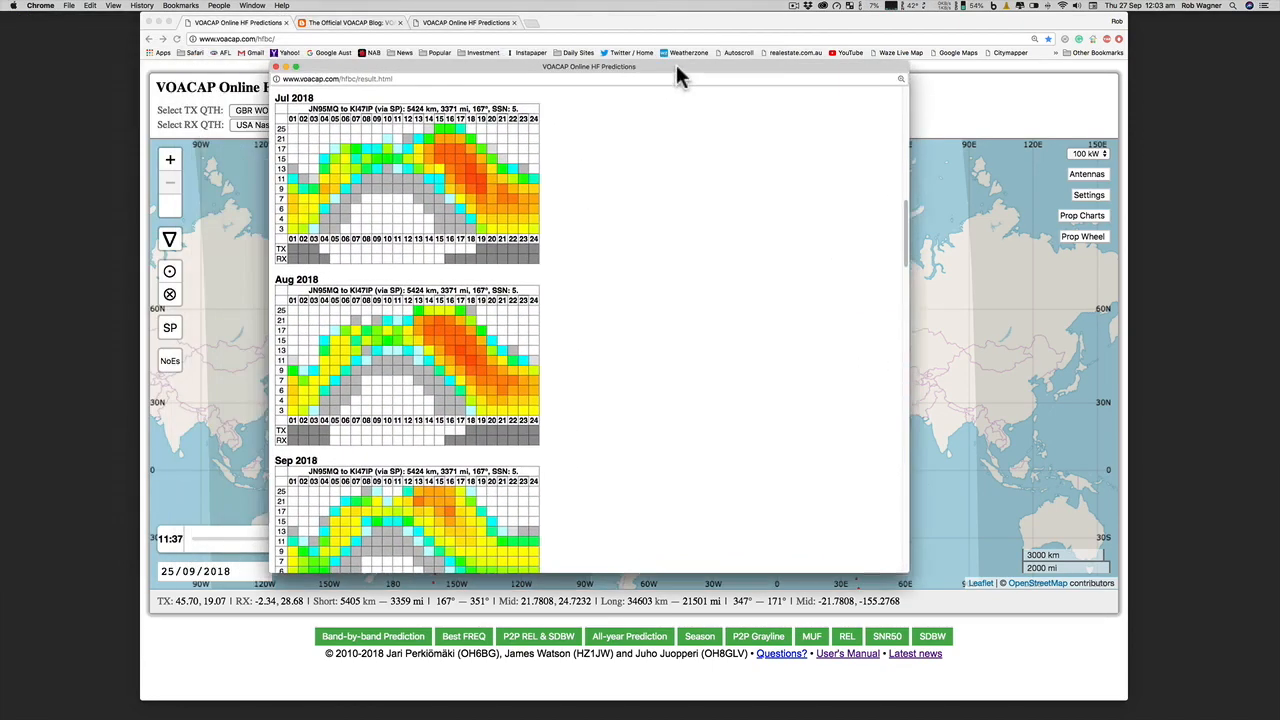
scroll(down, 3)
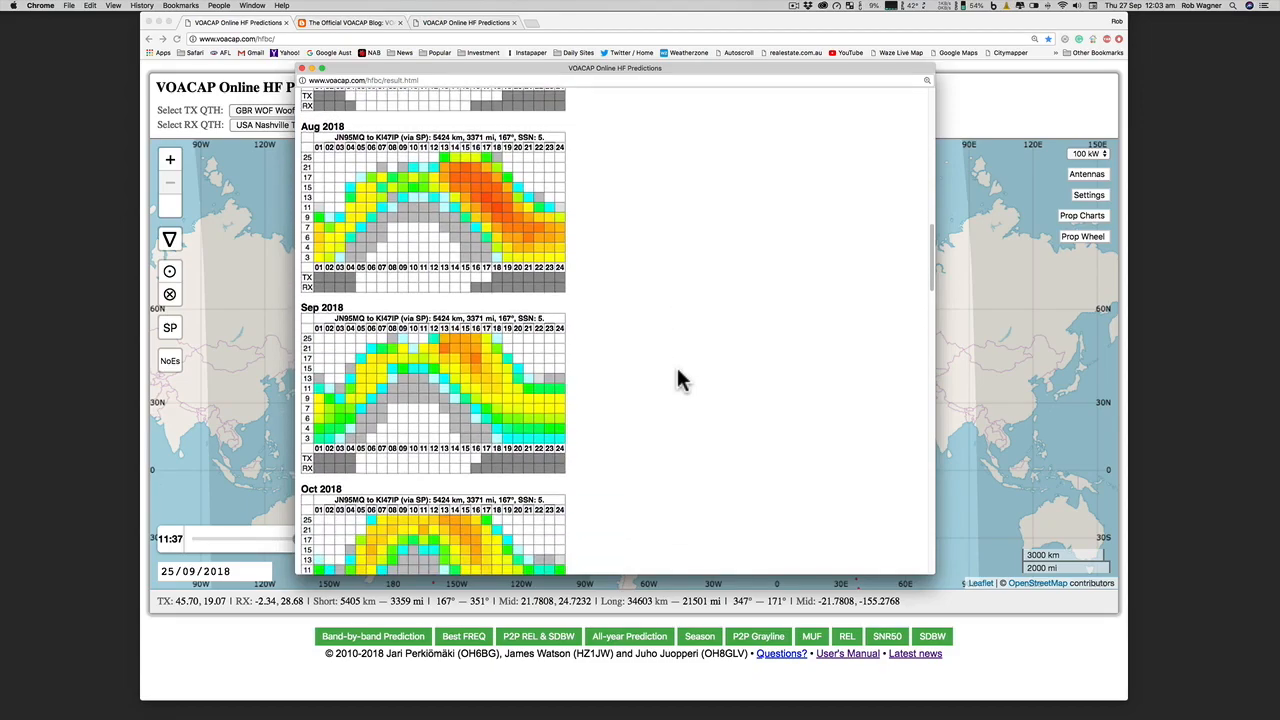
scroll(down, 3)
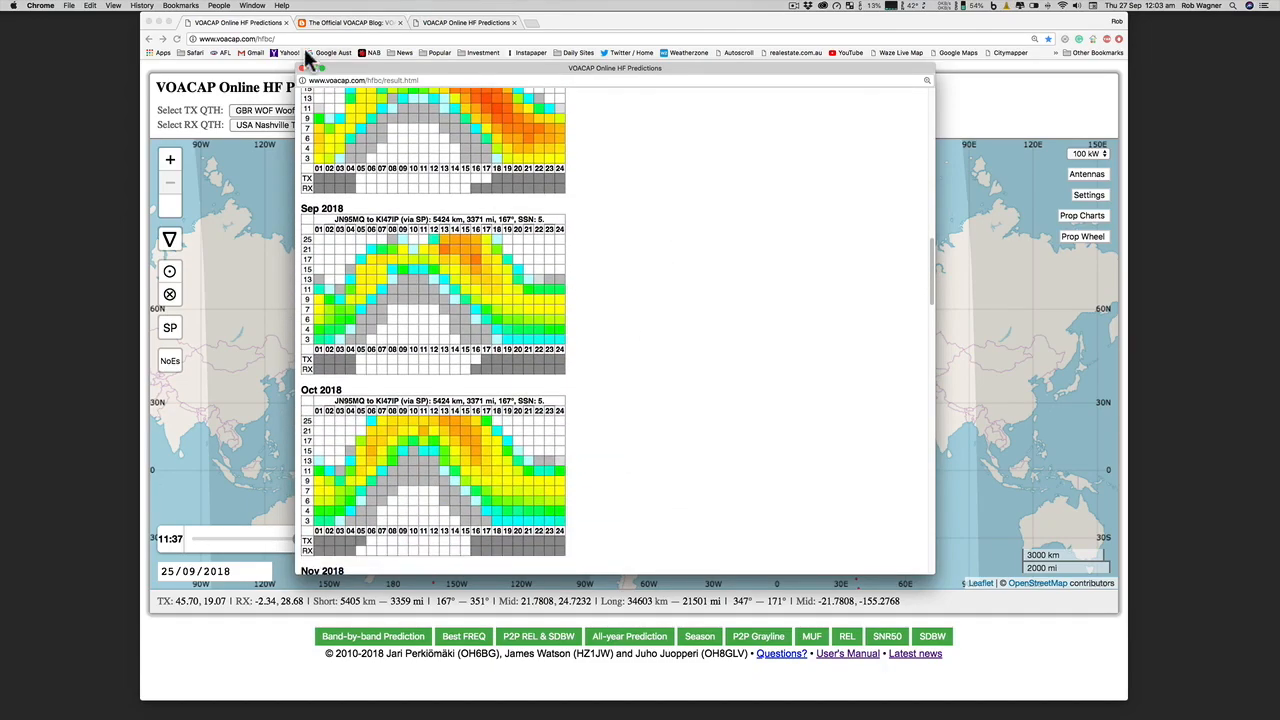